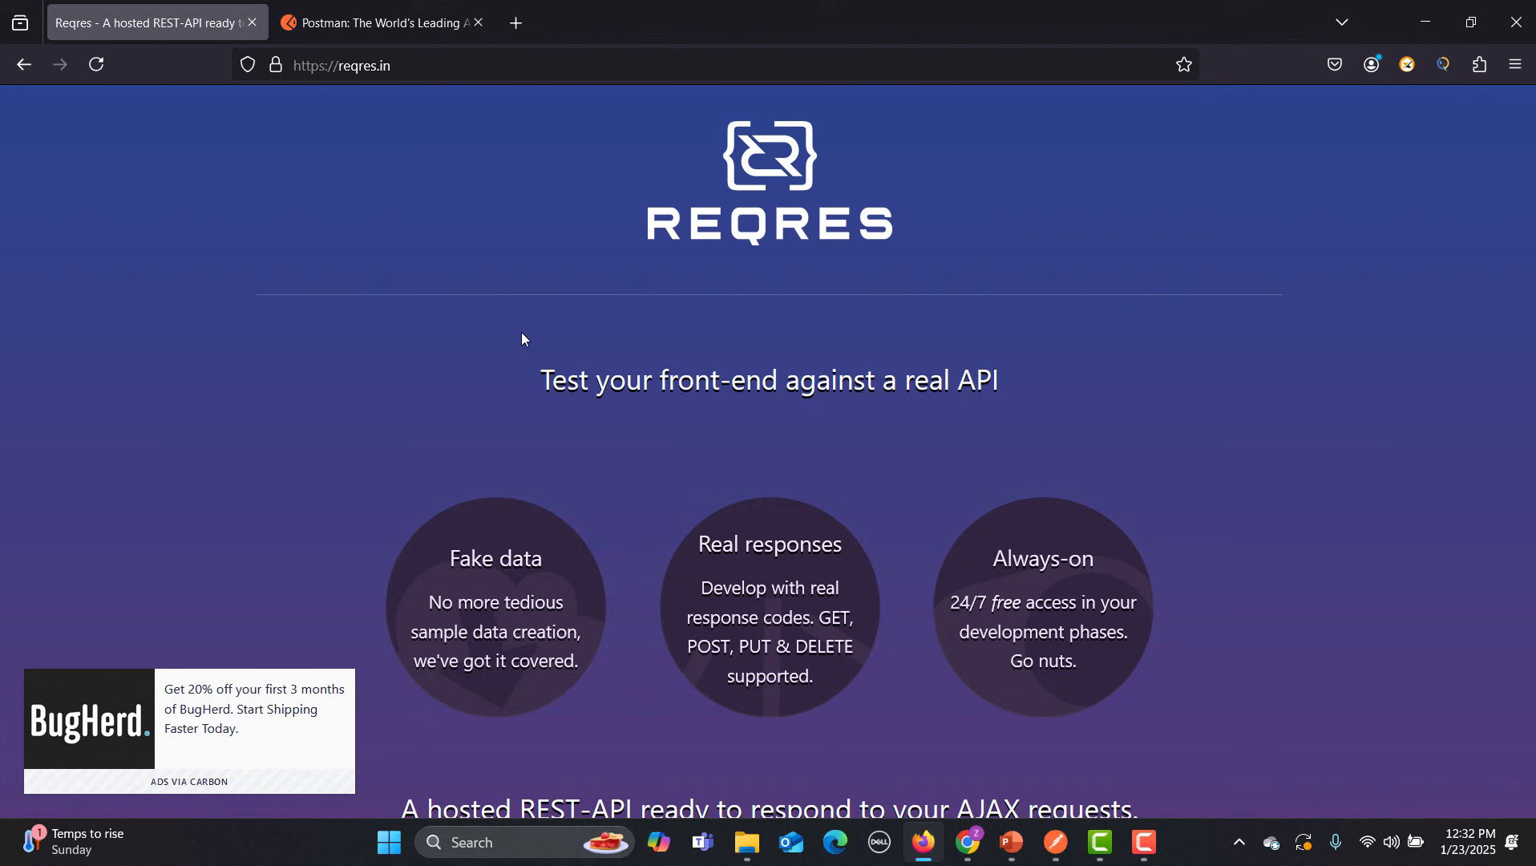
pyautogui.moveTo(473, 88)
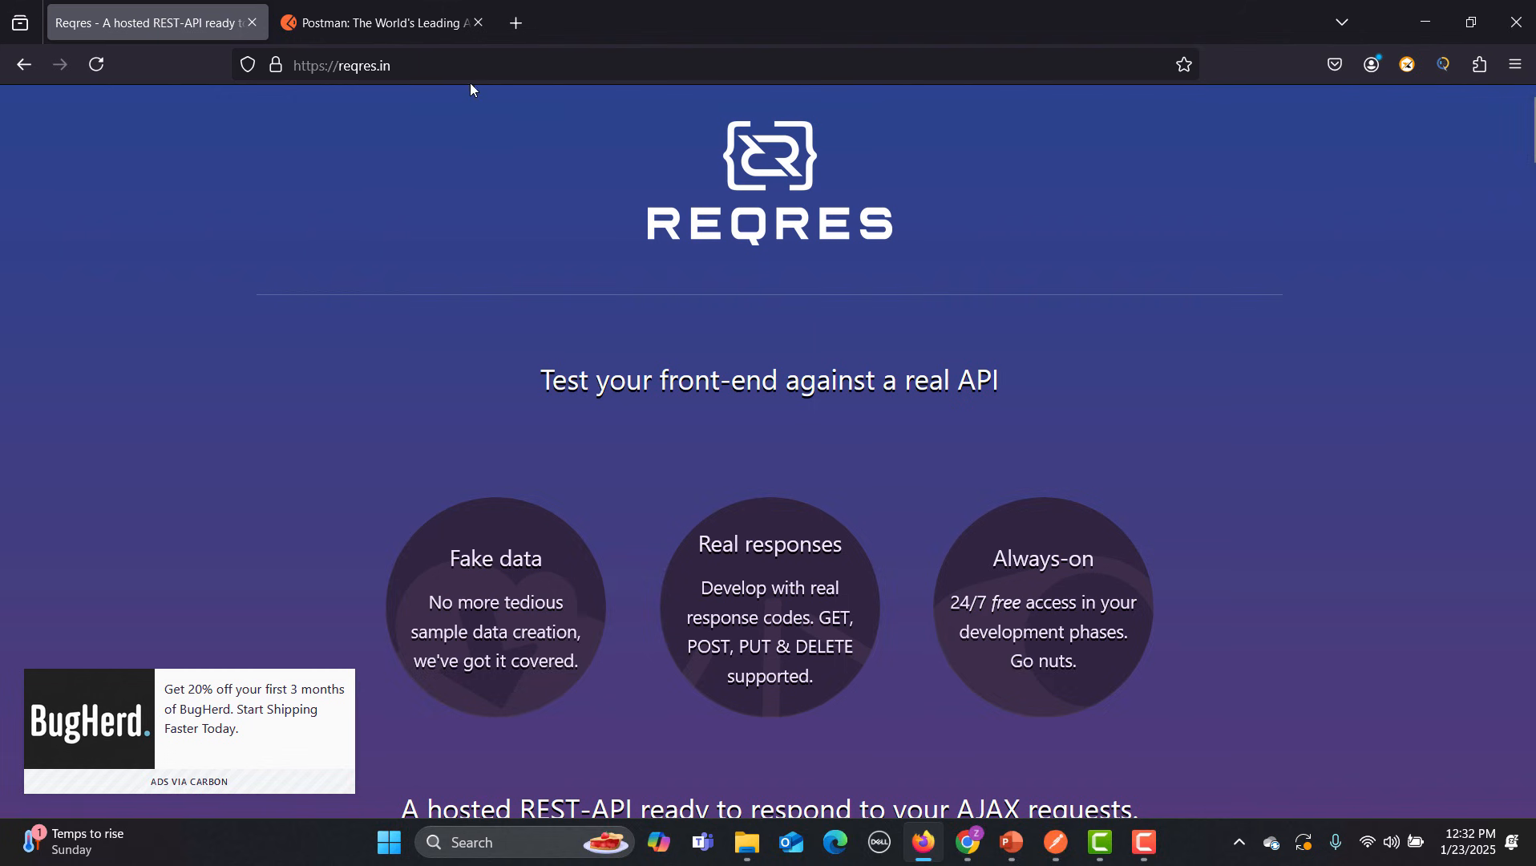
# Open the reqres.in /api/users?page=2 response in a new Firefox tab, then switch to Postman
pyautogui.scroll(-3)
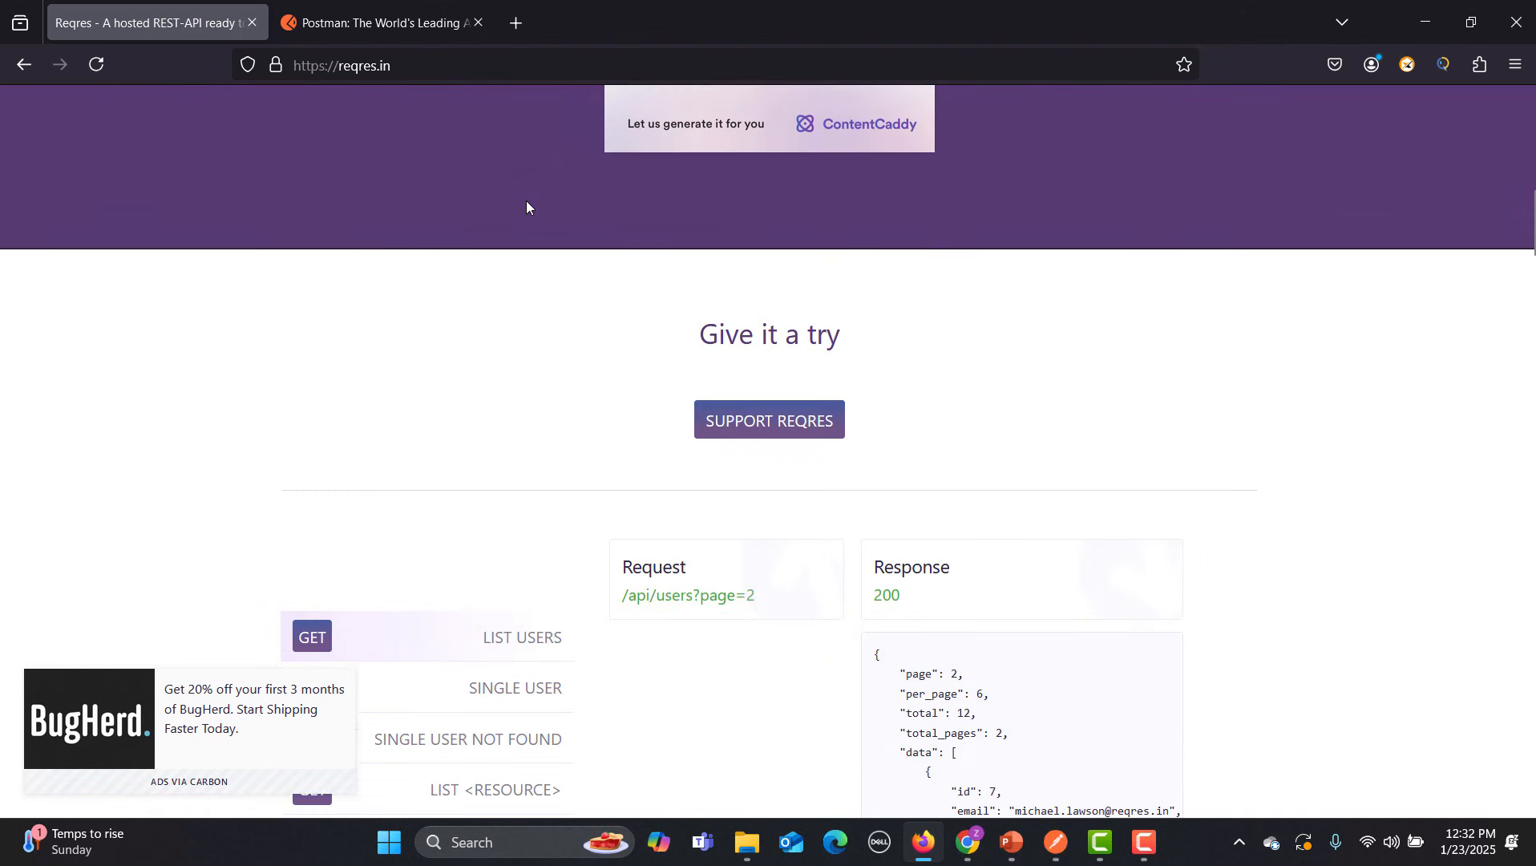
pyautogui.scroll(-3)
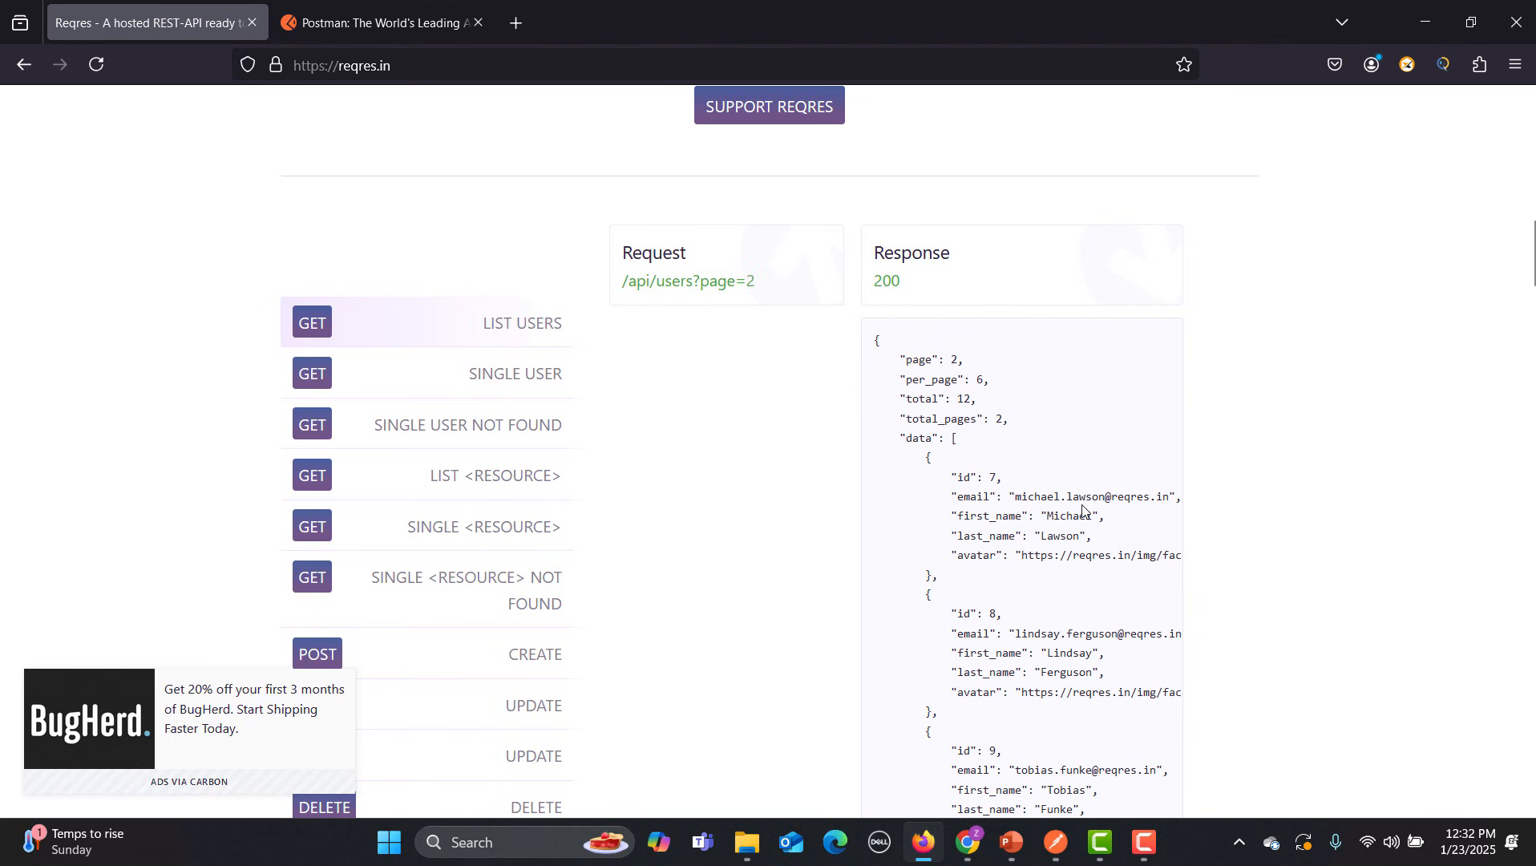
pyautogui.scroll(-3)
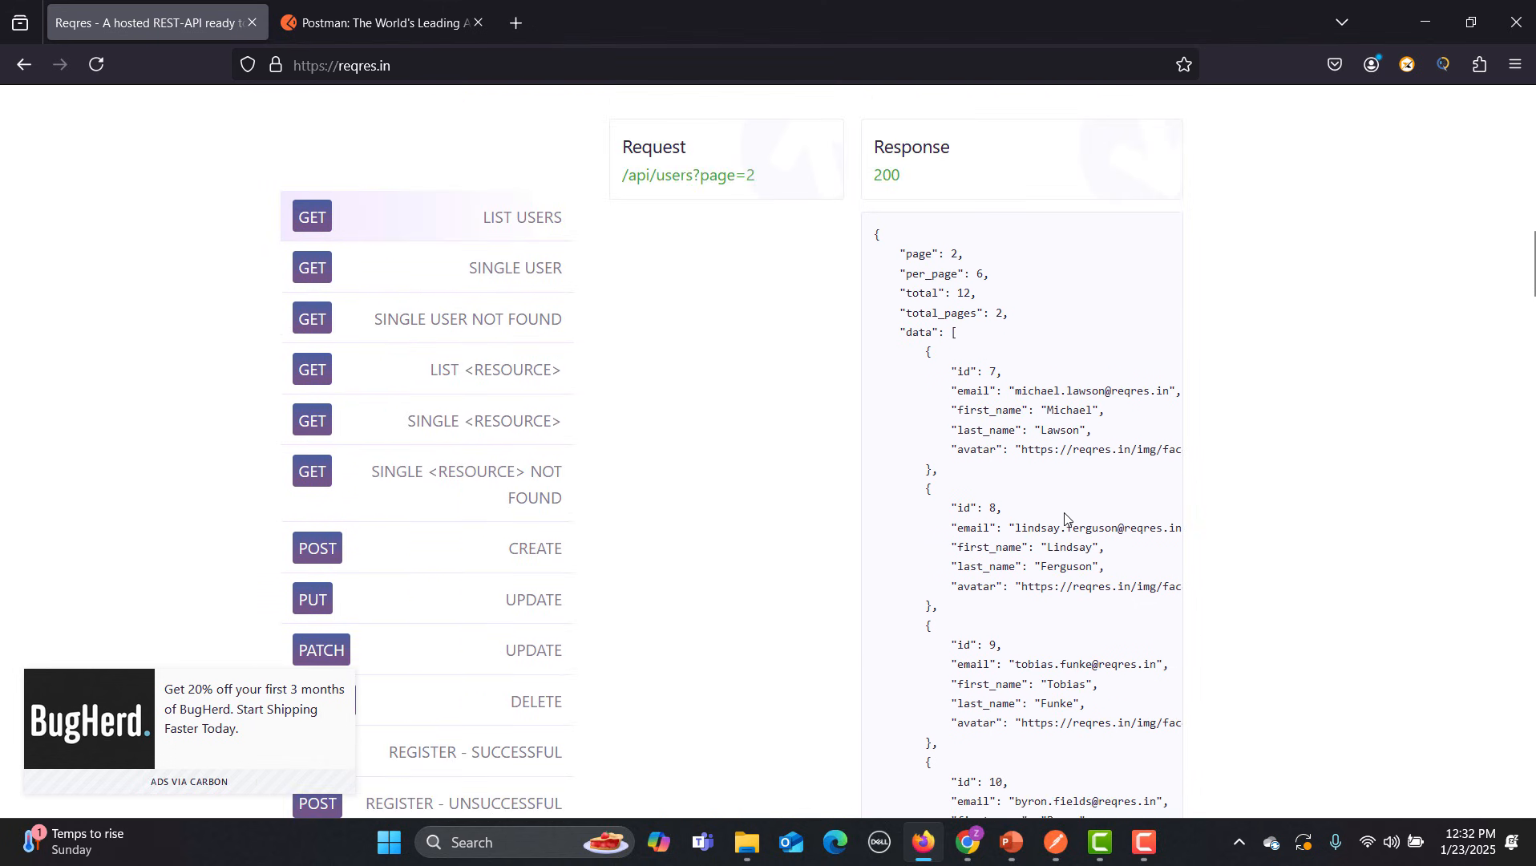
pyautogui.click(687, 174)
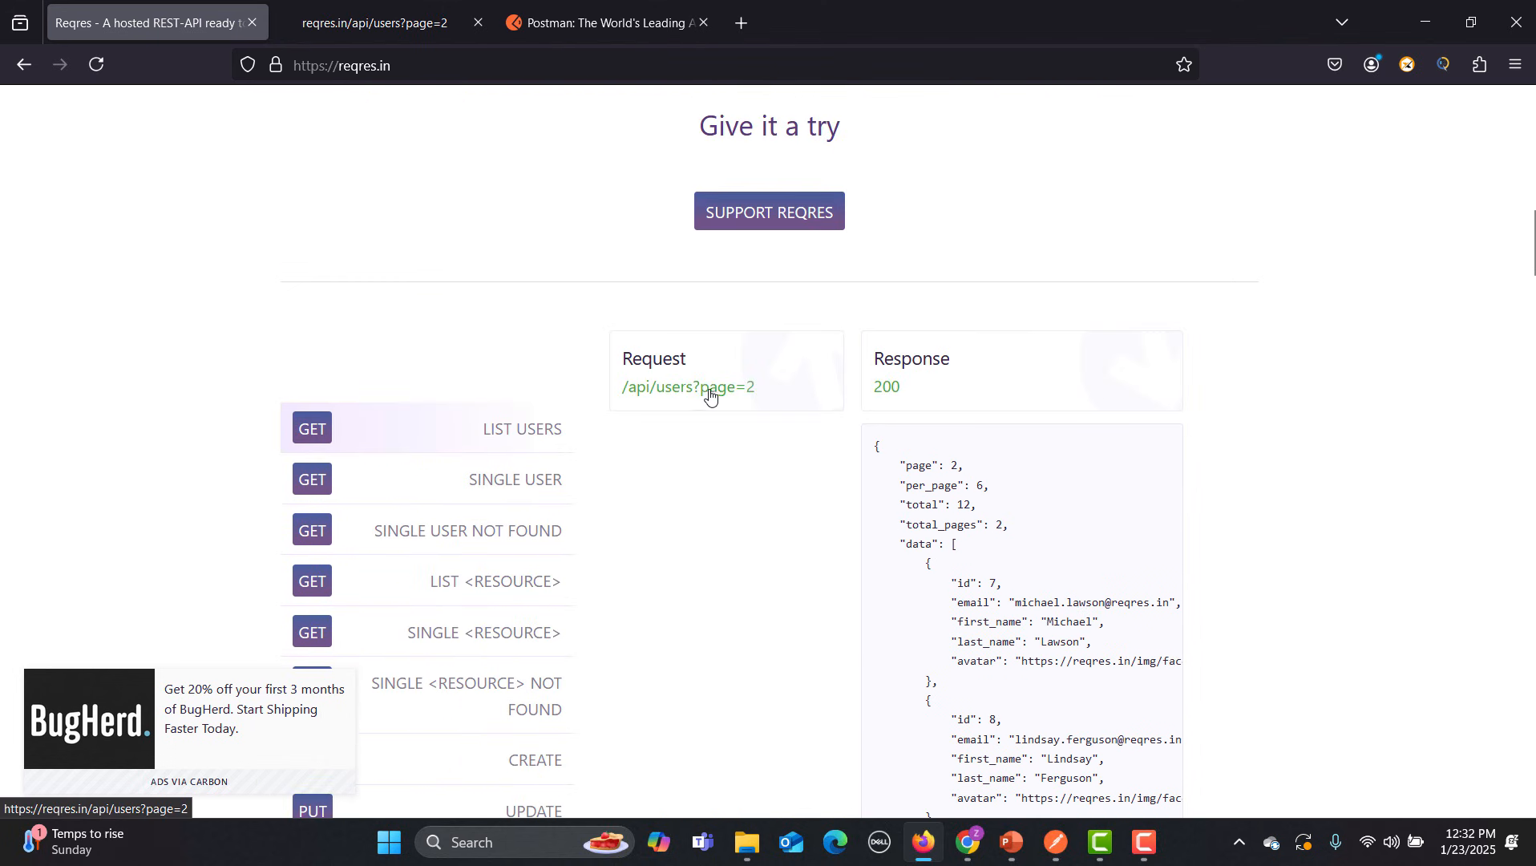
pyautogui.click(372, 21)
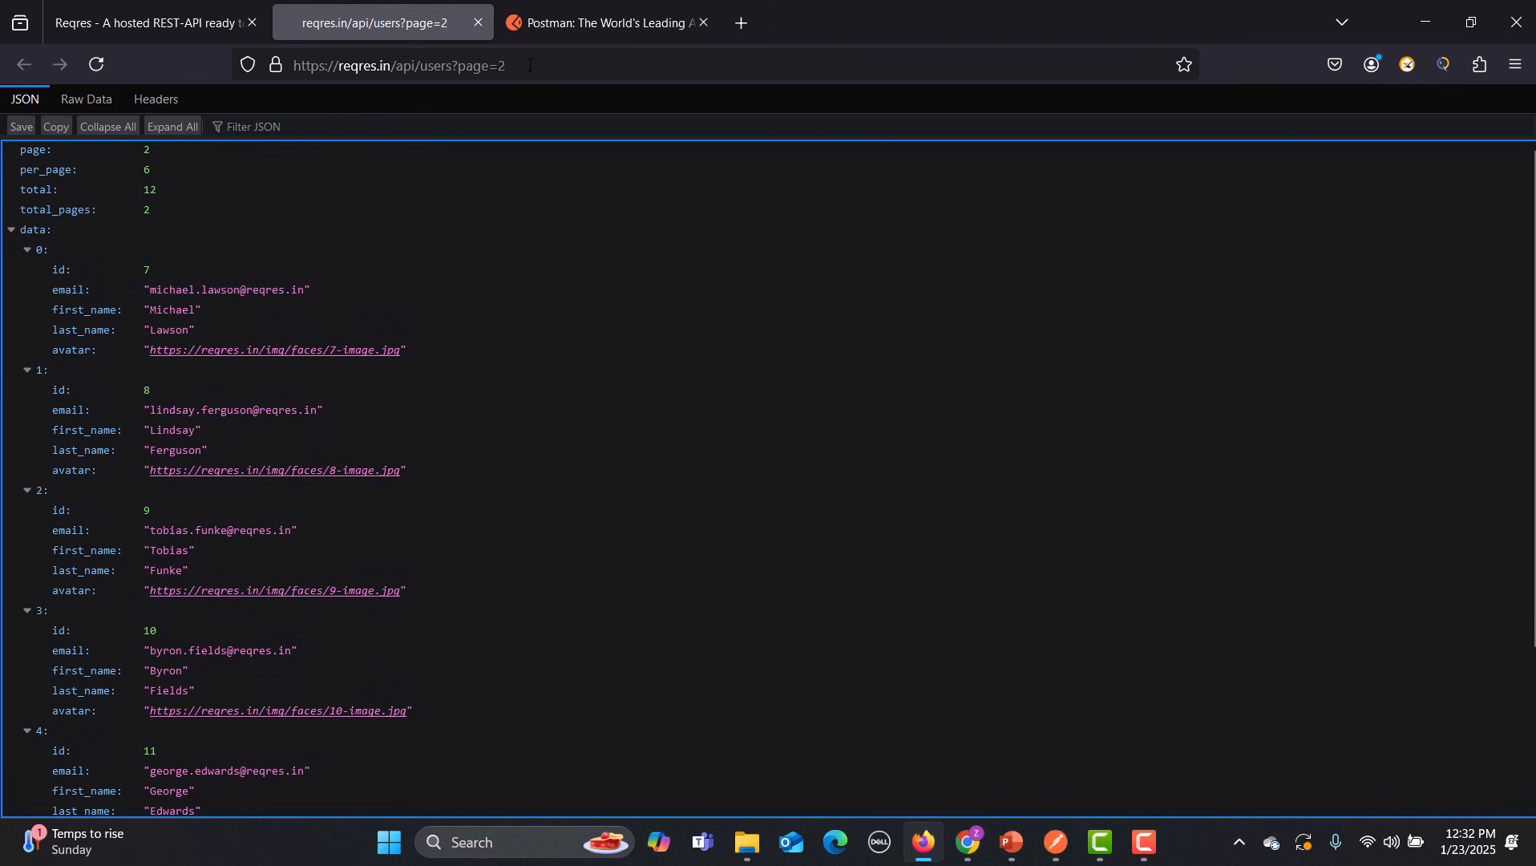
pyautogui.click(420, 65)
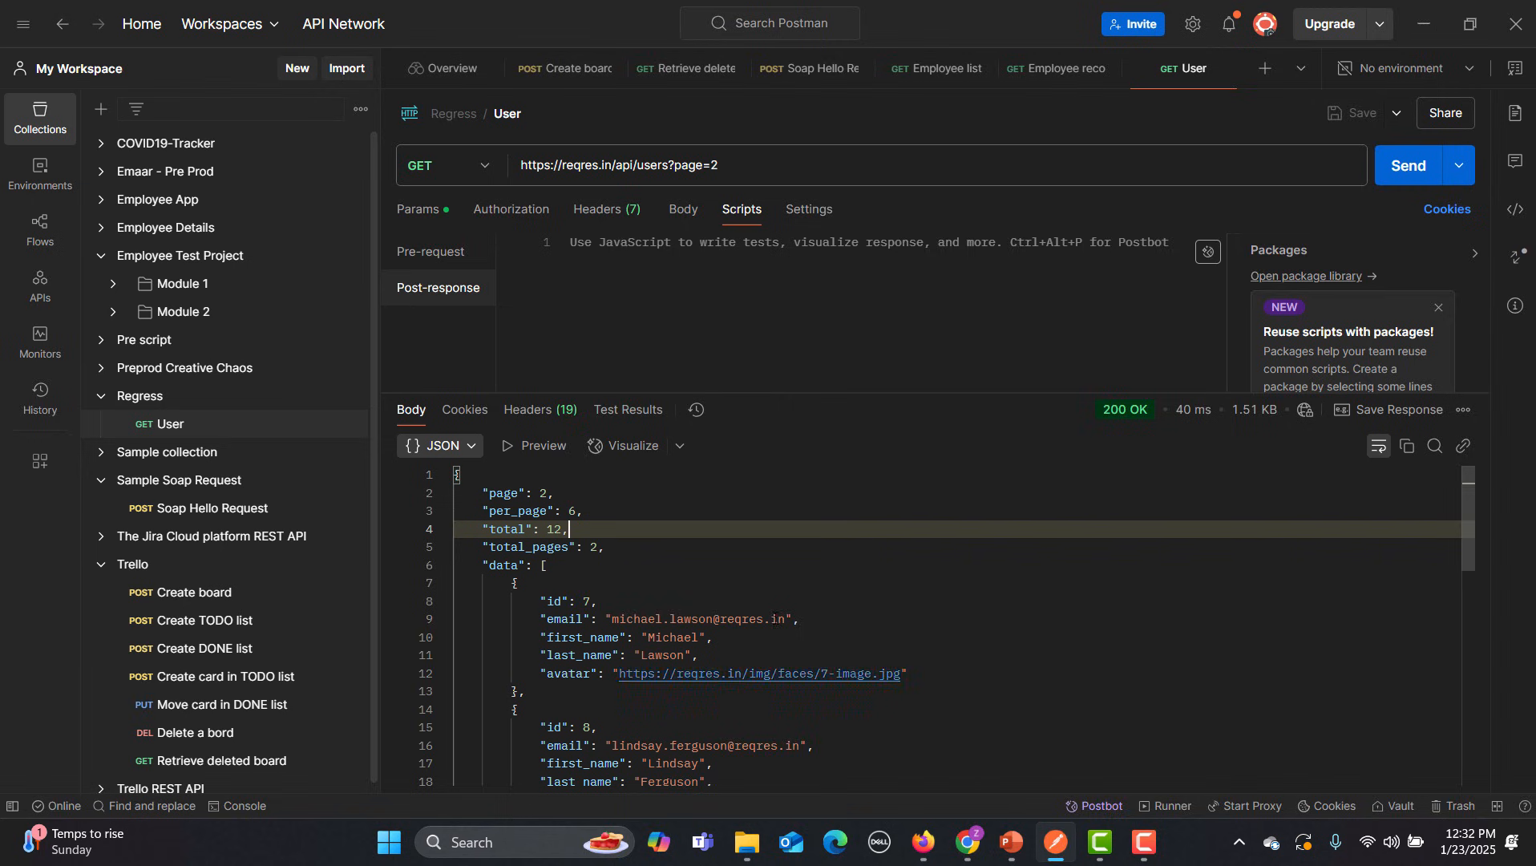
pyautogui.click(1264, 69)
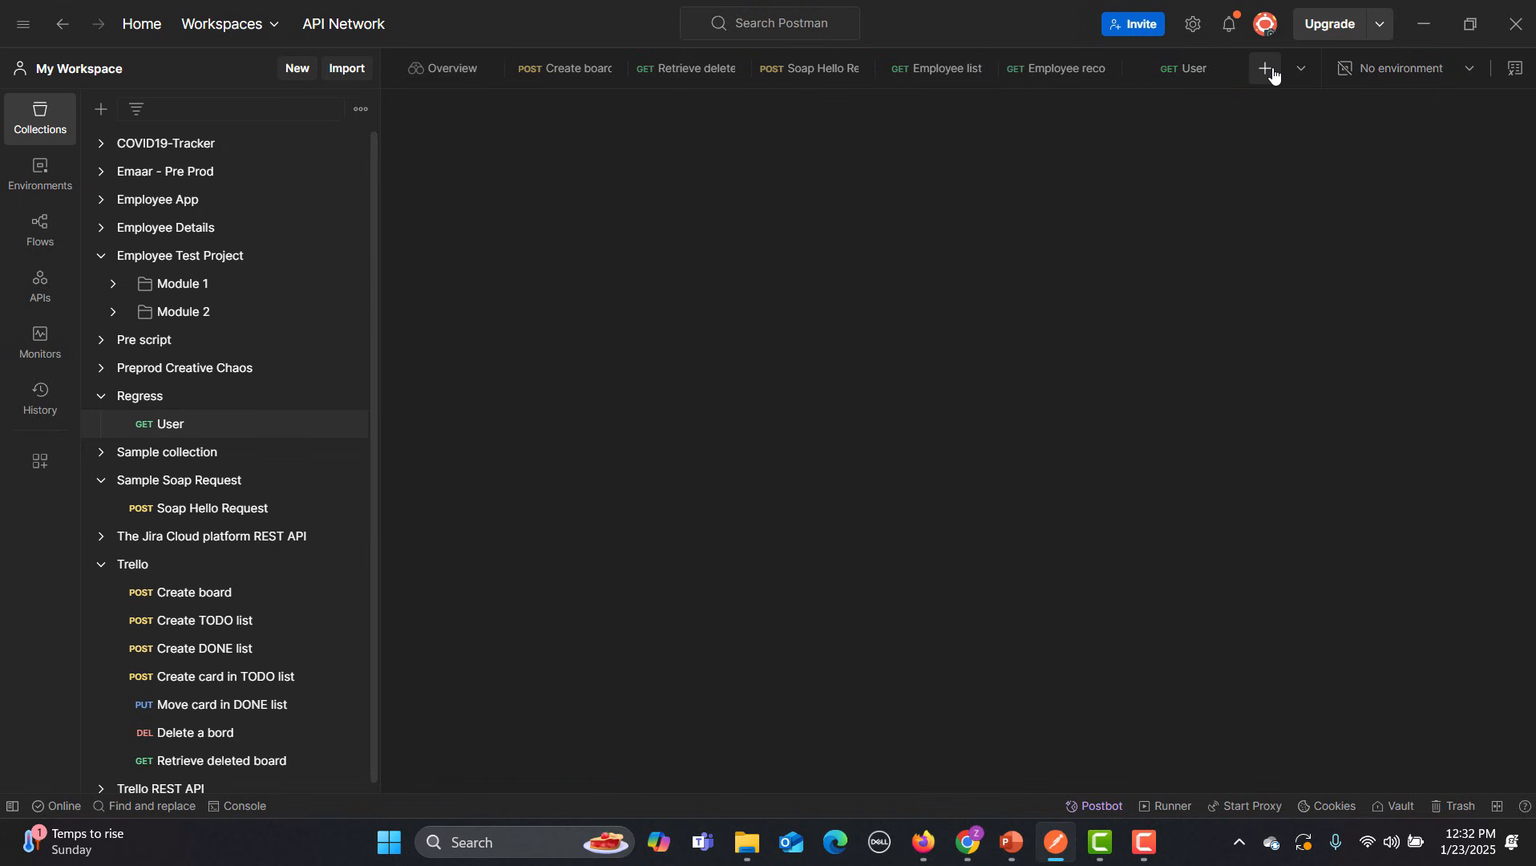
pyautogui.click(1264, 69)
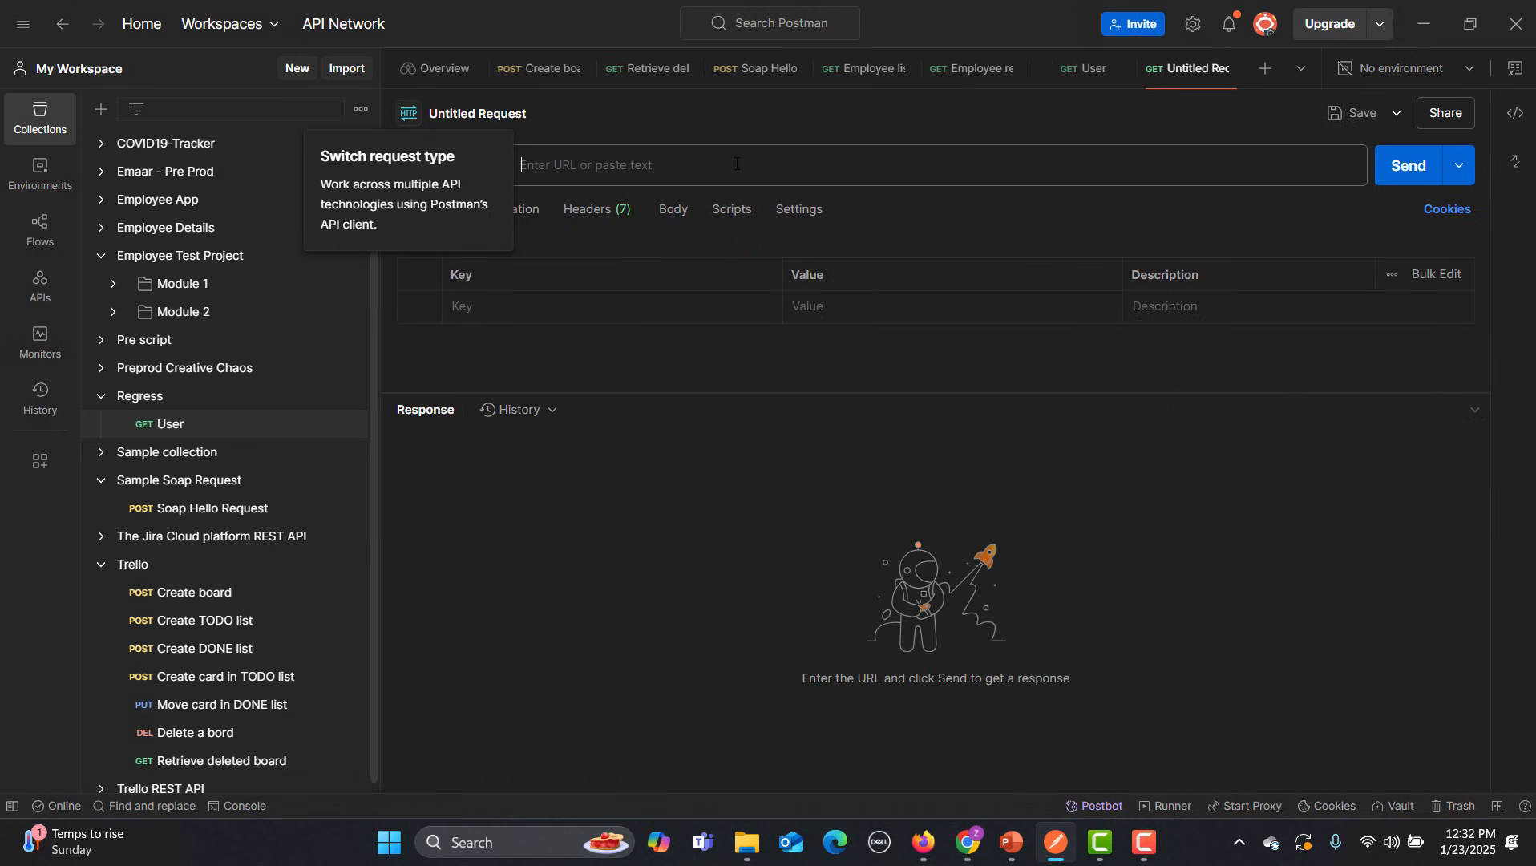
pyautogui.write('https://reqres.in/api/users?page=2')
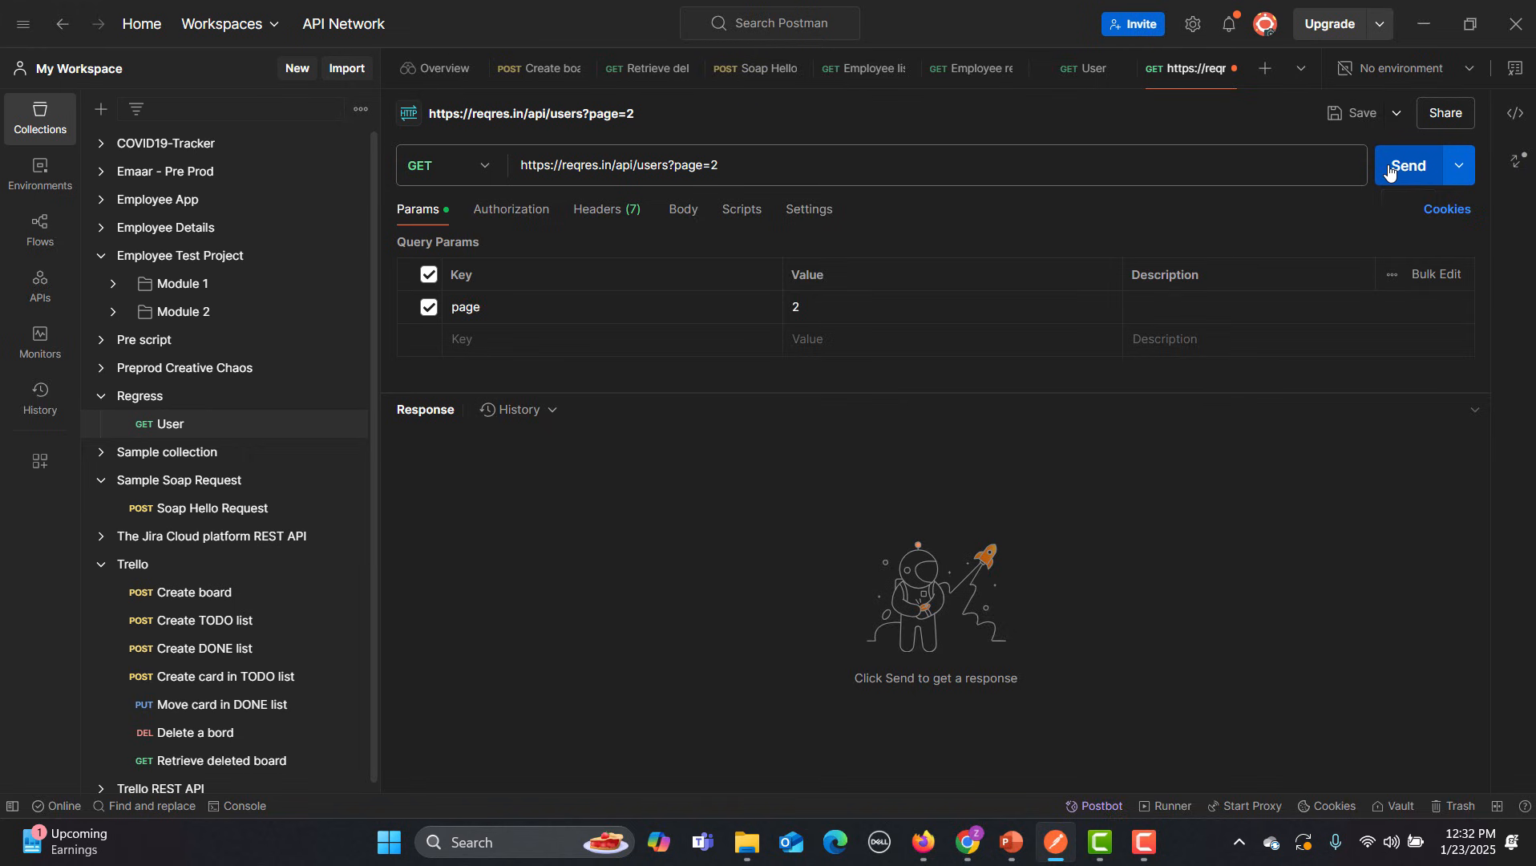
pyautogui.click(1408, 164)
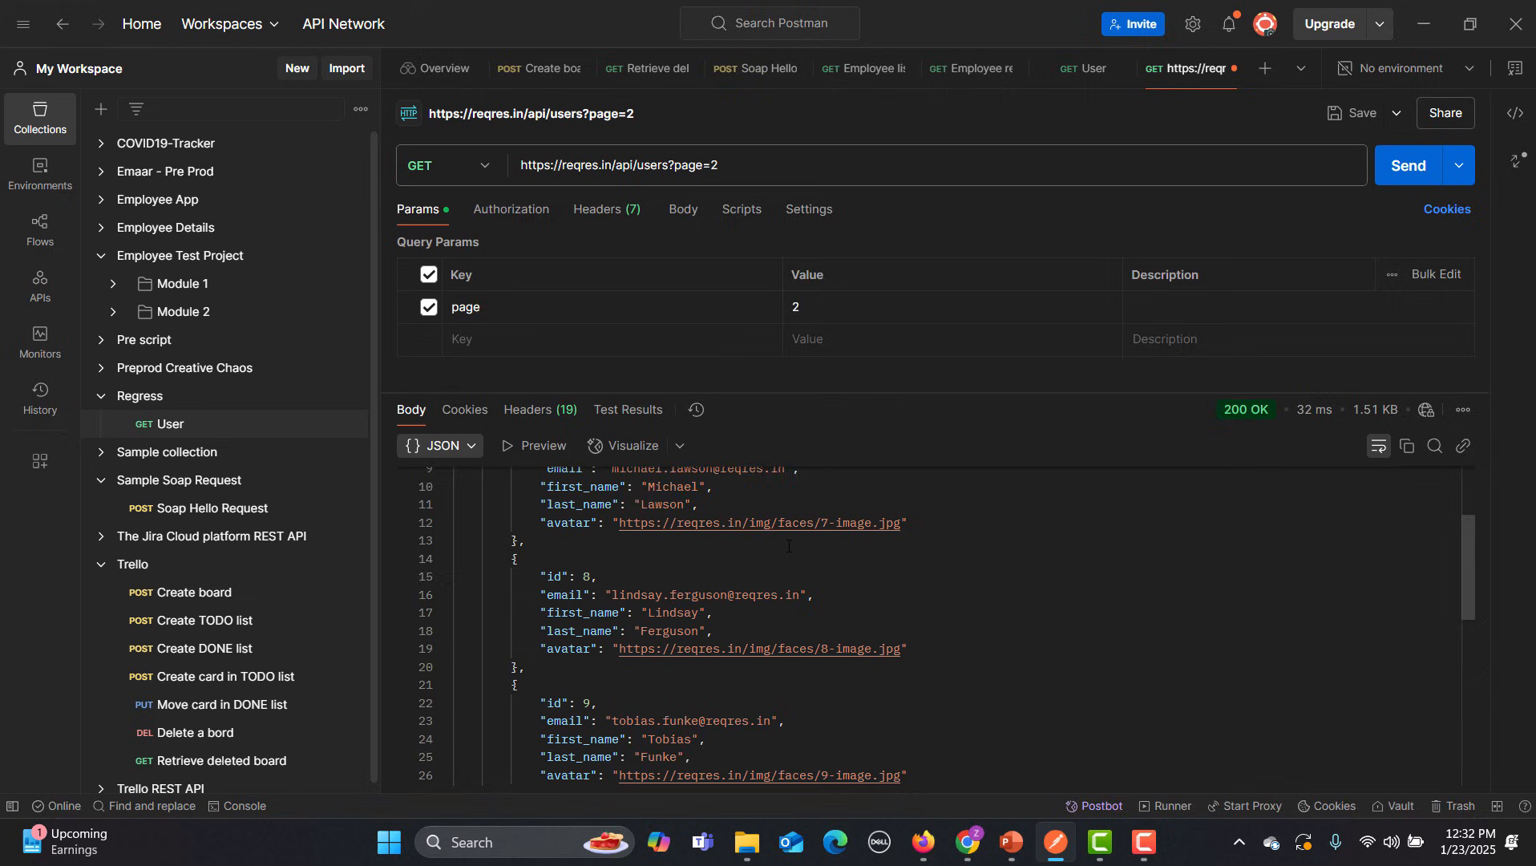
pyautogui.scroll(-3)
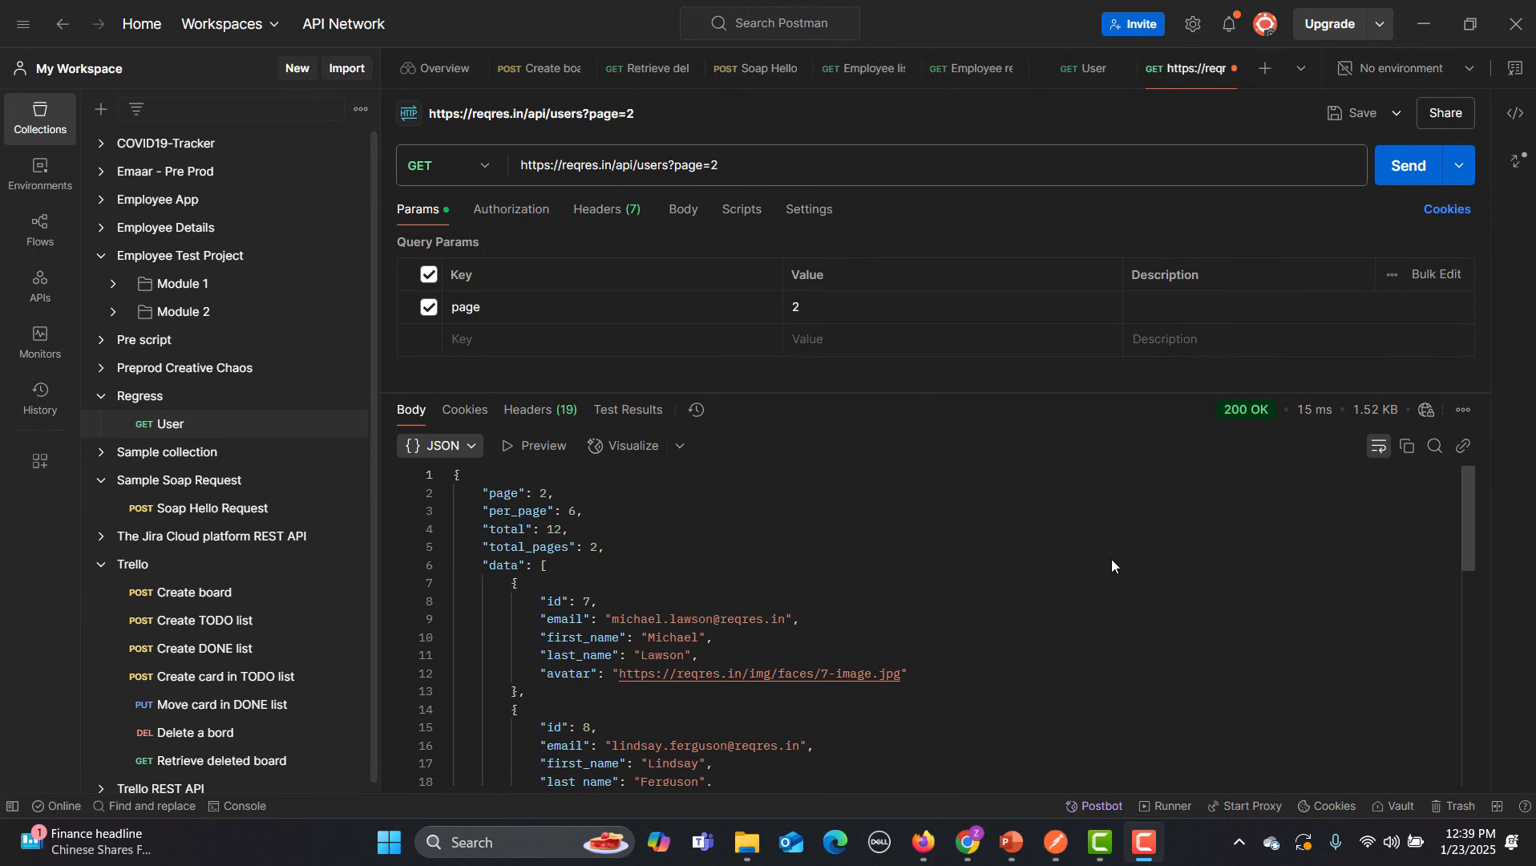
pyautogui.moveTo(1100, 805)
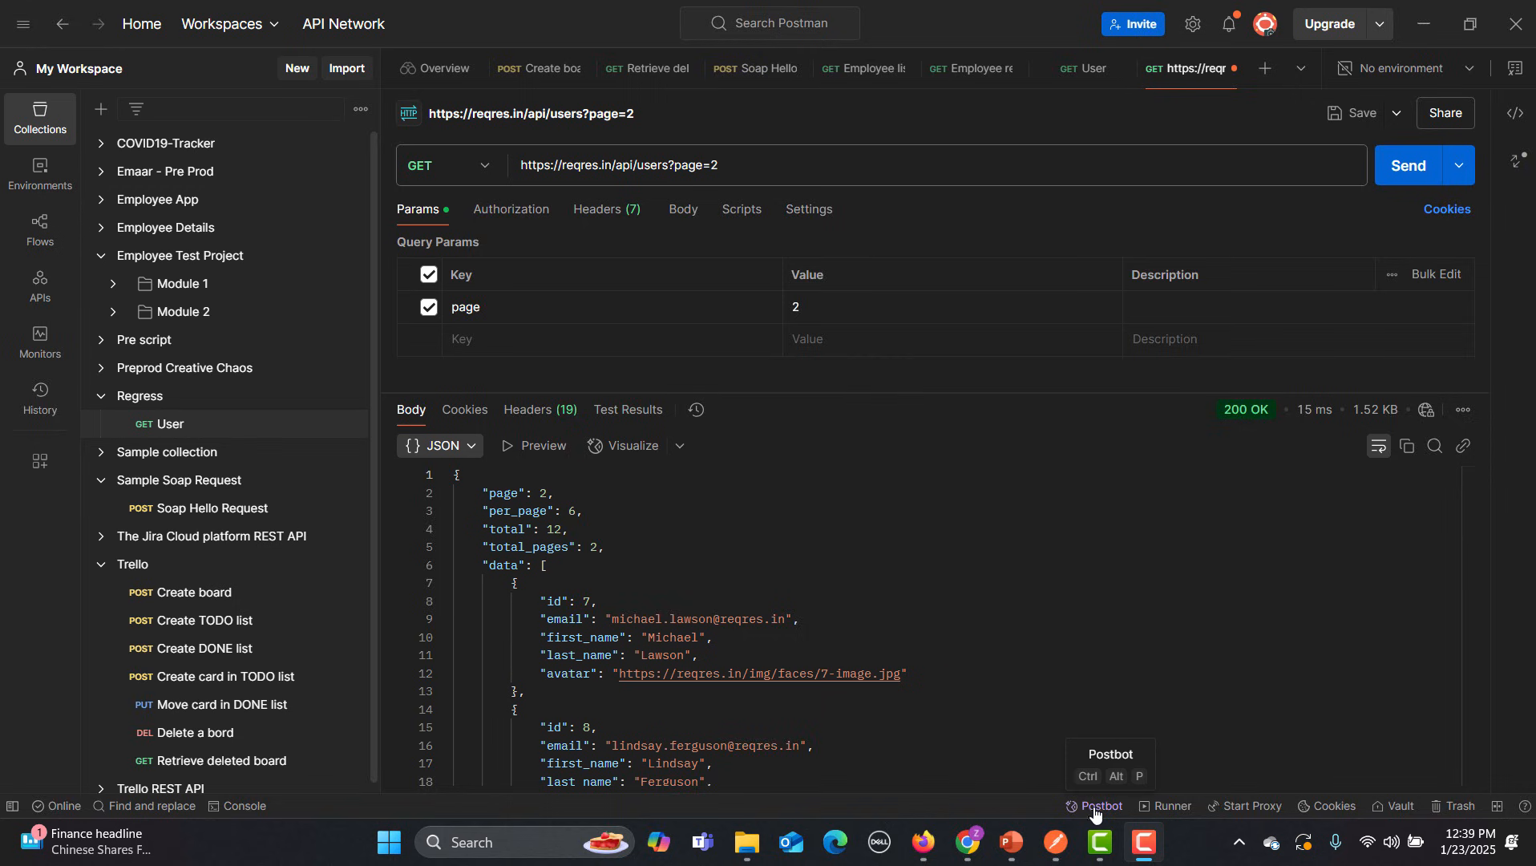
pyautogui.moveTo(1098, 813)
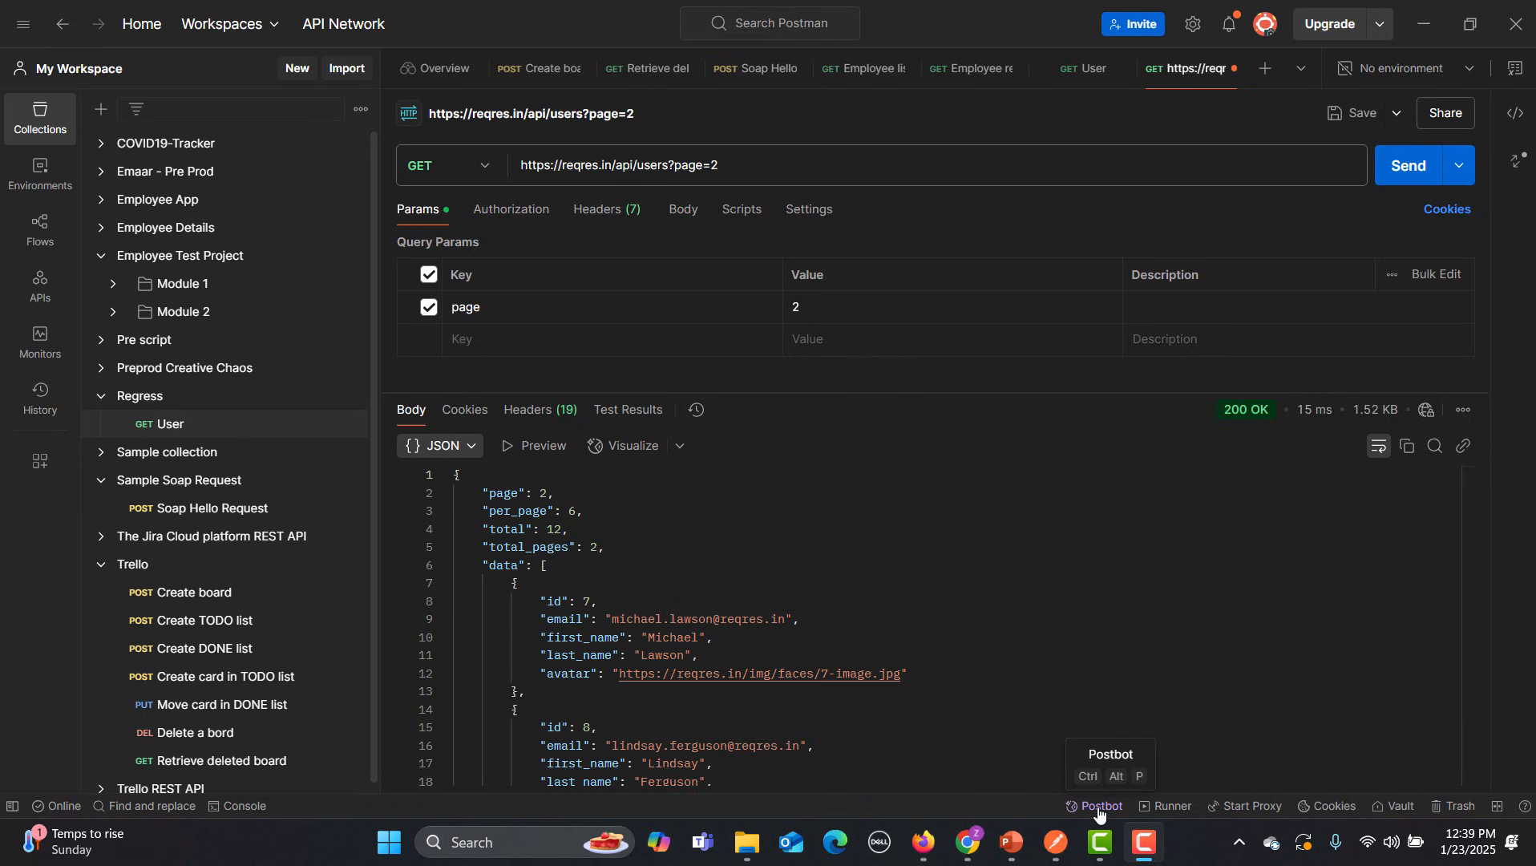
# Ask Postbot to 'Visualize response' as a table for the page-2 users JSON
pyautogui.click(1099, 809)
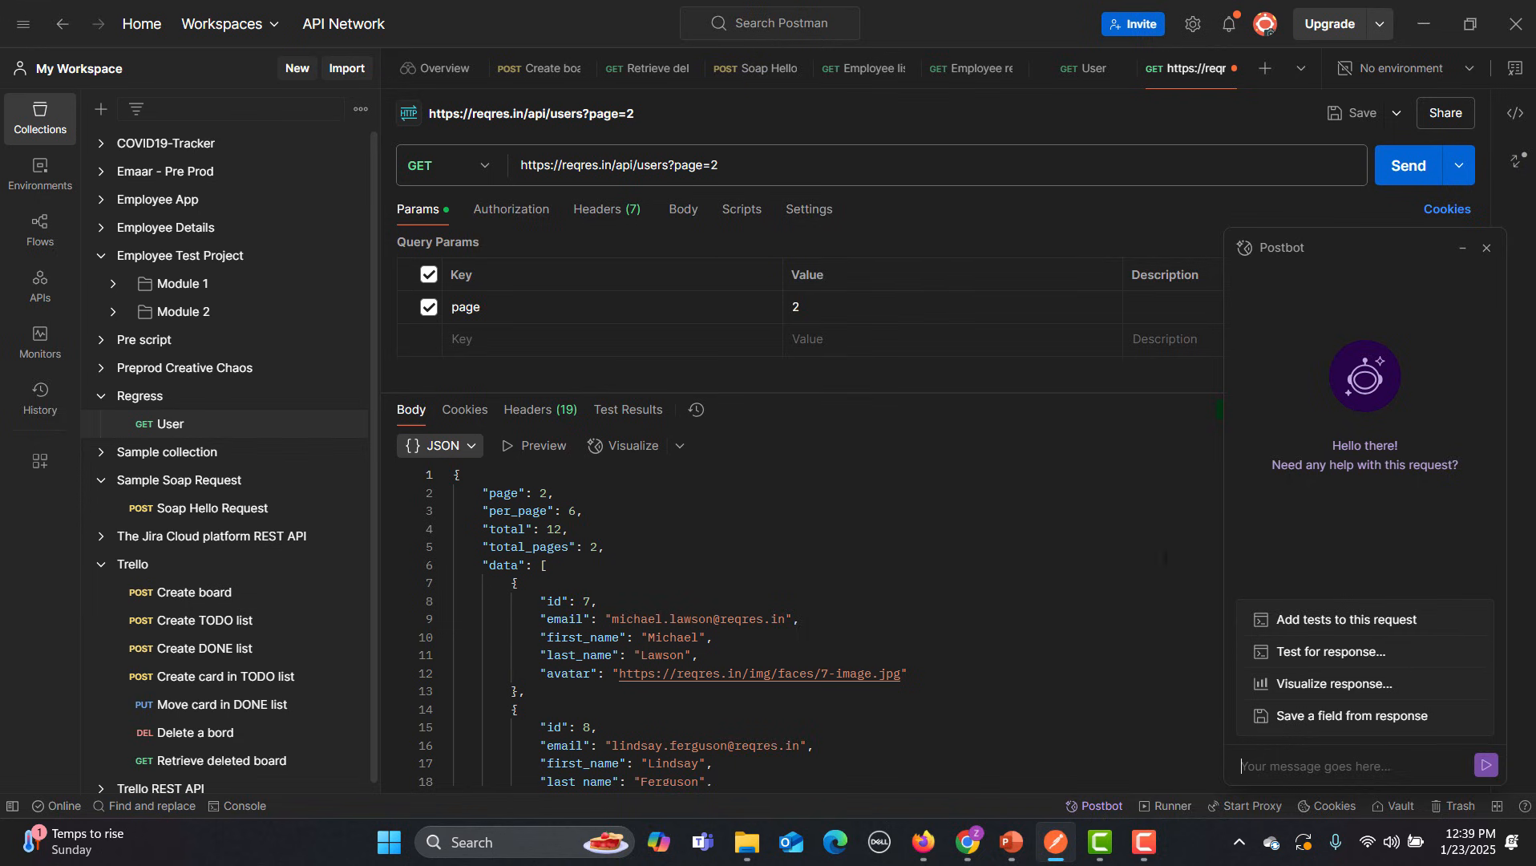
pyautogui.moveTo(1172, 539)
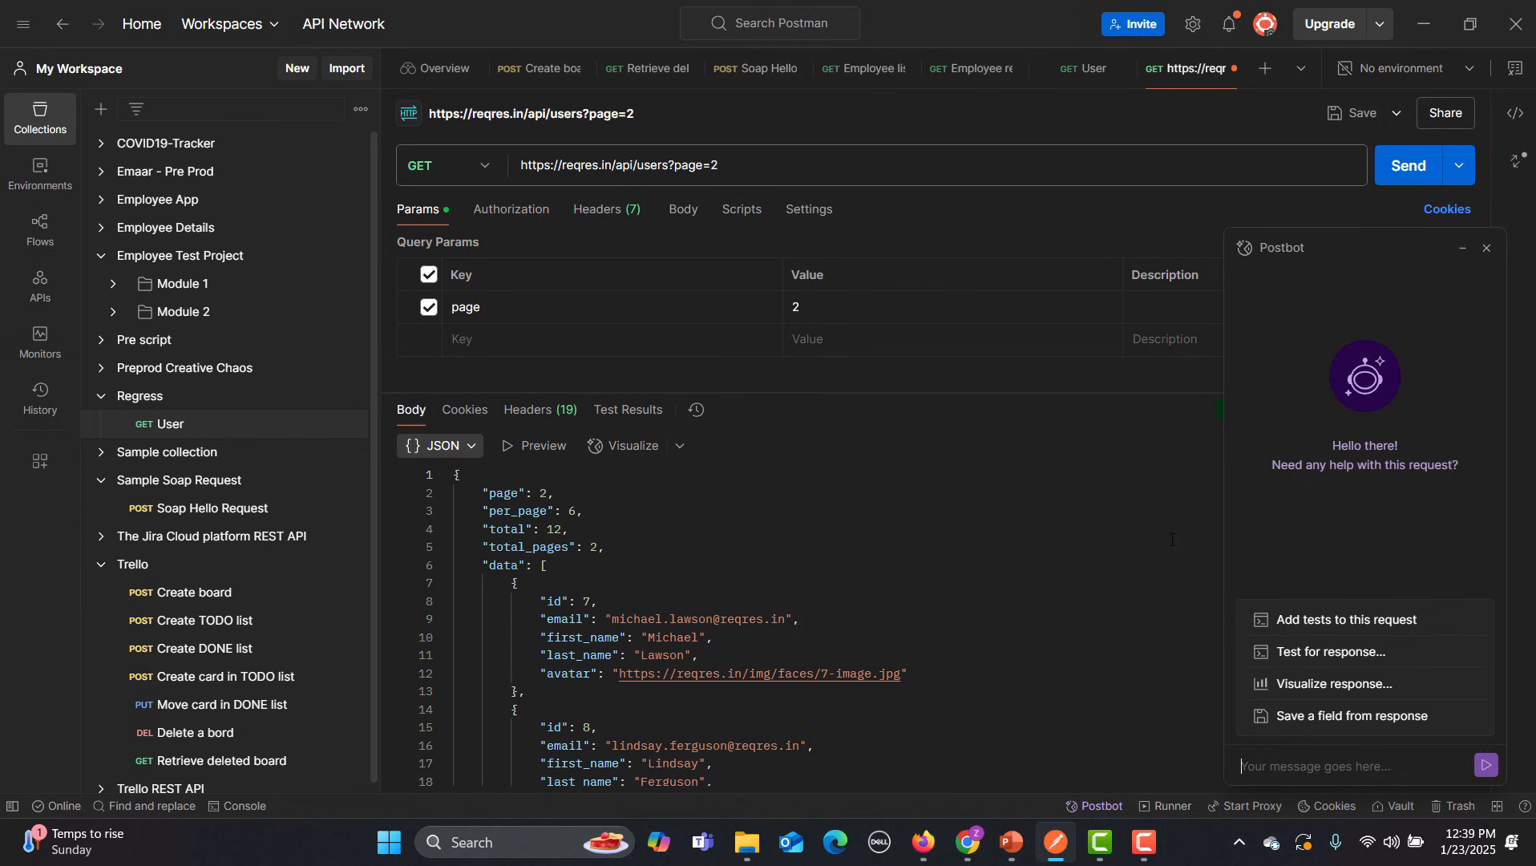
pyautogui.moveTo(1345, 619)
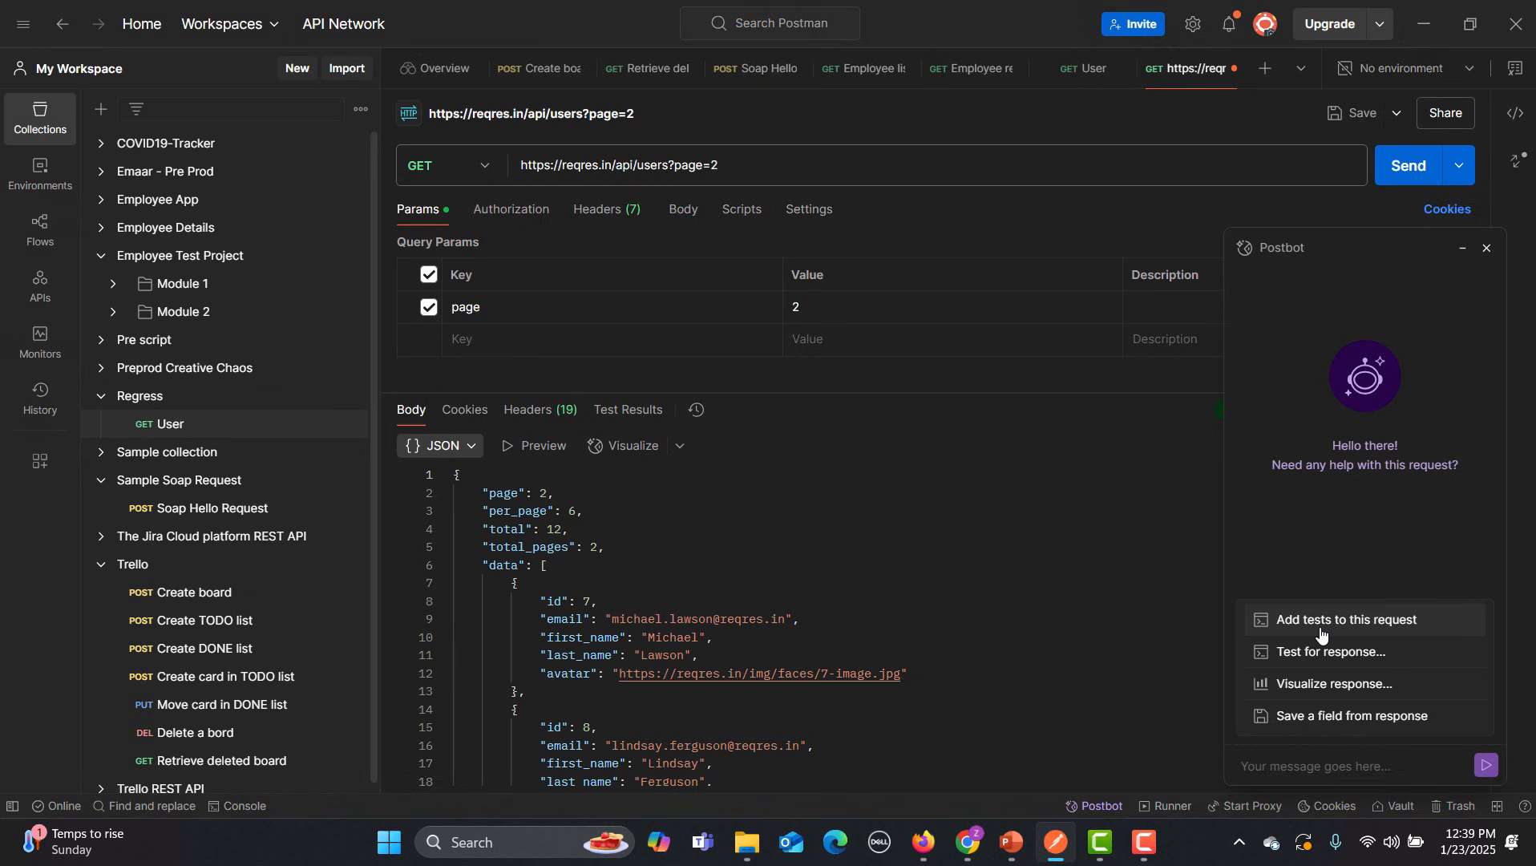
pyautogui.moveTo(1237, 662)
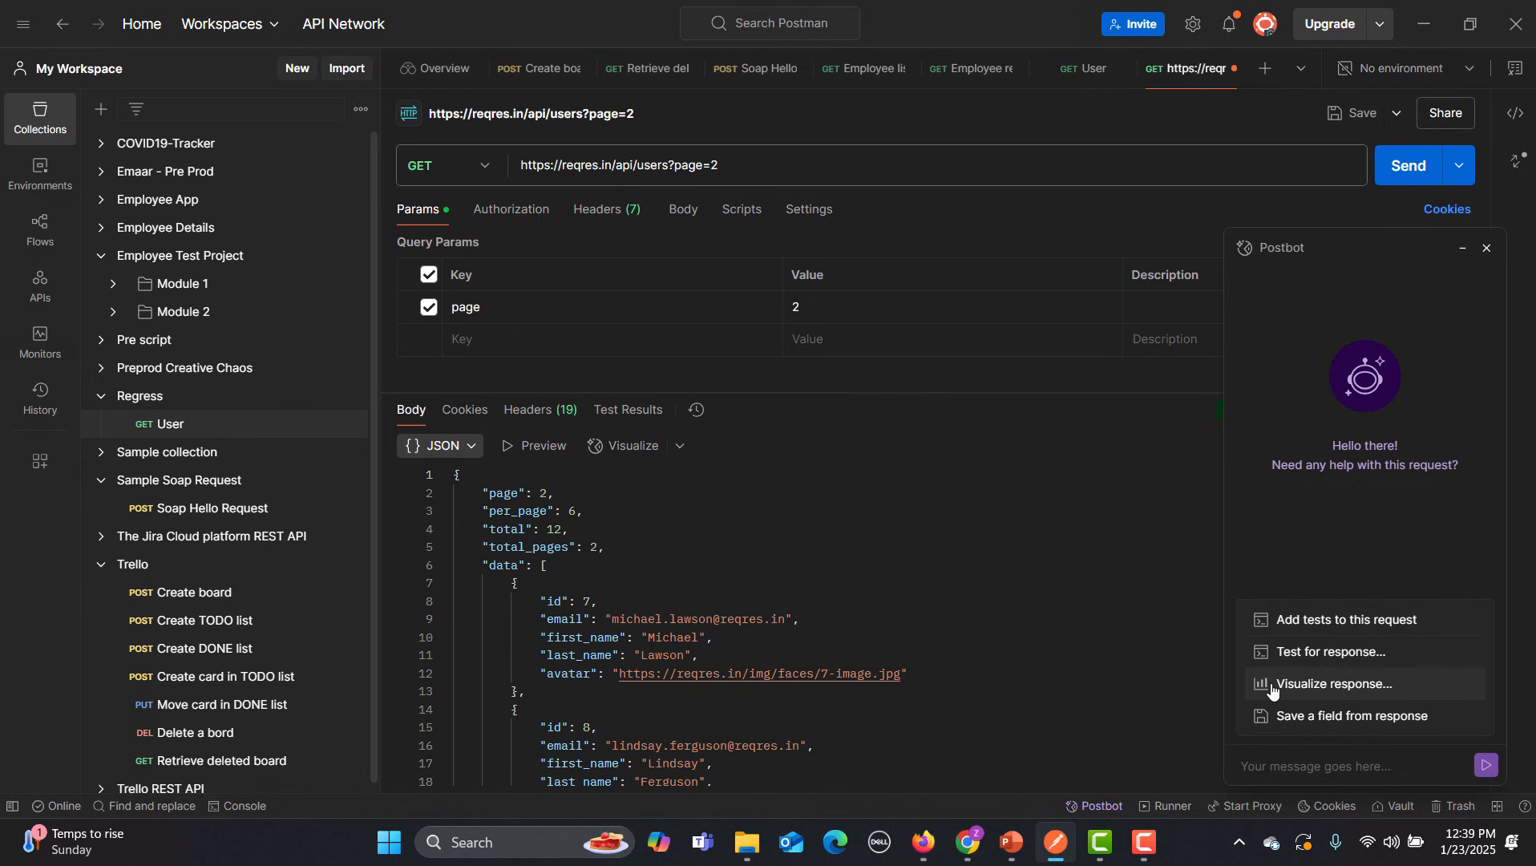
pyautogui.moveTo(1274, 690)
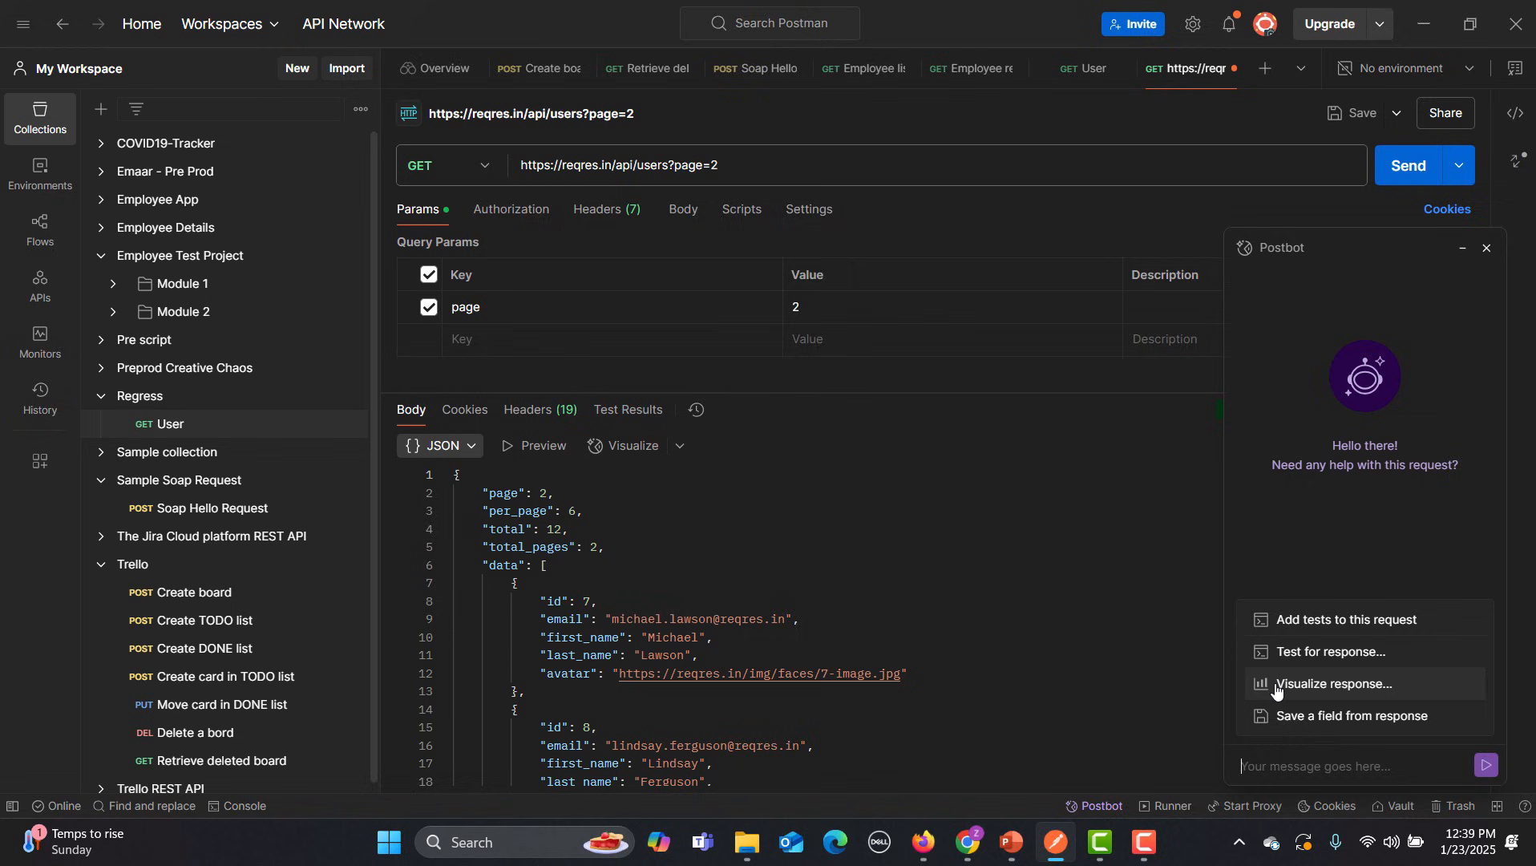
pyautogui.click(1342, 683)
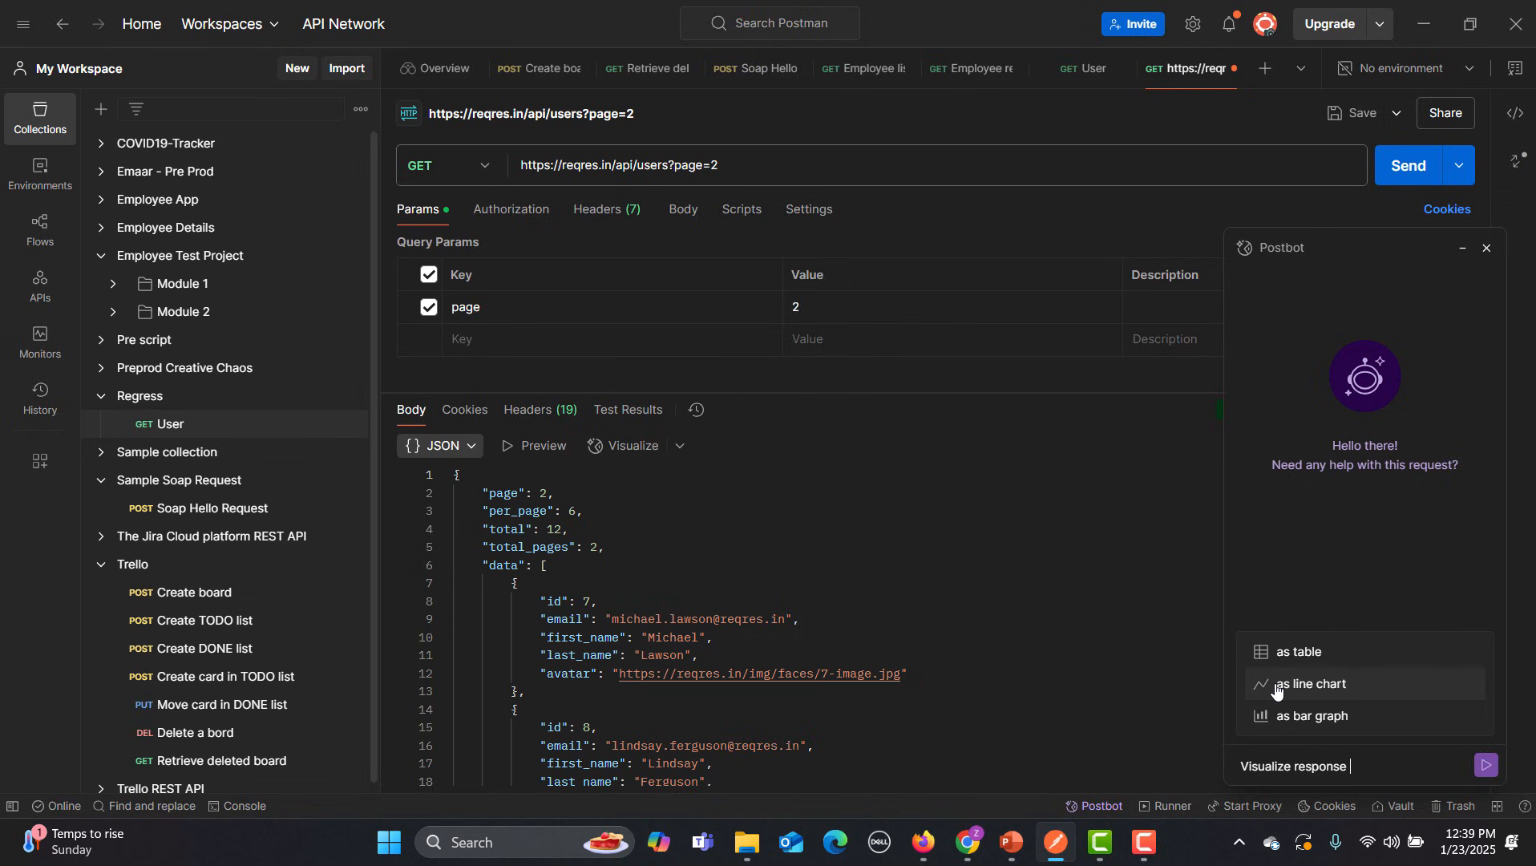
pyautogui.moveTo(1274, 693)
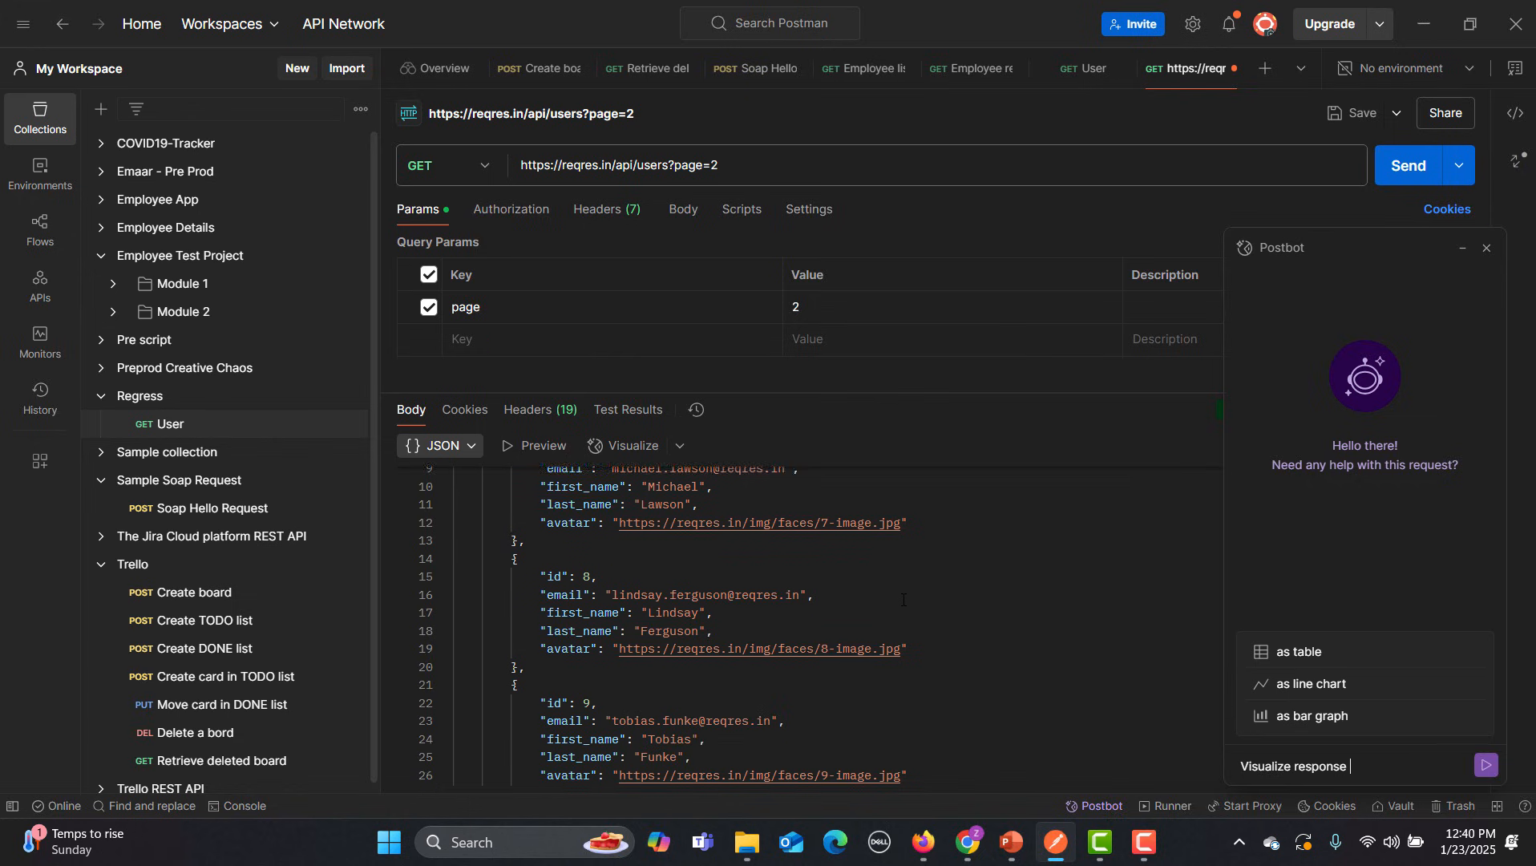
pyautogui.scroll(-3)
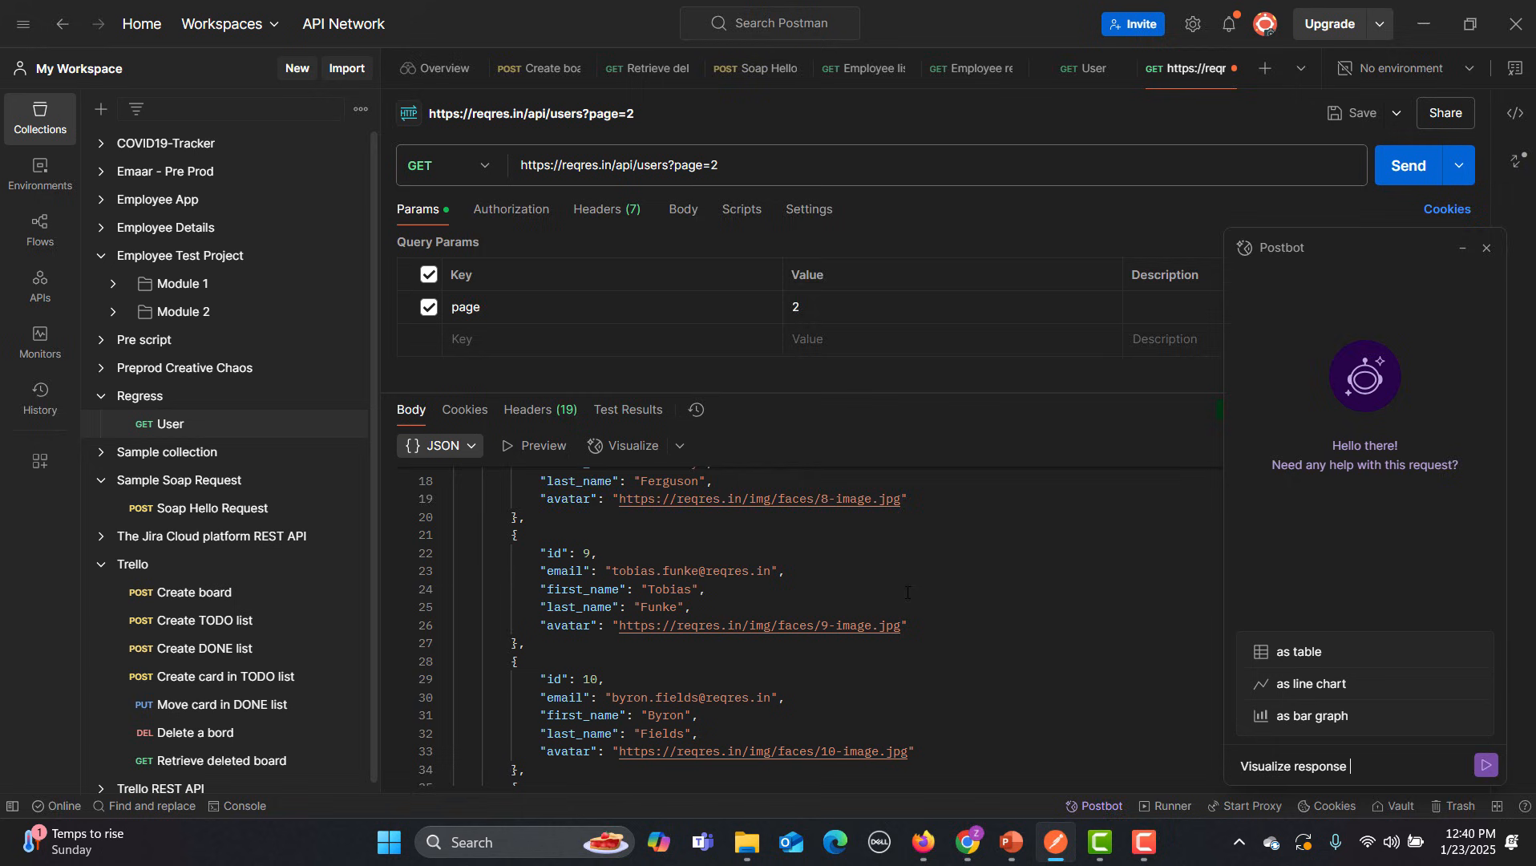
pyautogui.scroll(-3)
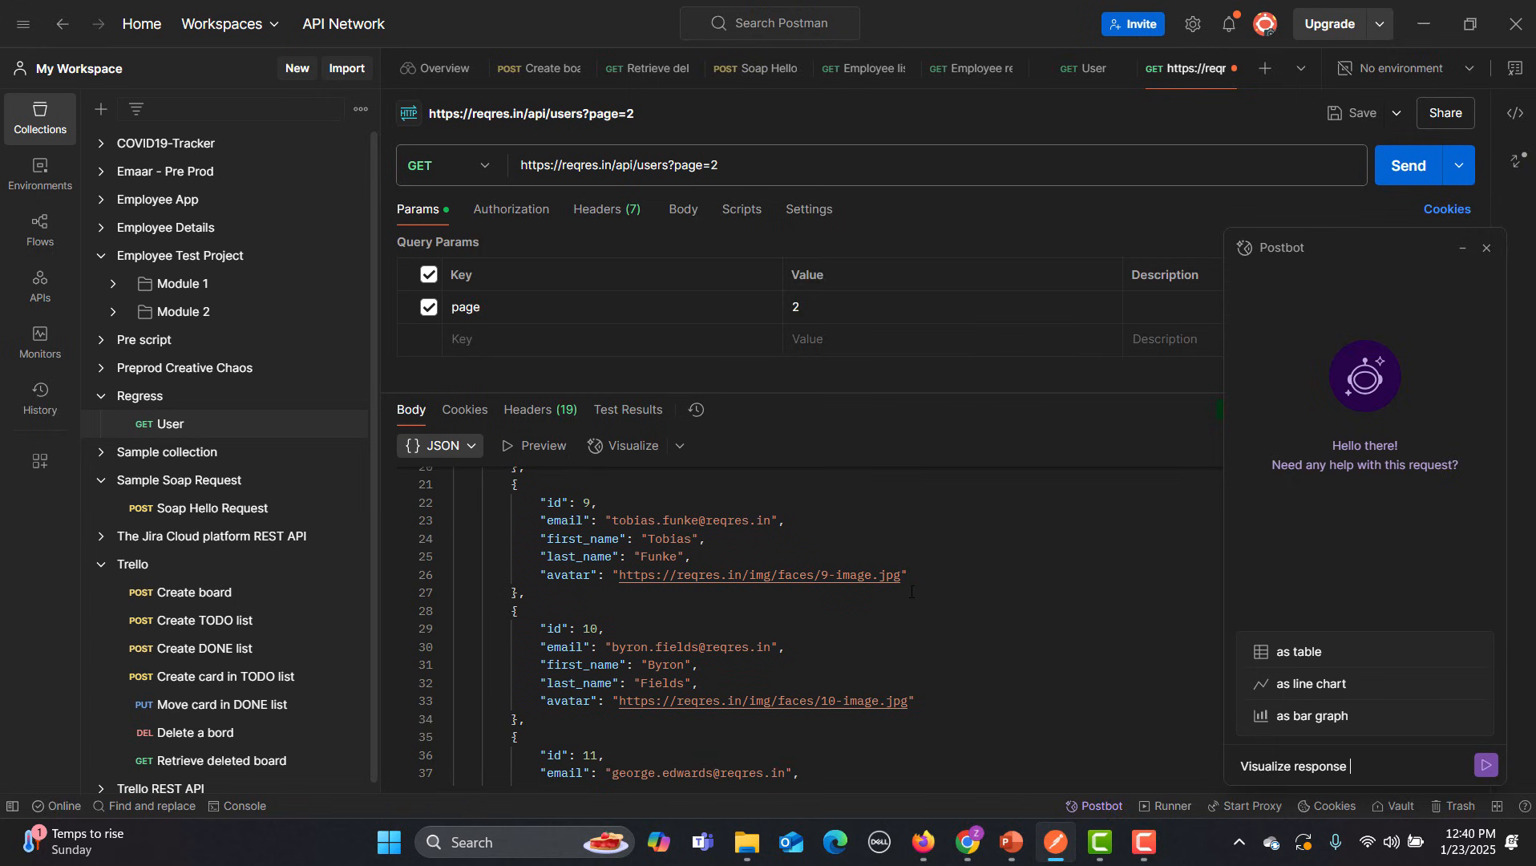
pyautogui.moveTo(1293, 651)
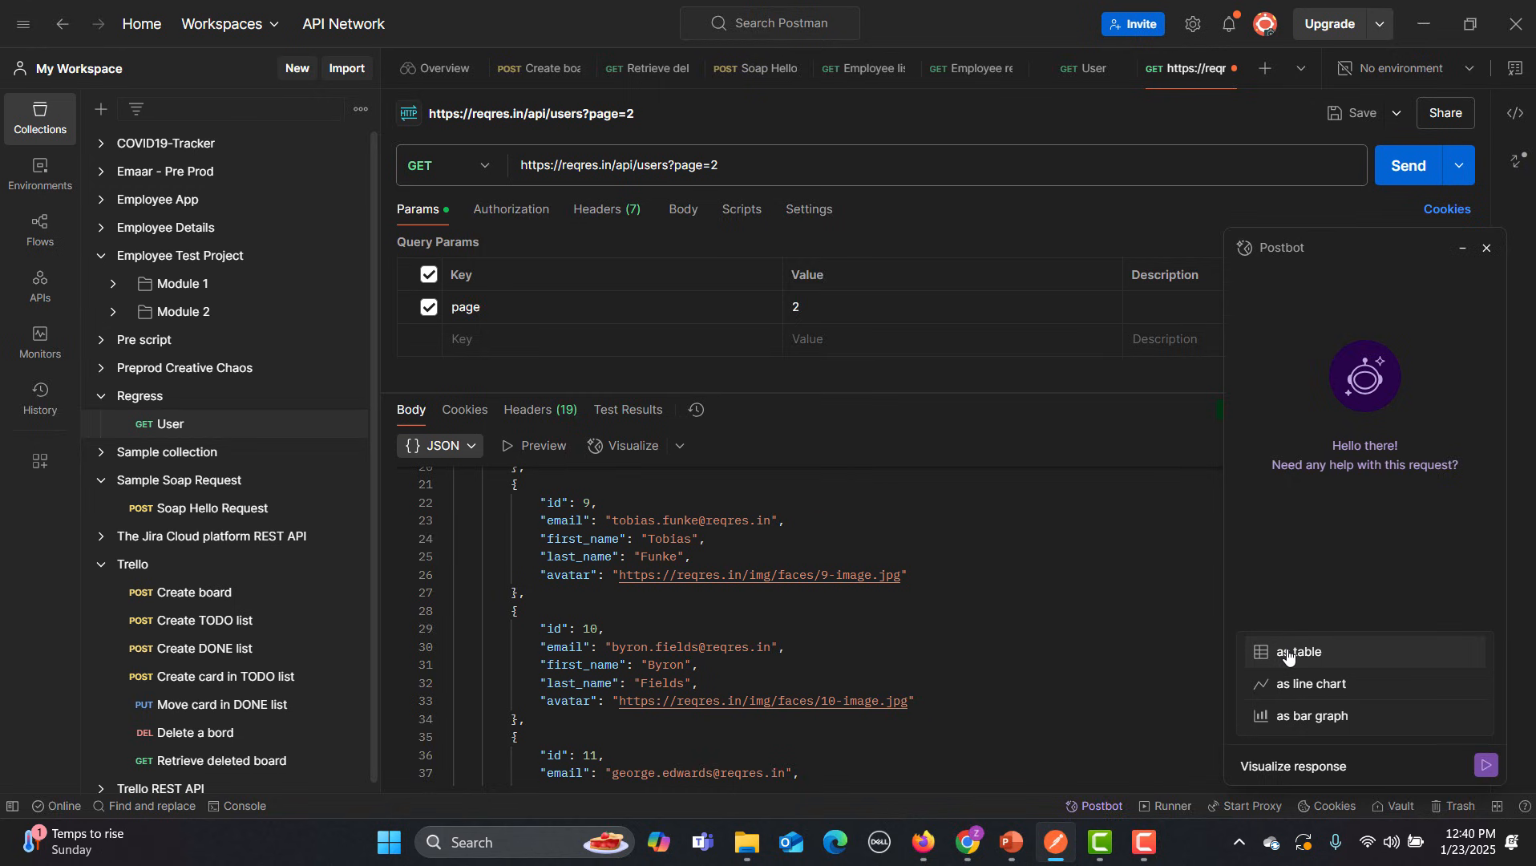
pyautogui.click(1295, 651)
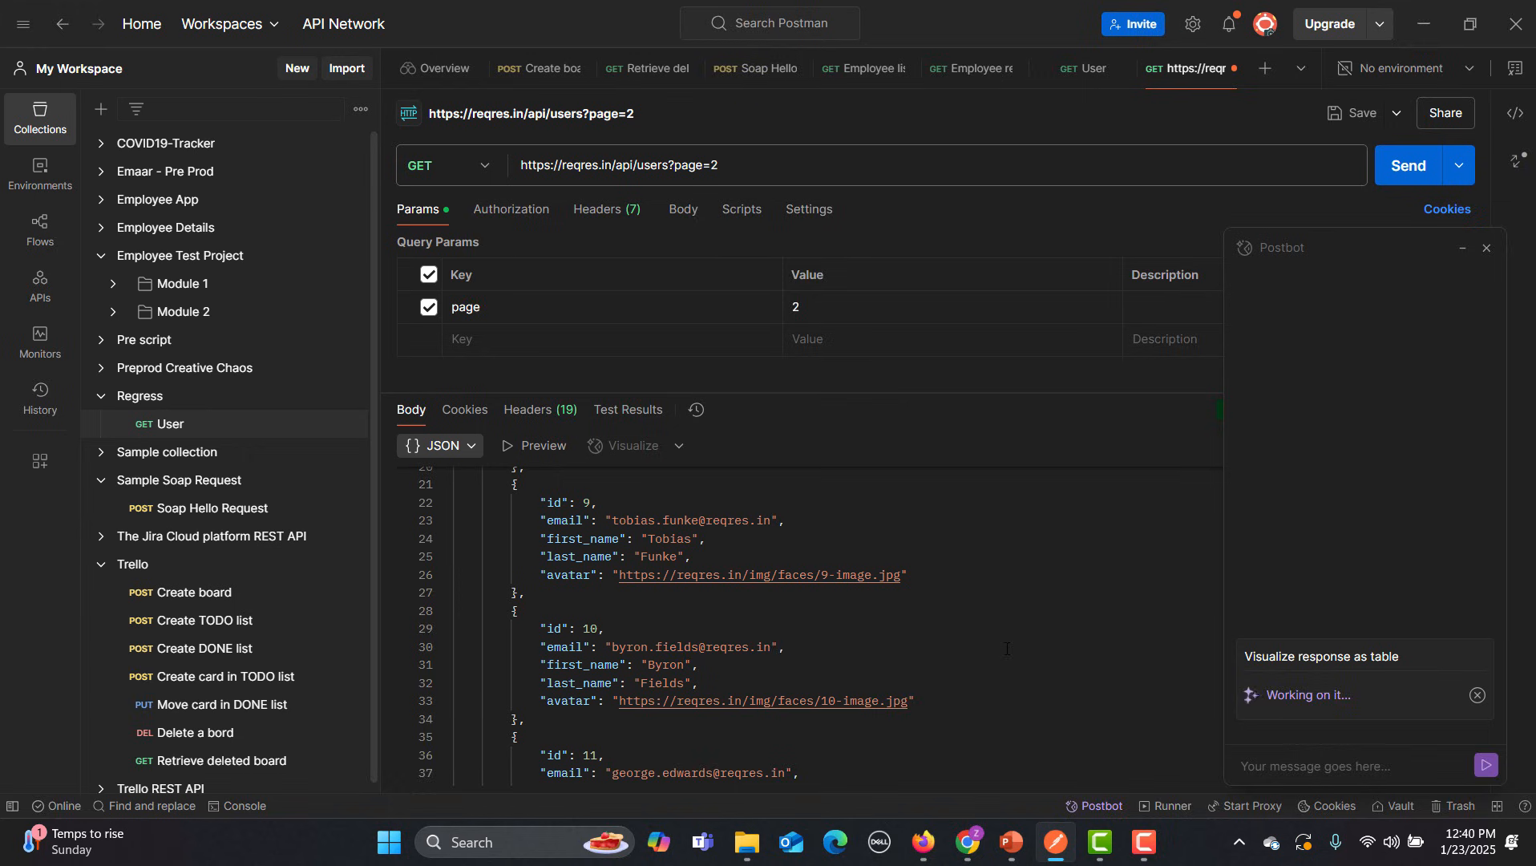
# Apply Postbot's visualizer script and view the table of IDs, emails, names and avatars
pyautogui.click(741, 208)
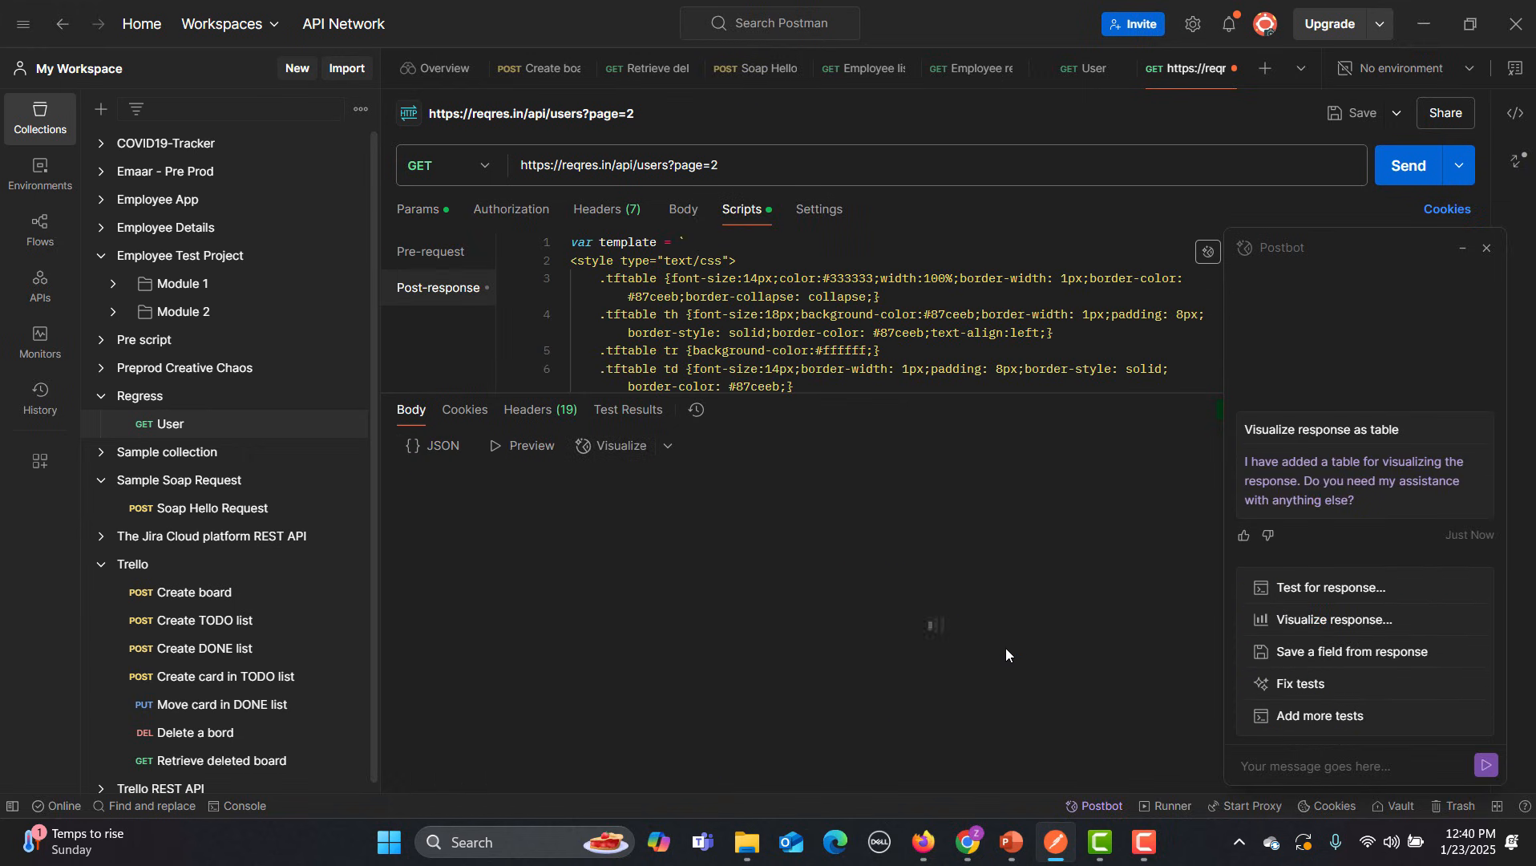
pyautogui.click(611, 446)
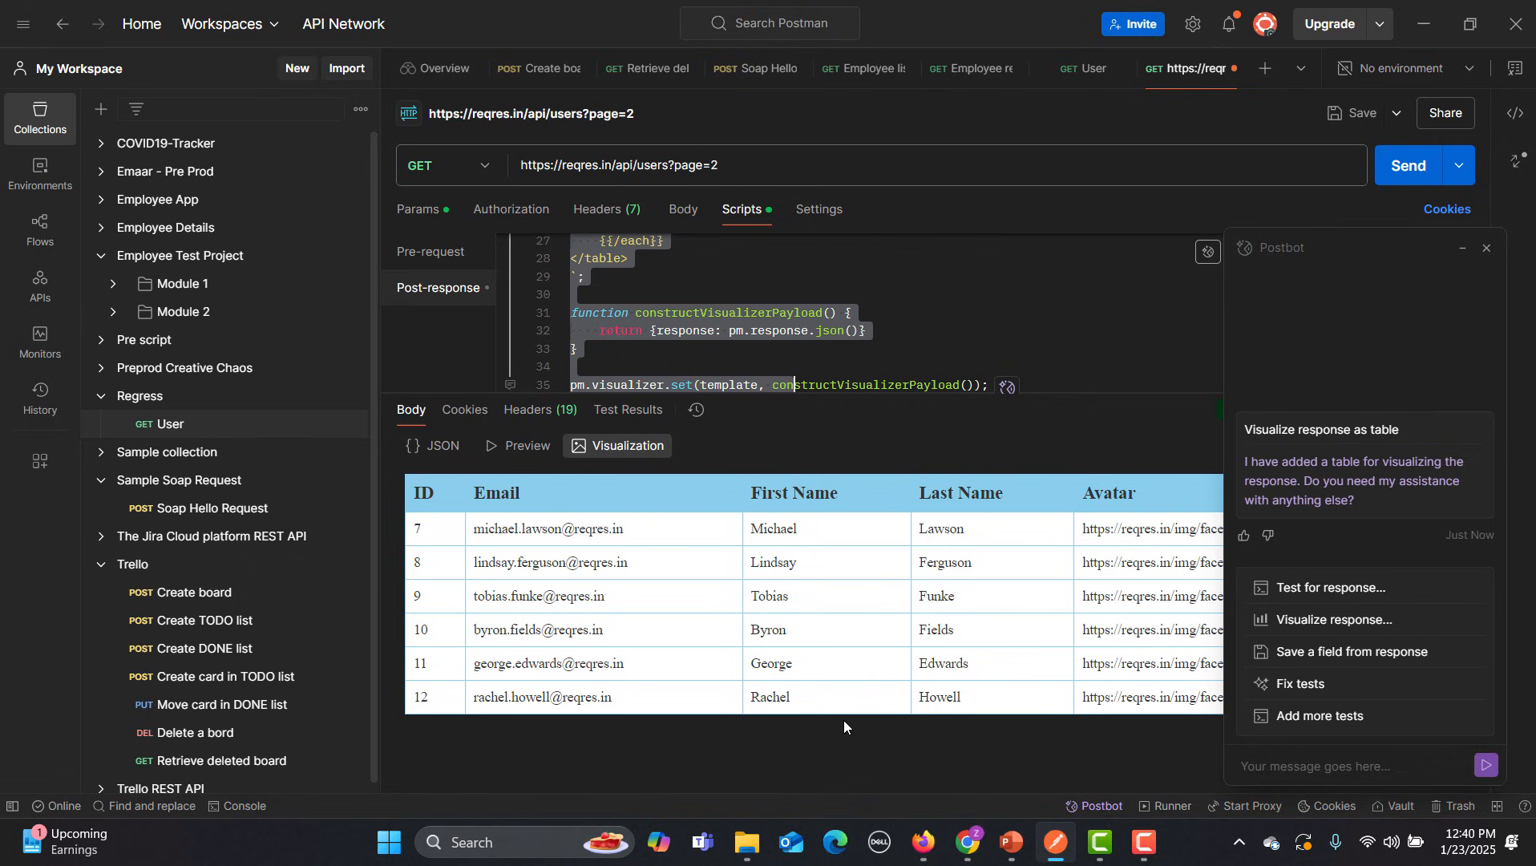
pyautogui.moveTo(1172, 797)
pyautogui.write('c')
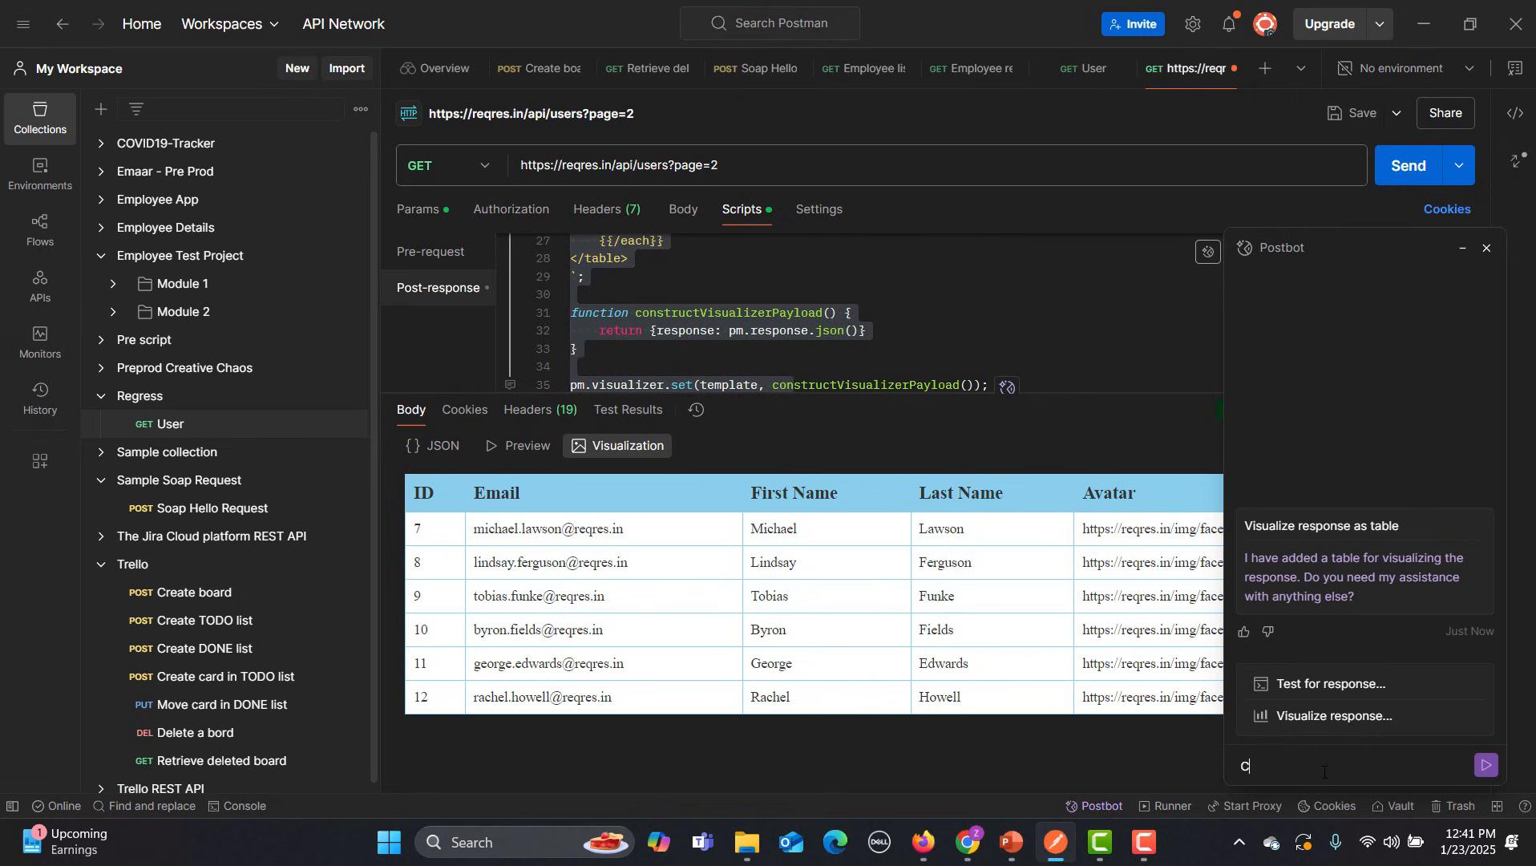
# Ask Postbot for a dark red table header with white font, then resend the request
pyautogui.write('hange header background golor to')
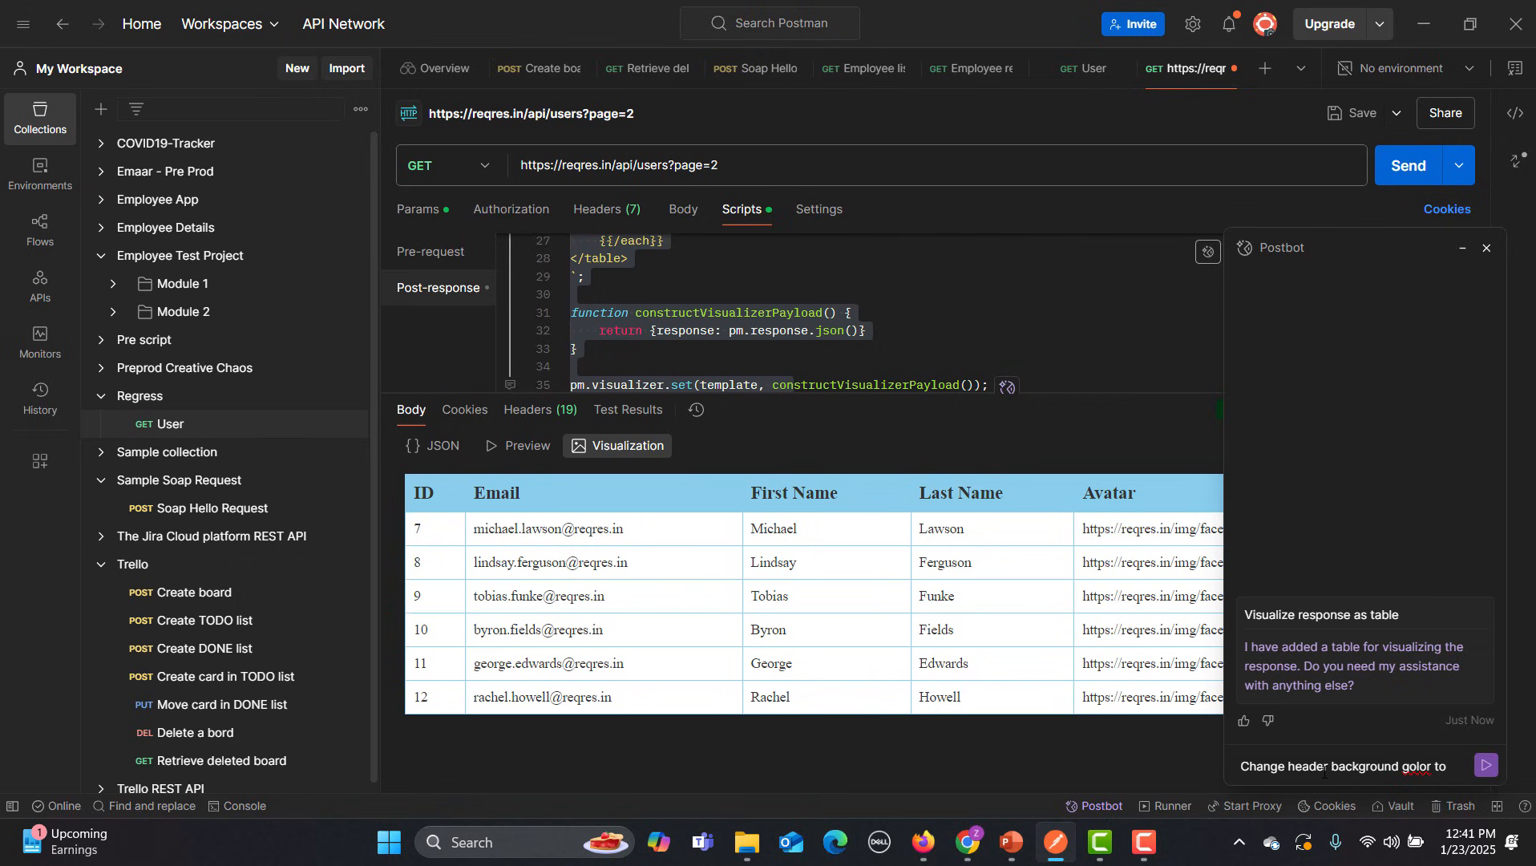
pyautogui.write('dark')
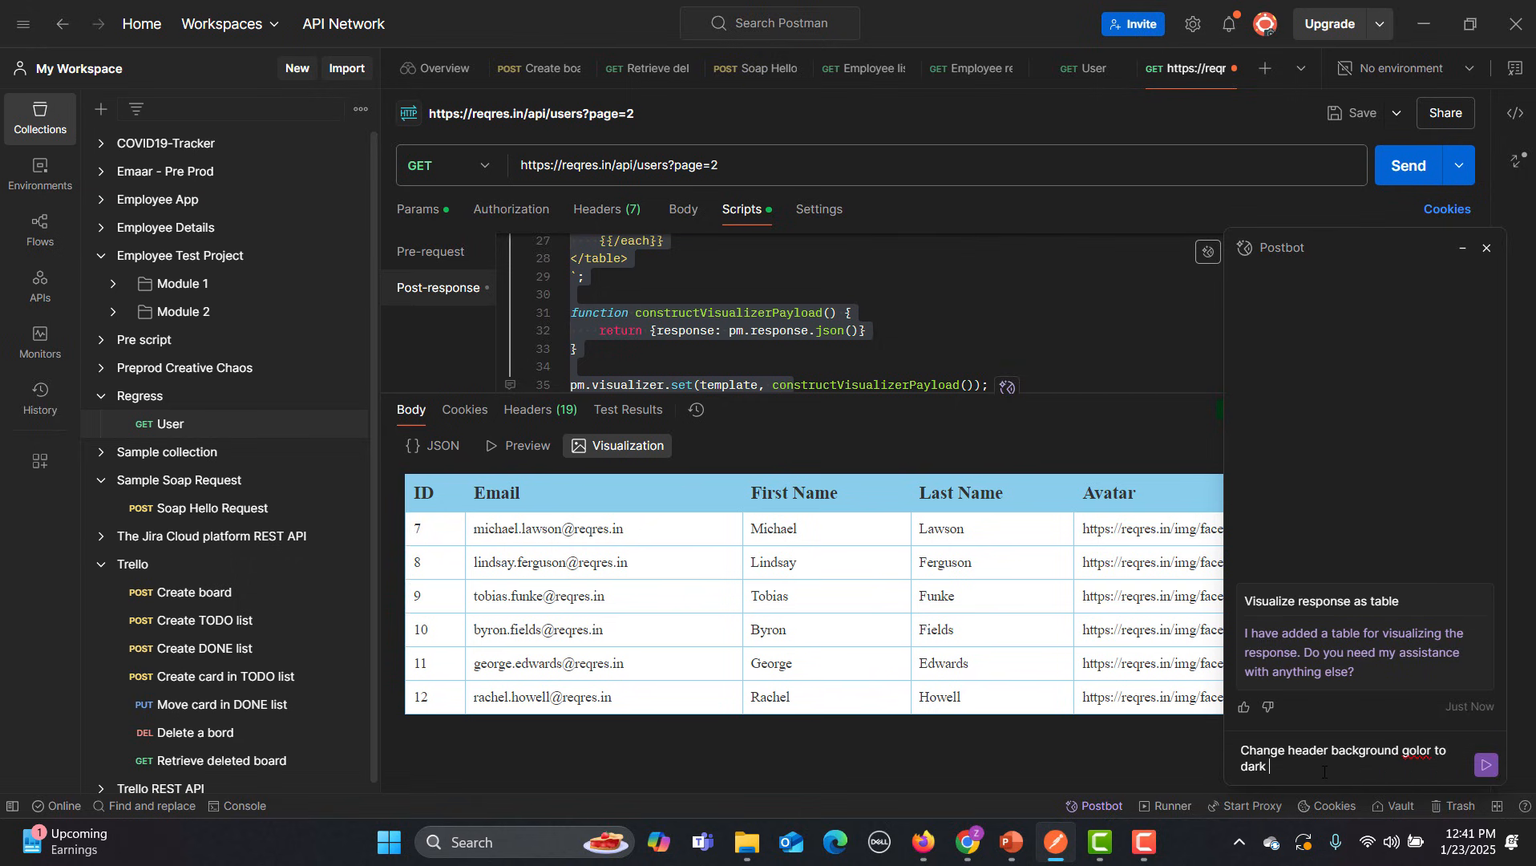
pyautogui.write('red and tex')
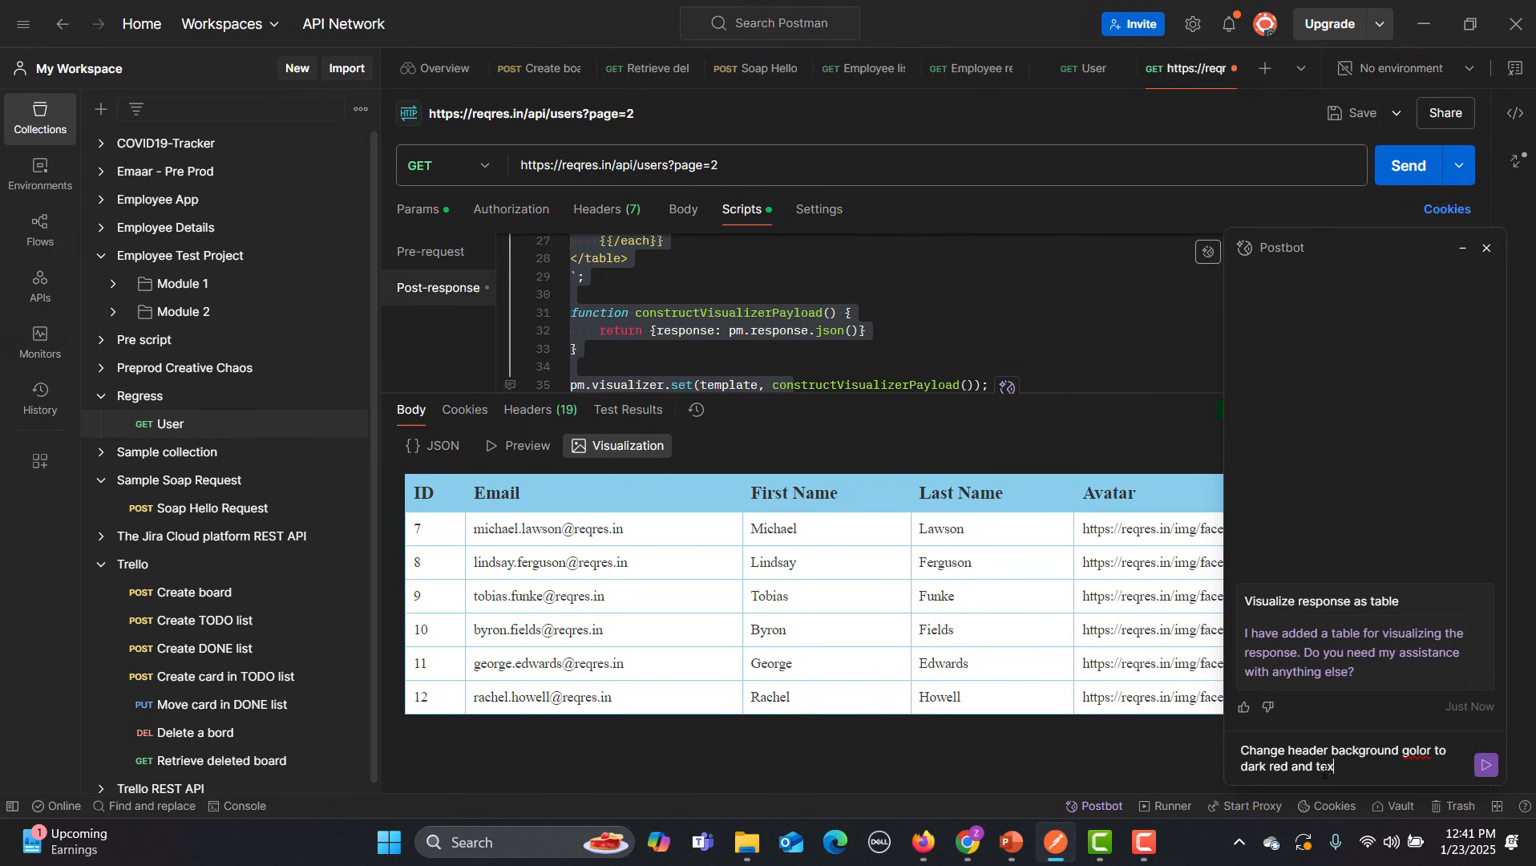
pyautogui.write('font color should be be')
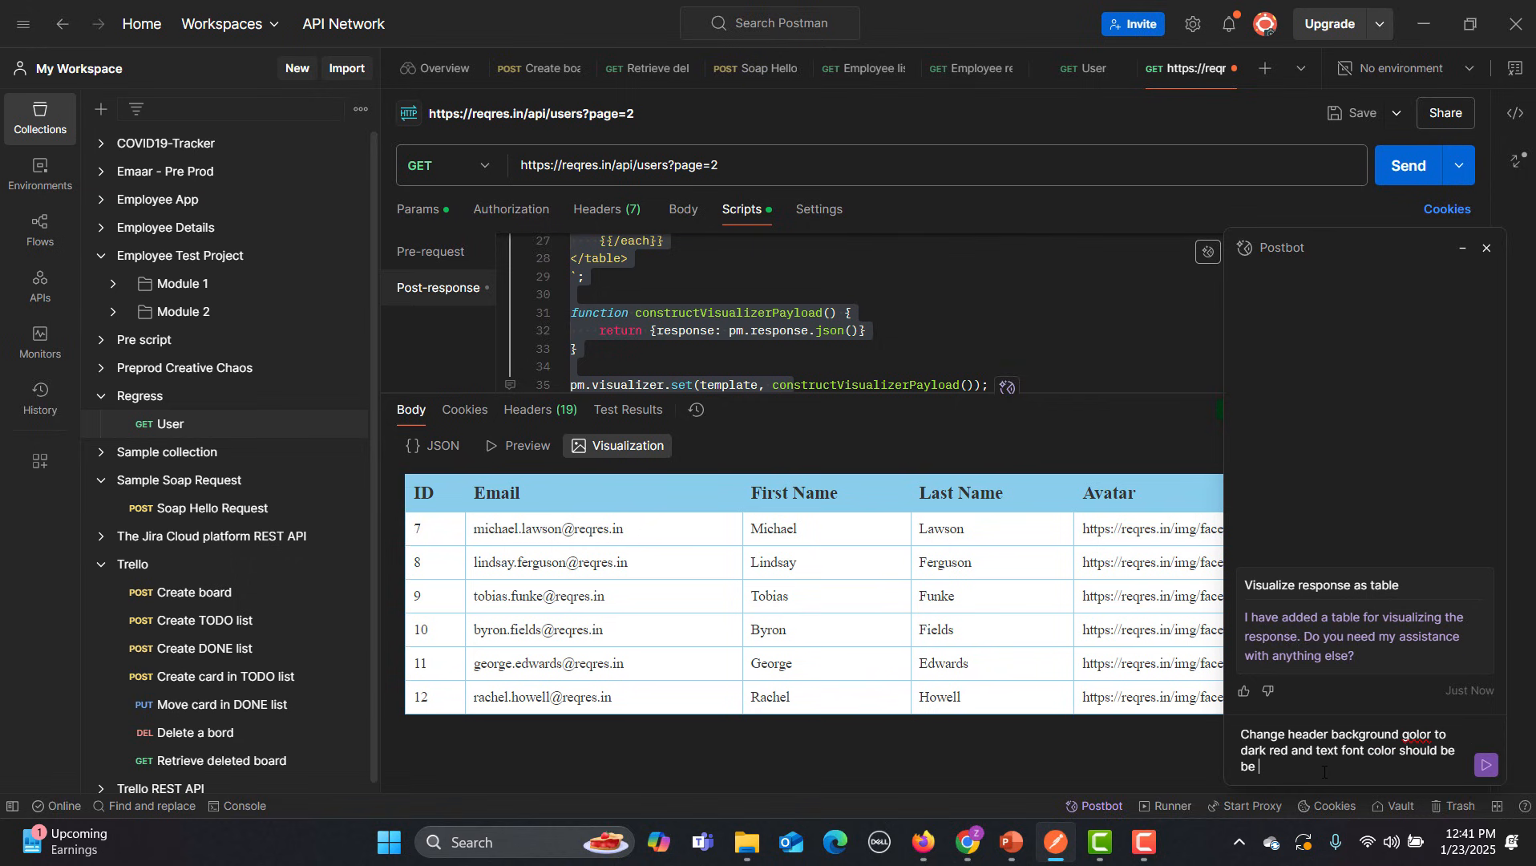
pyautogui.write('white')
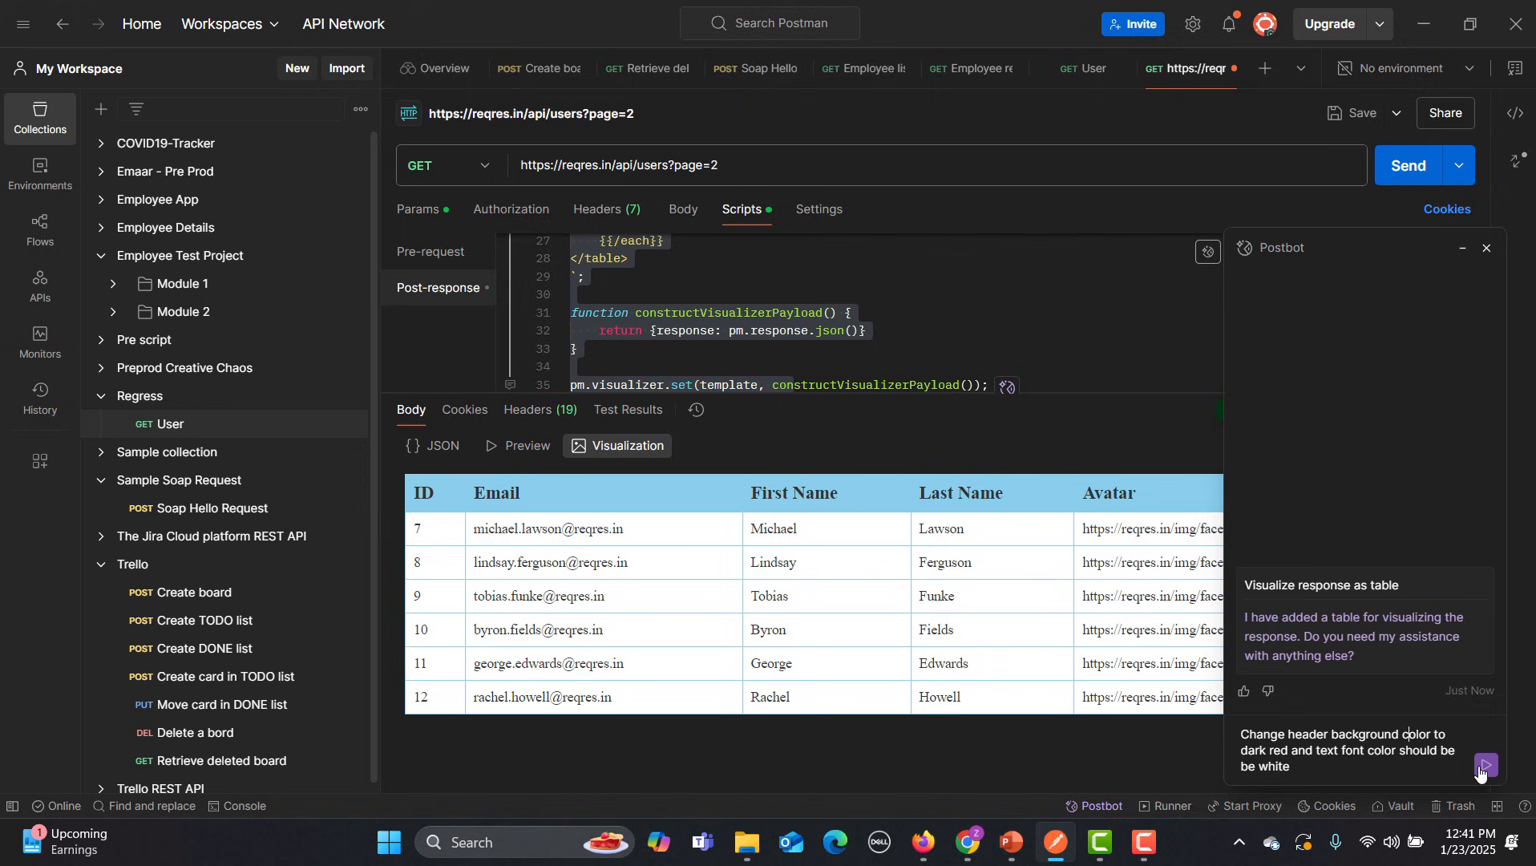
pyautogui.click(1483, 765)
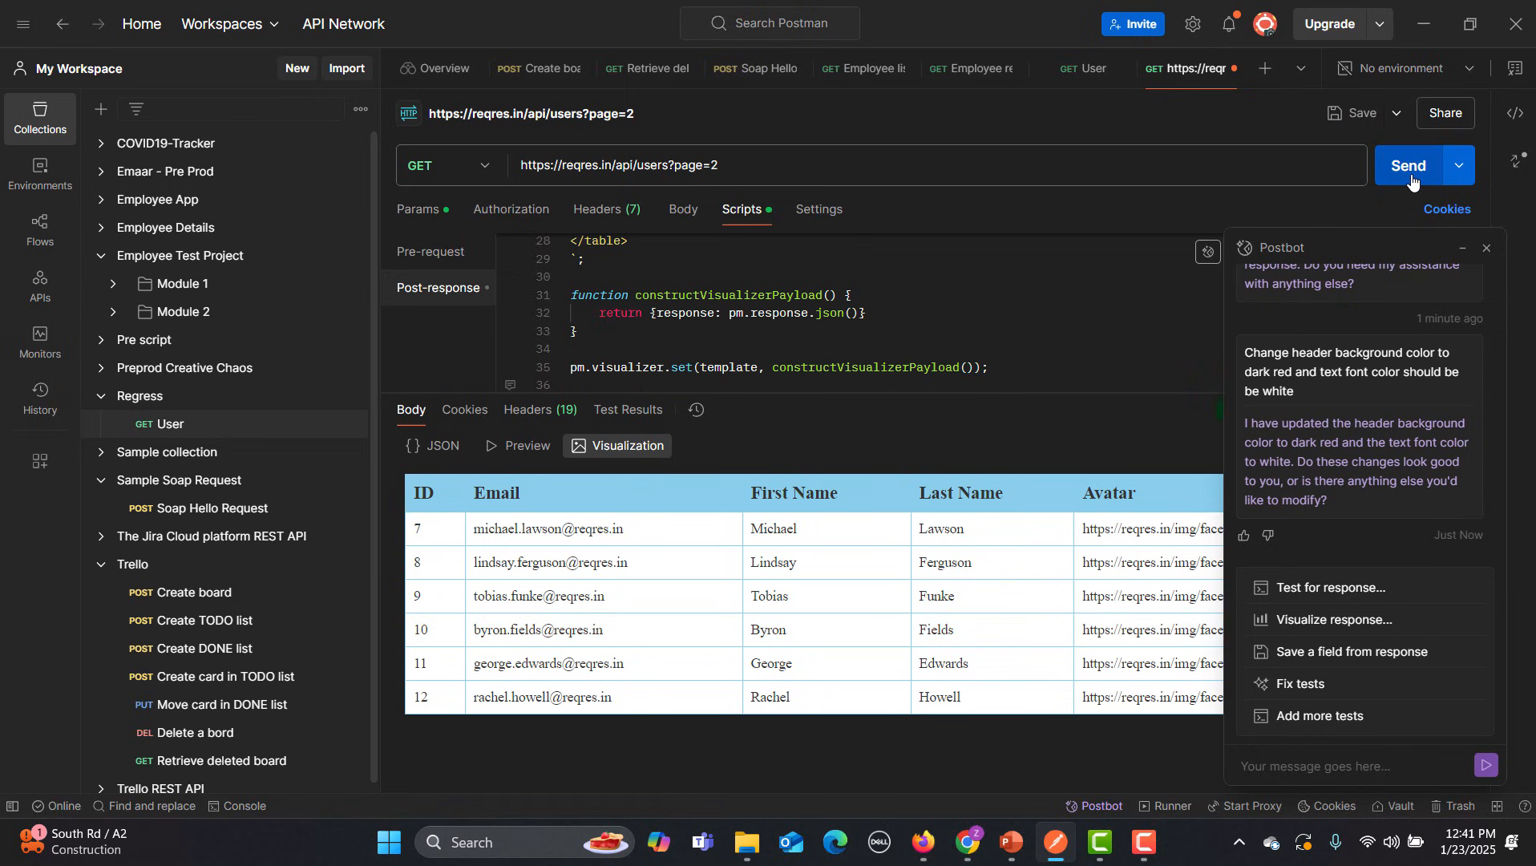
pyautogui.click(1408, 164)
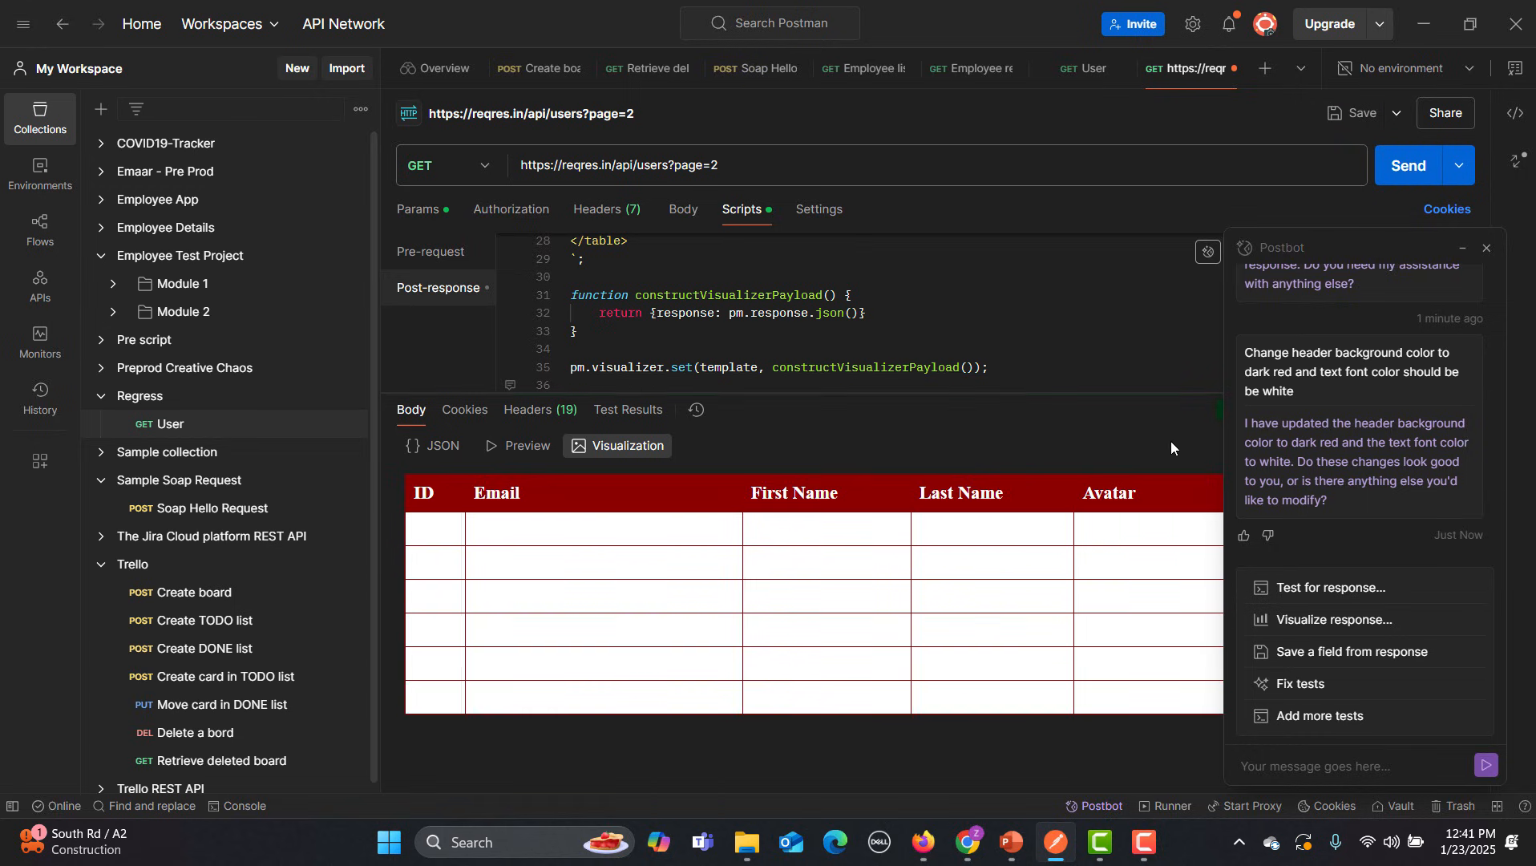
pyautogui.moveTo(808, 509)
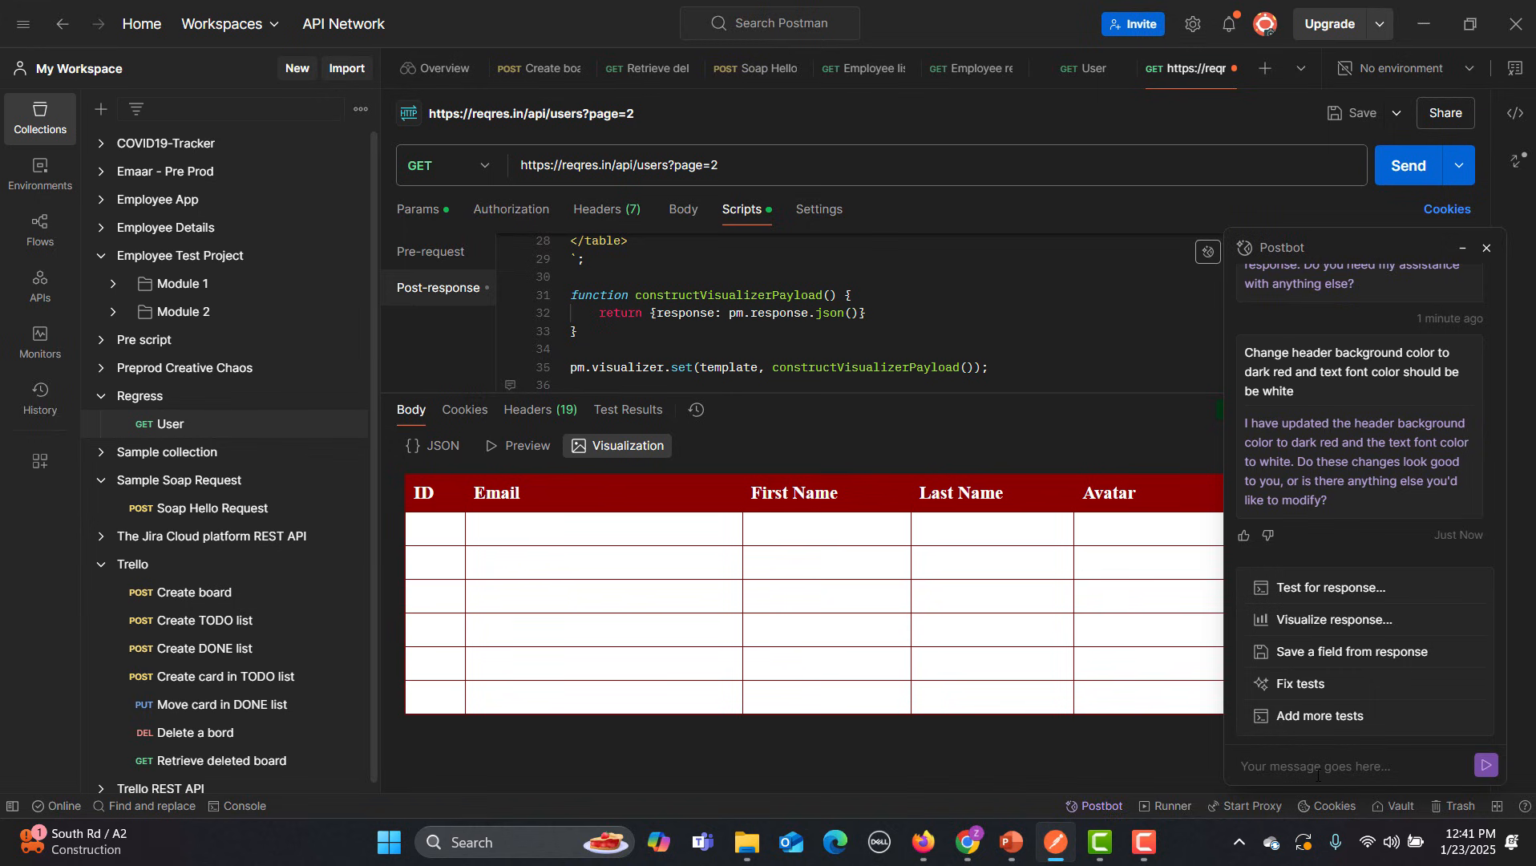
# Ask Postbot to make the row font black, then resend the request
pyautogui.write('Change the font color in rows to')
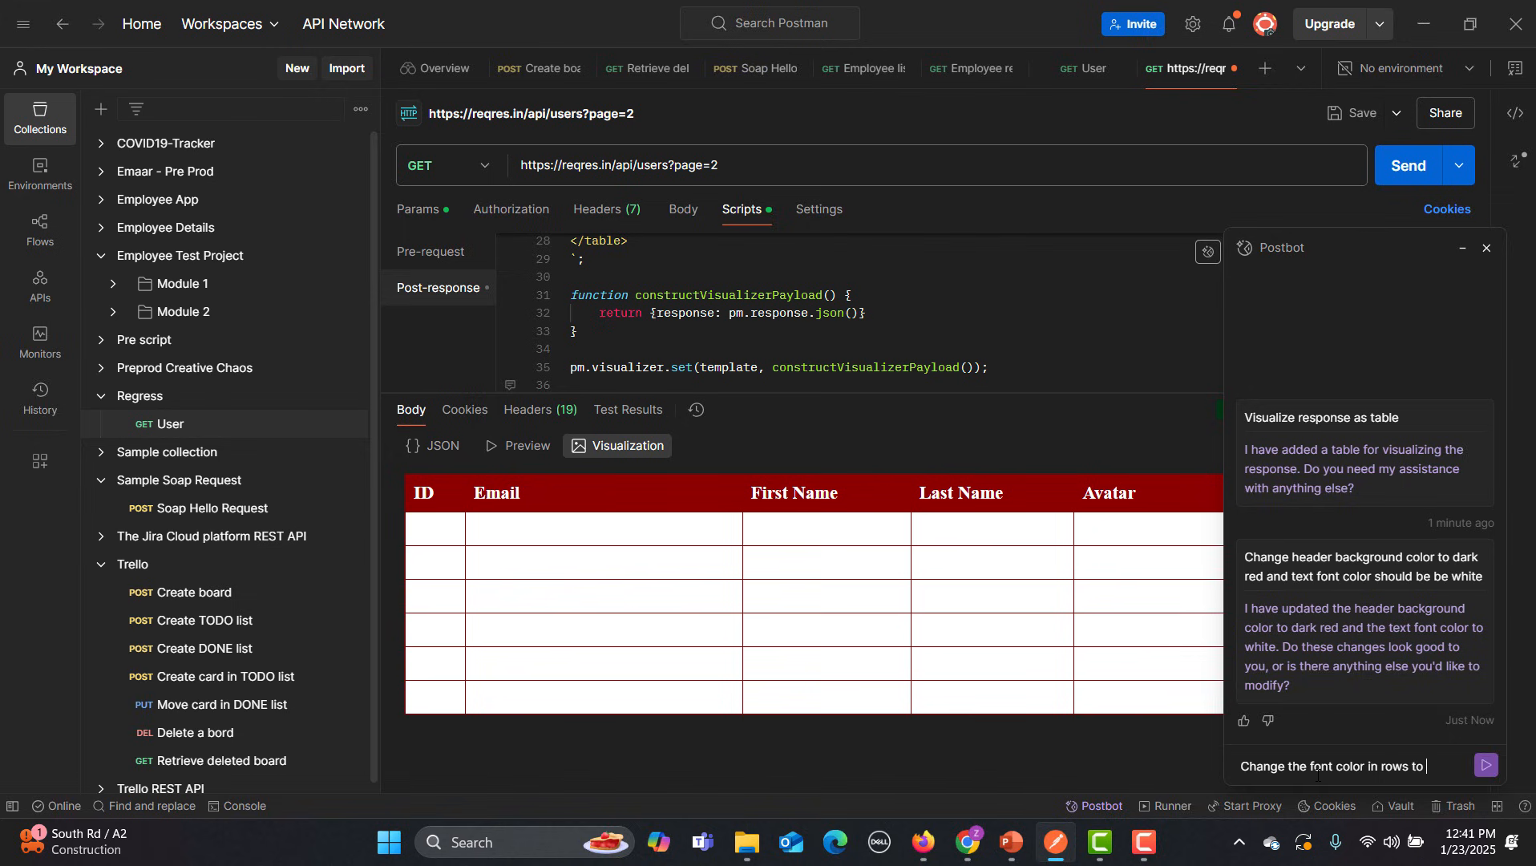
pyautogui.click(1483, 765)
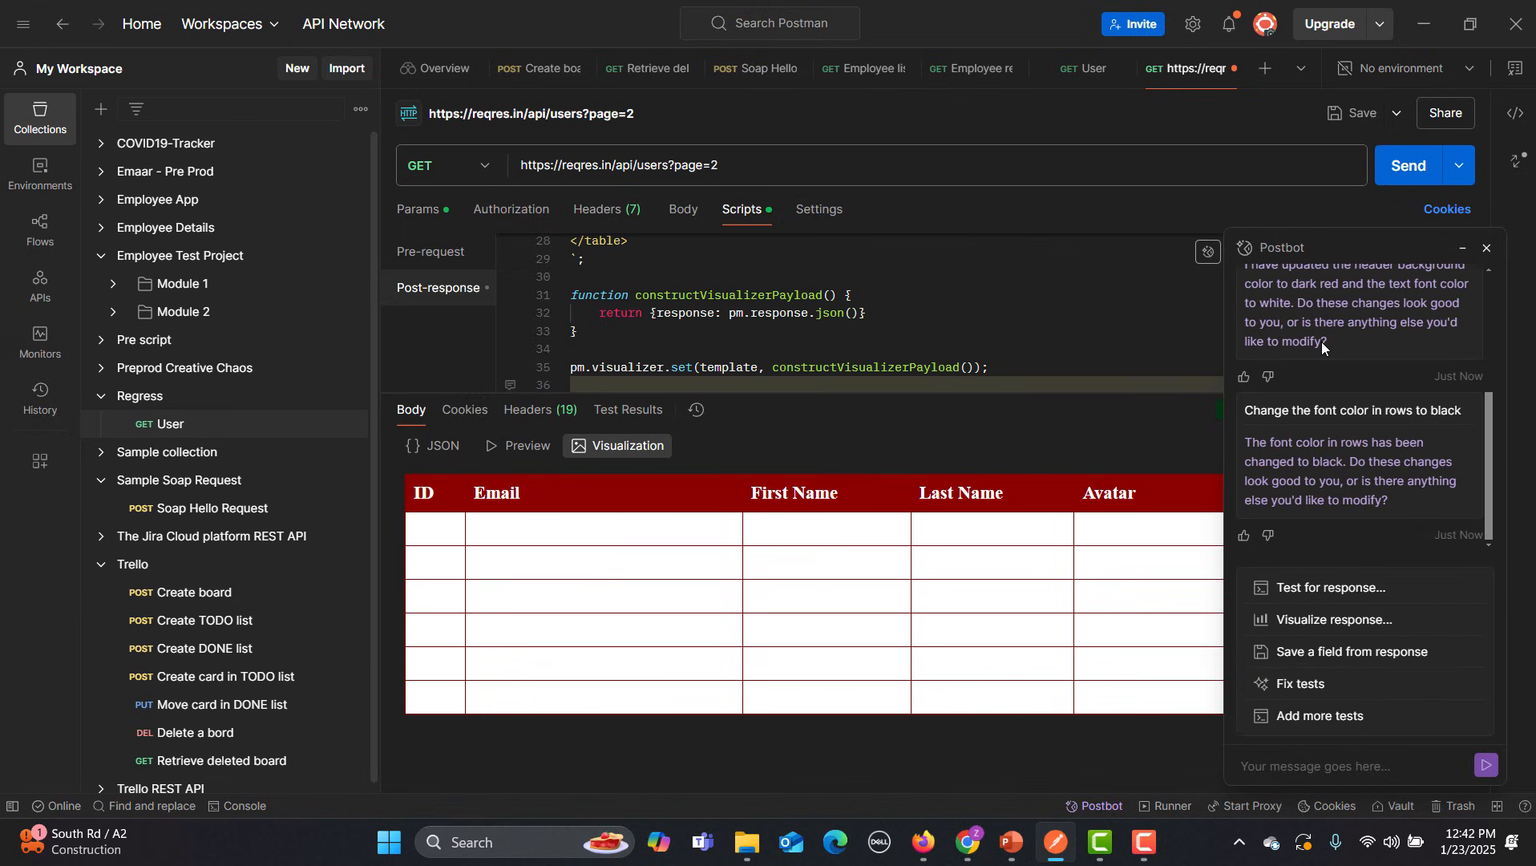
pyautogui.moveTo(1408, 165)
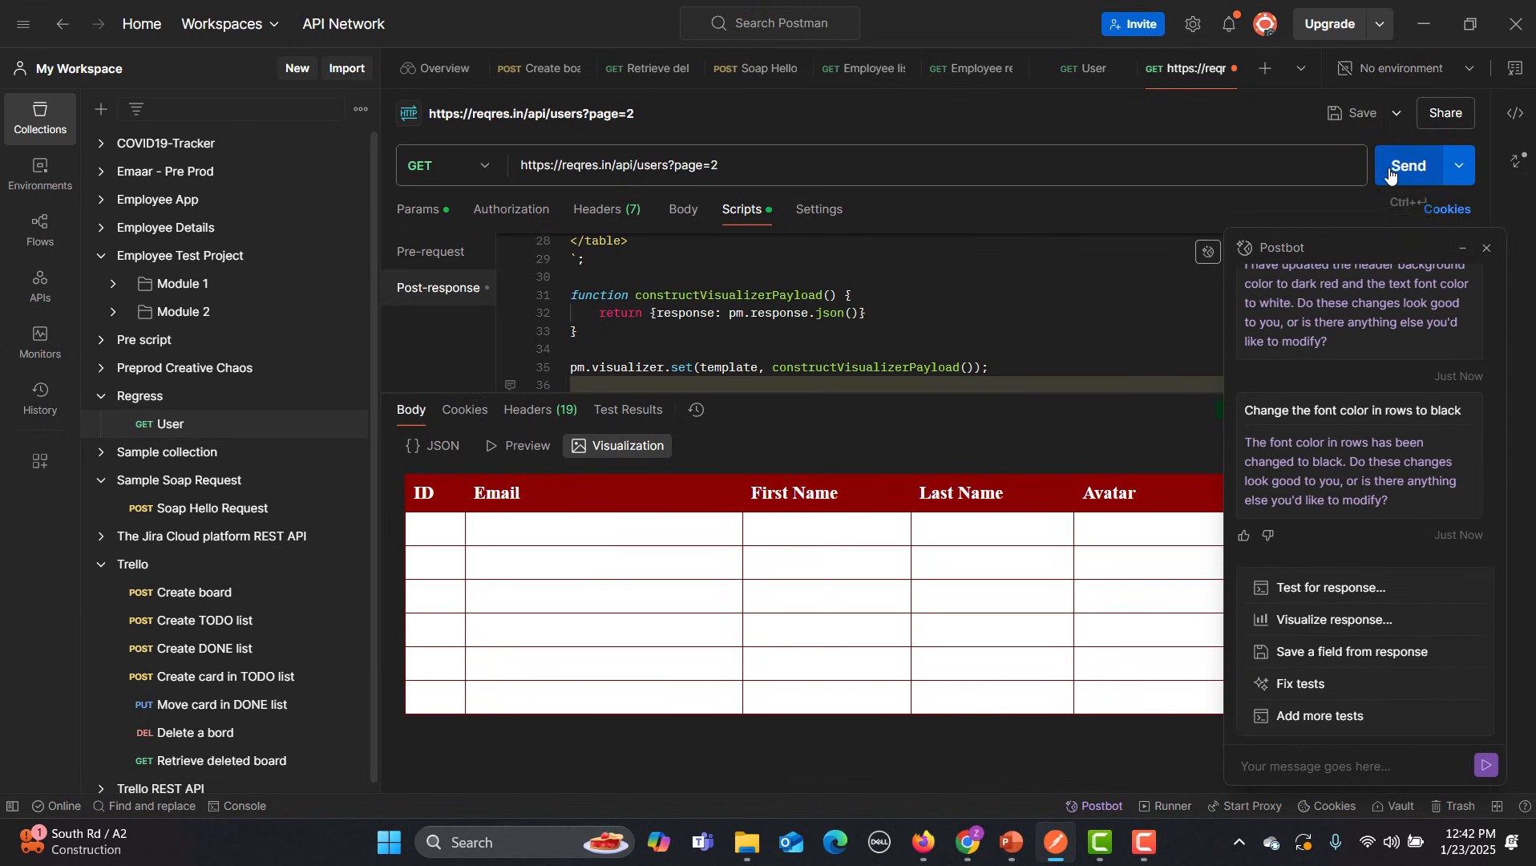
pyautogui.click(1405, 164)
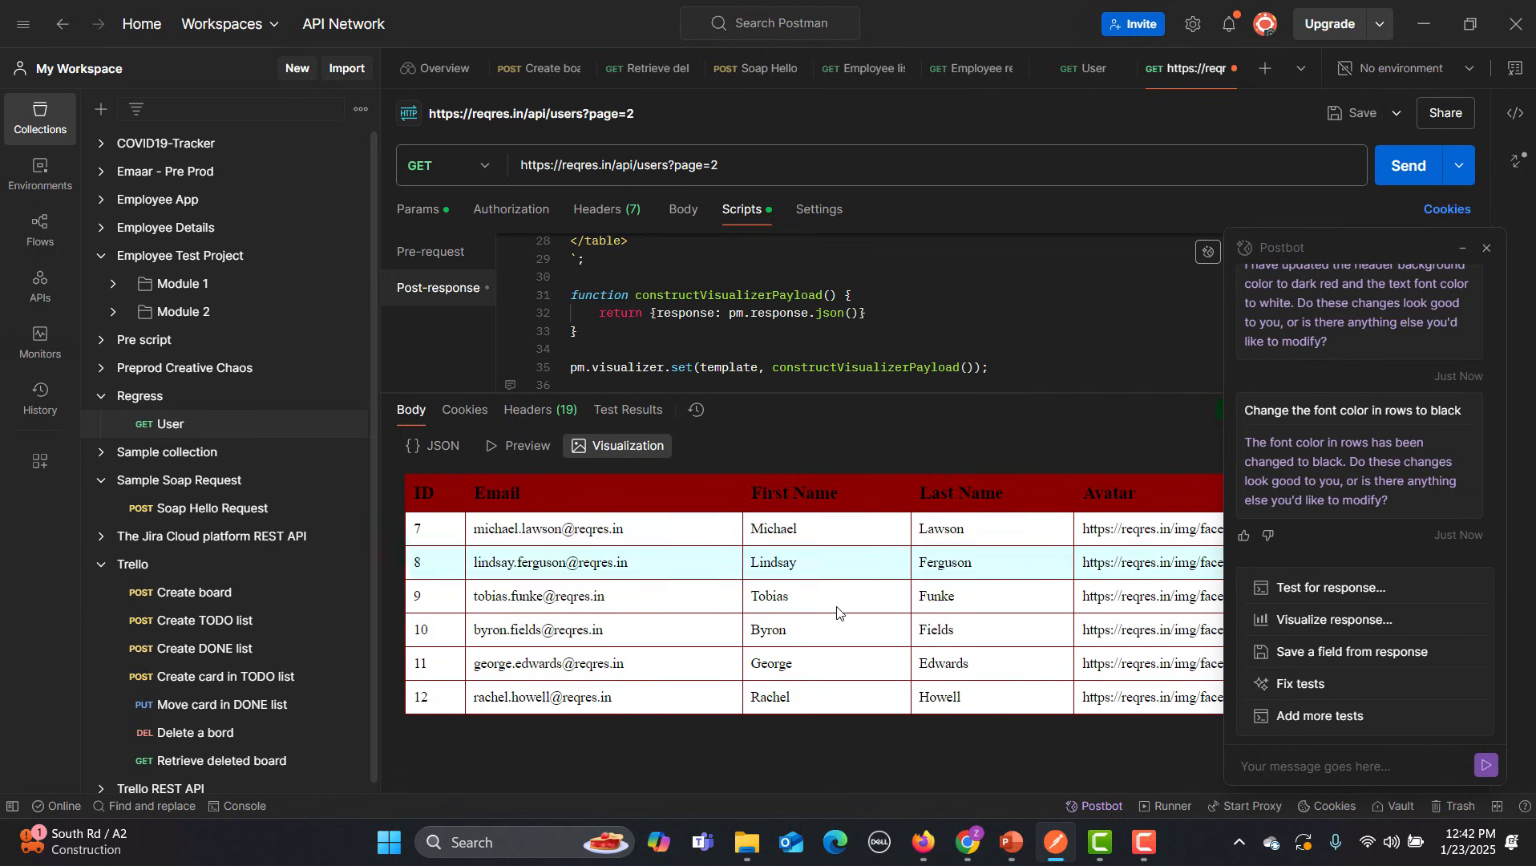
pyautogui.moveTo(892, 613)
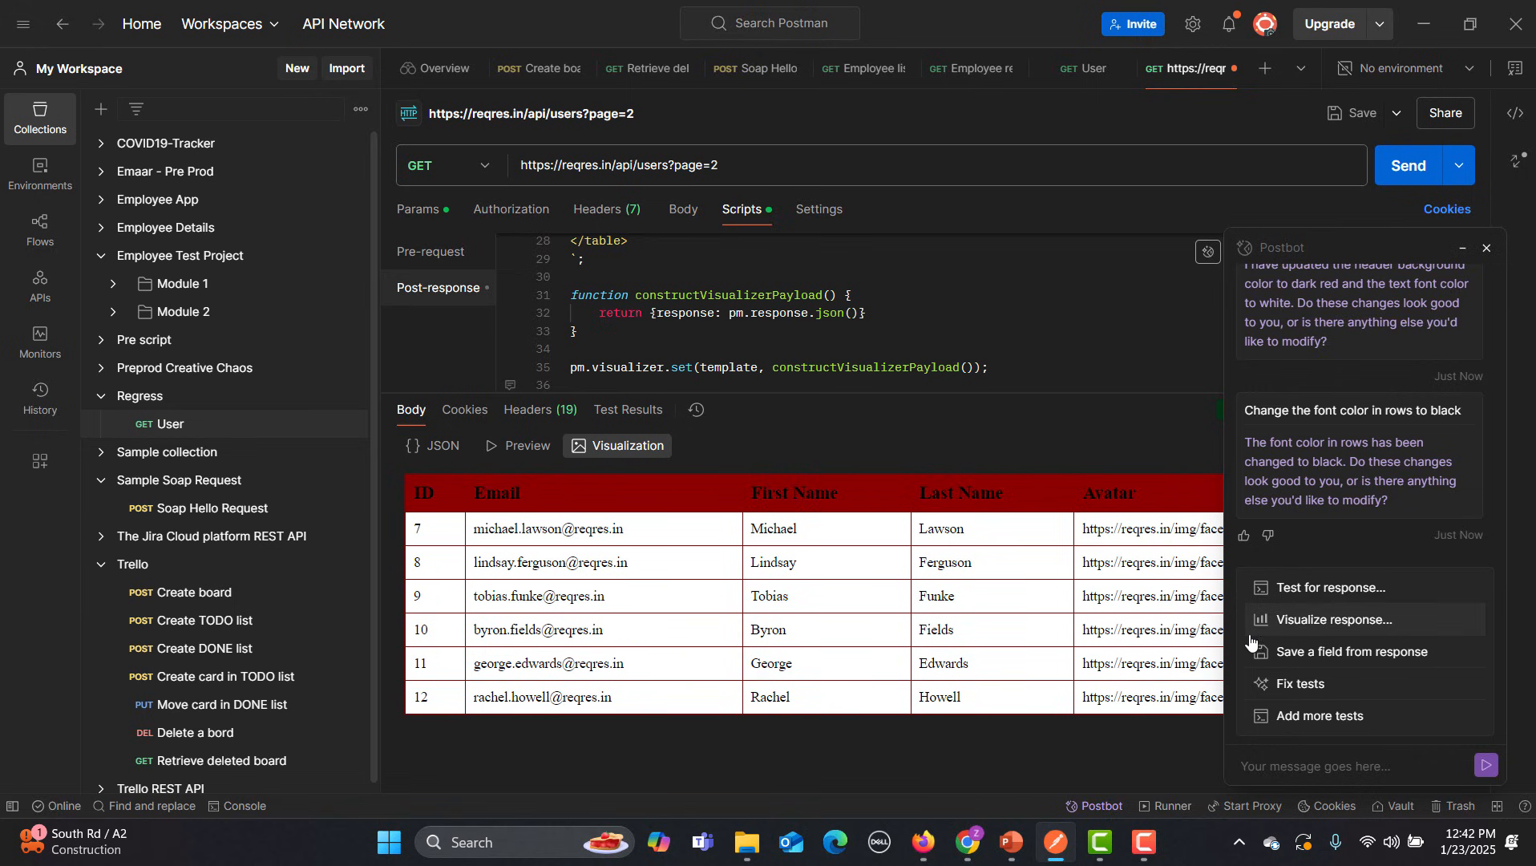
# Ask Postbot to visualize the response as a bar graph, then view the Preview tab
pyautogui.click(1340, 619)
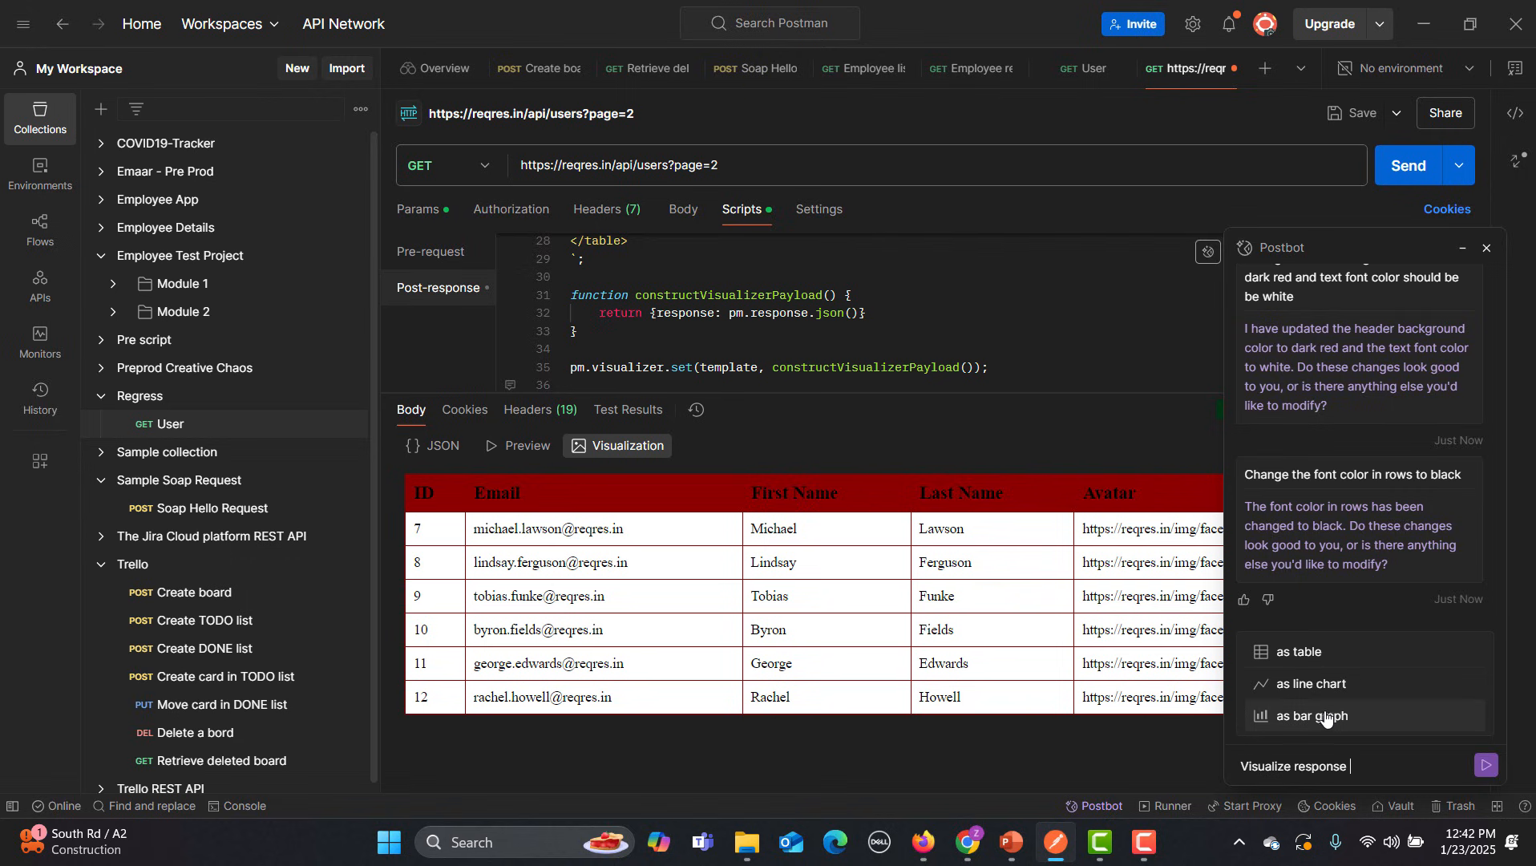
pyautogui.click(1312, 716)
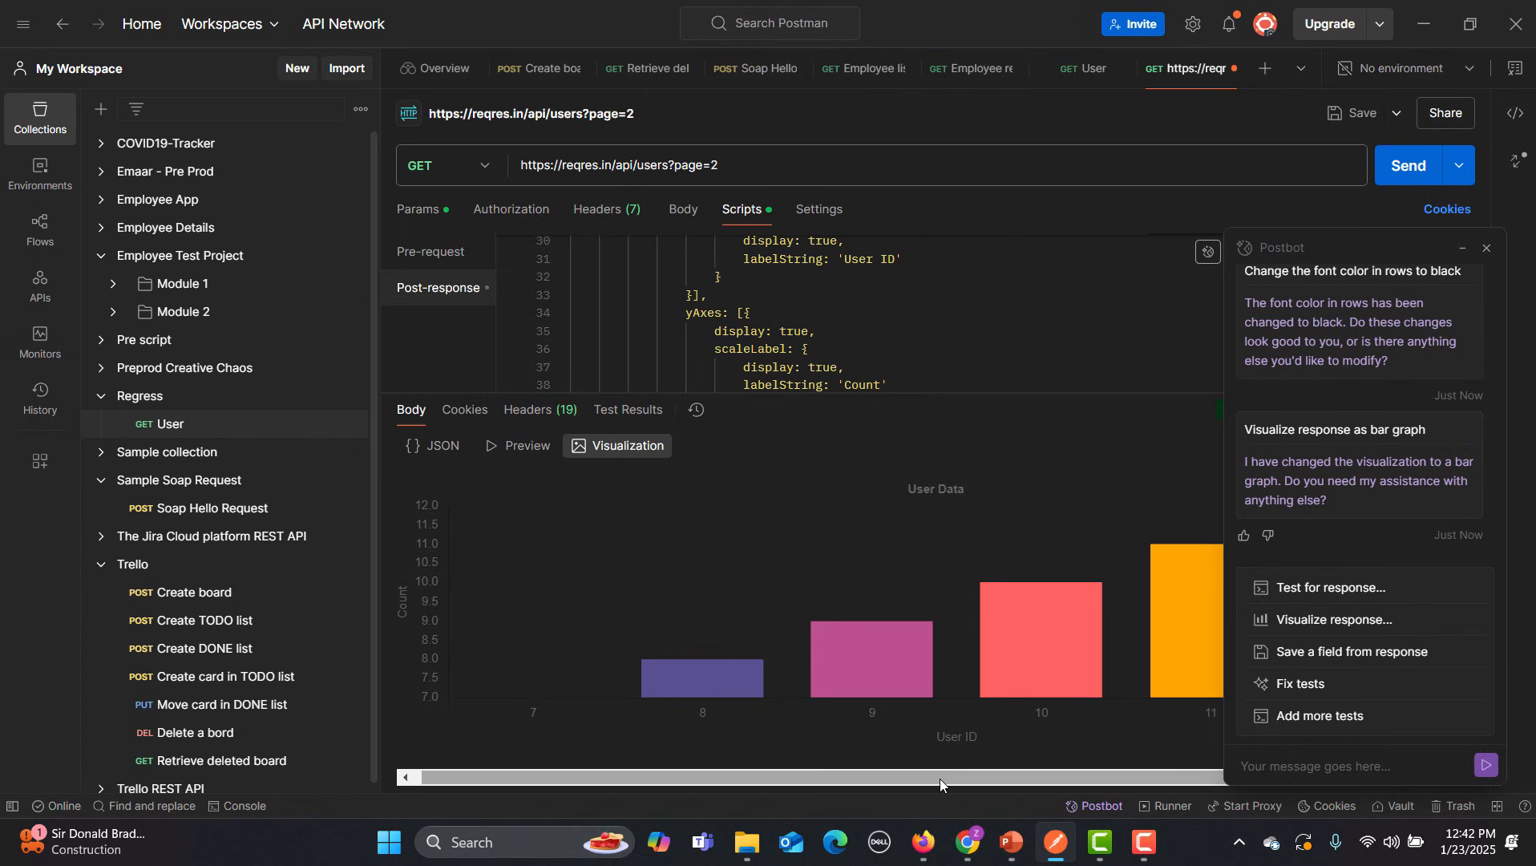
pyautogui.moveTo(1075, 683)
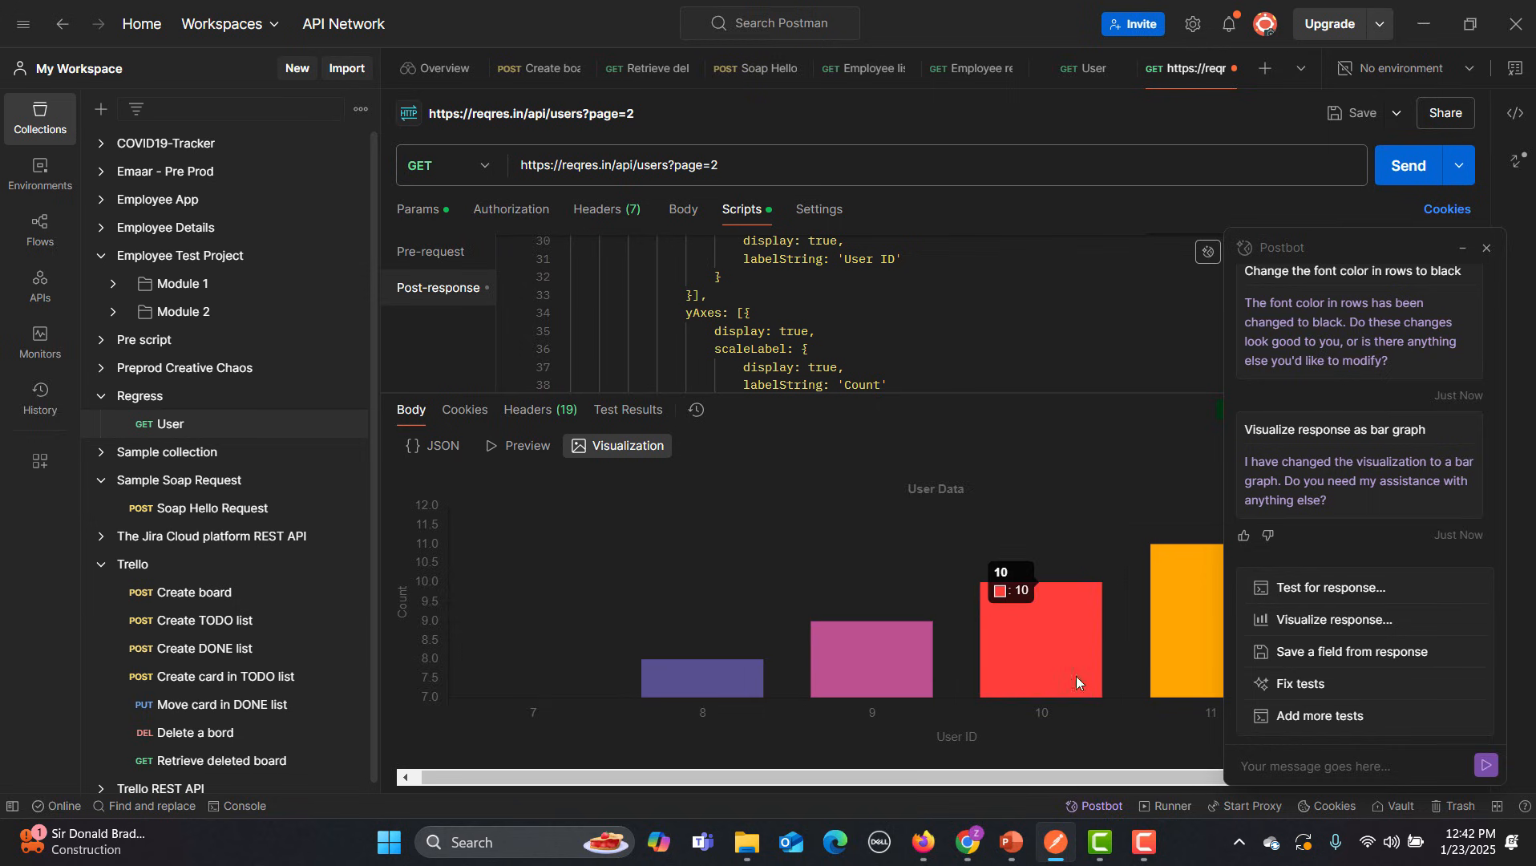
pyautogui.click(526, 445)
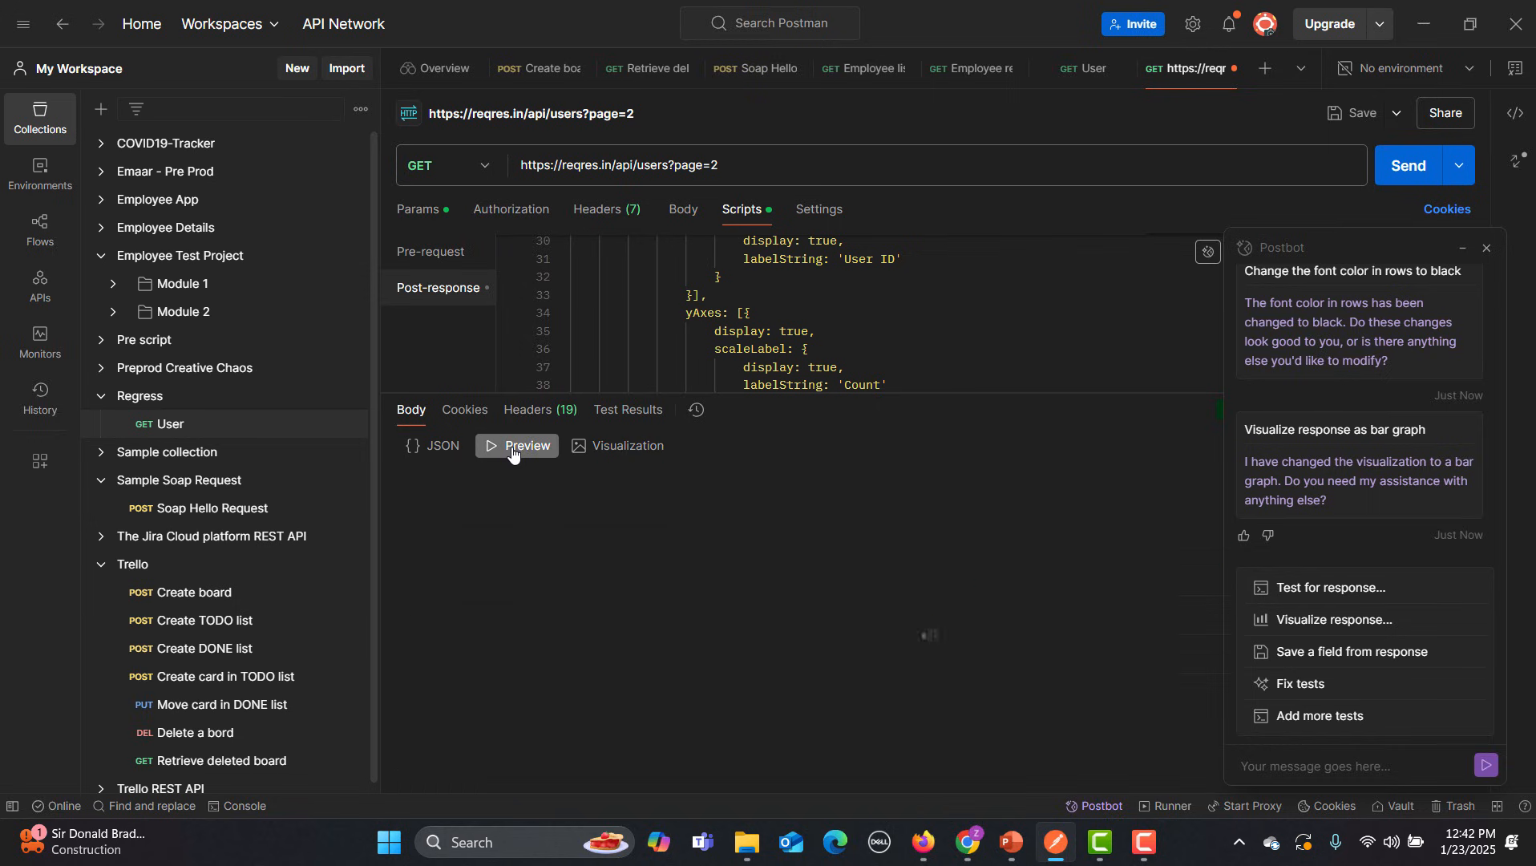
pyautogui.click(526, 446)
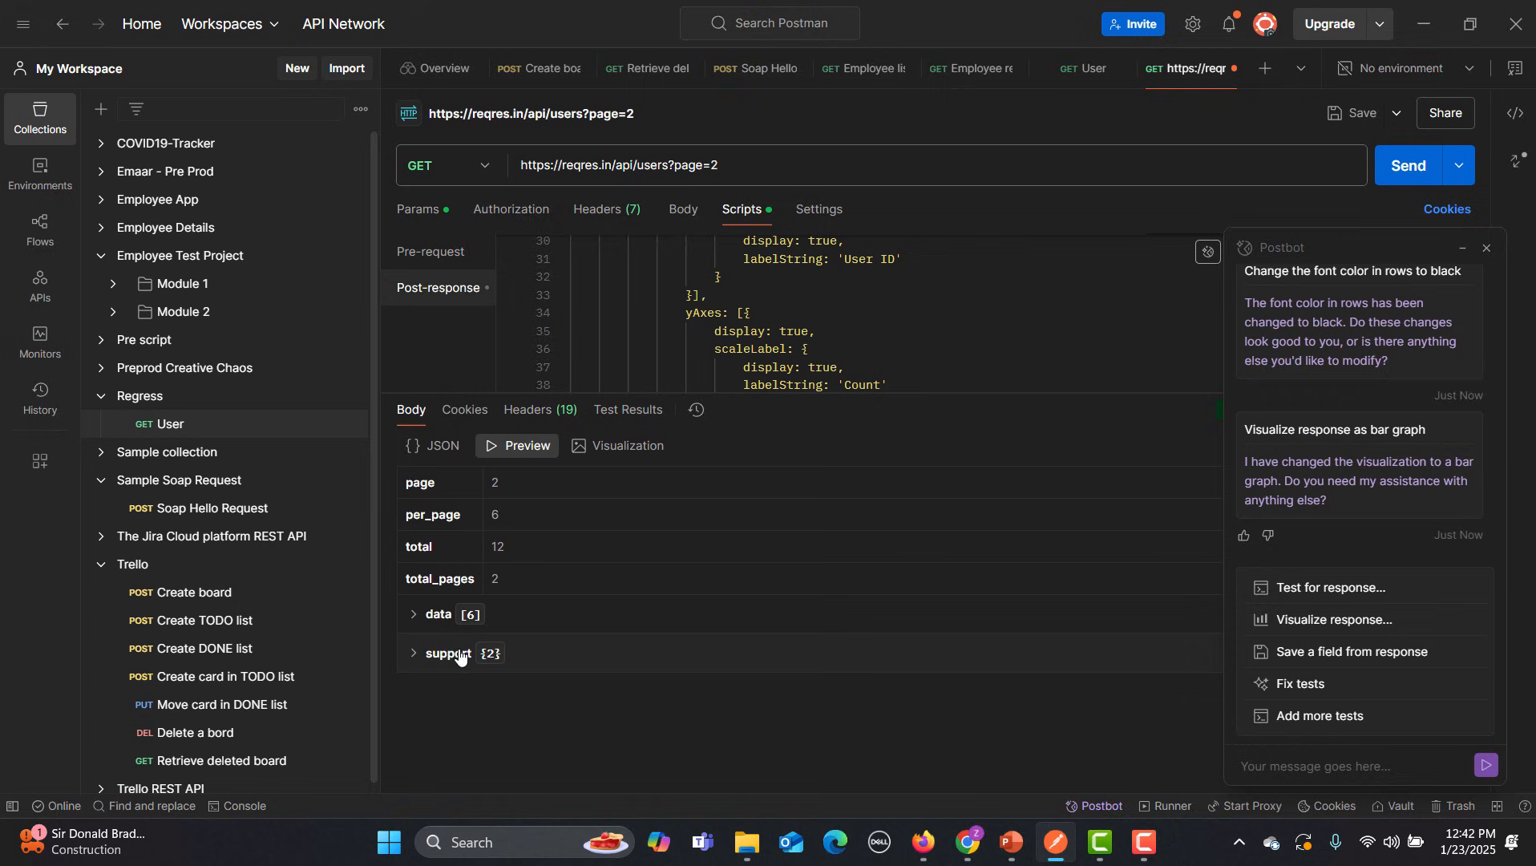
pyautogui.click(437, 446)
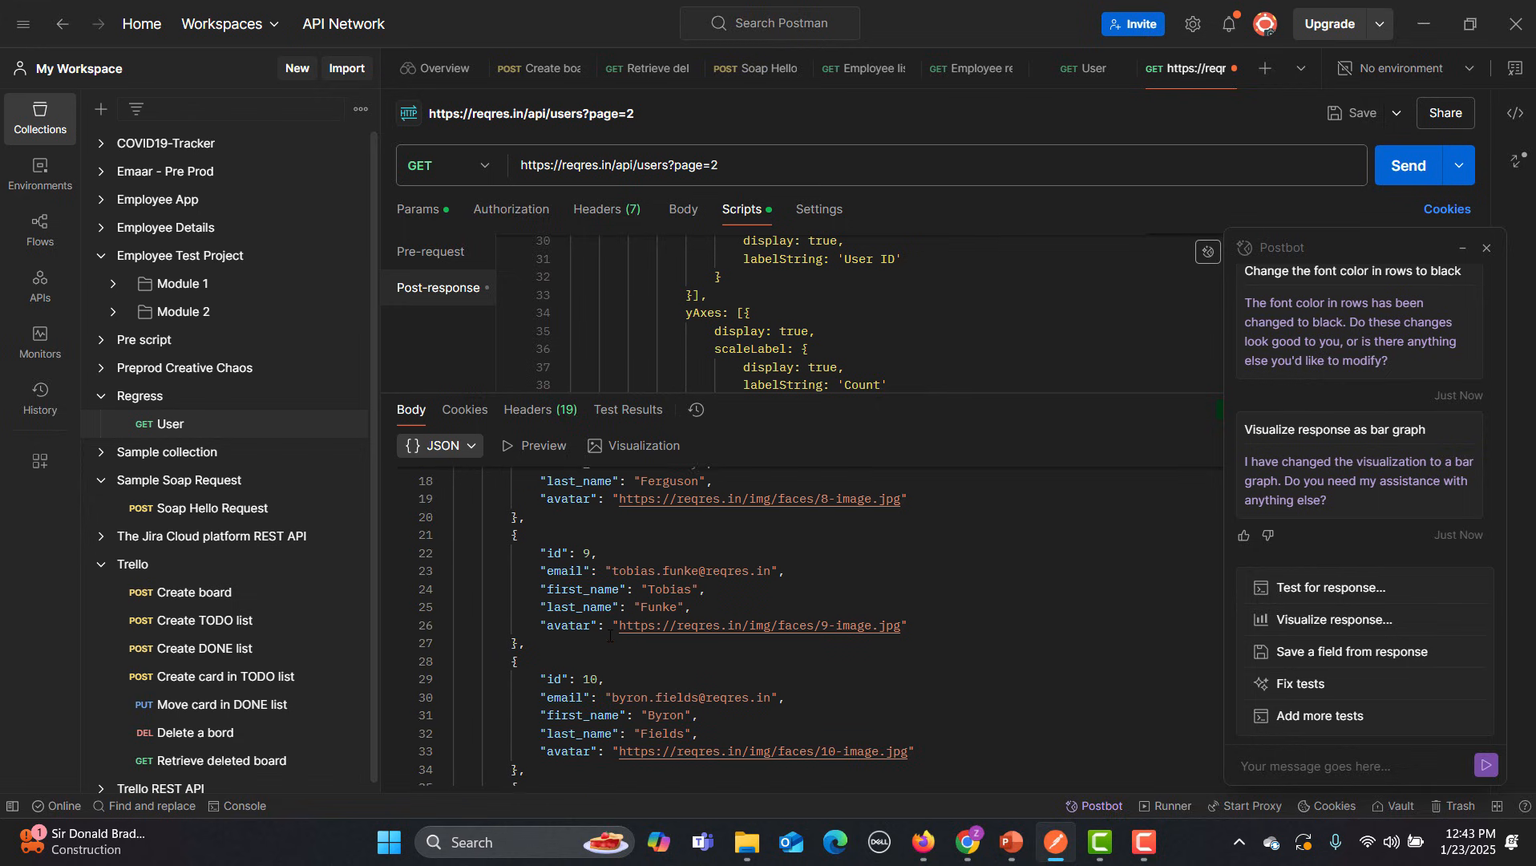
pyautogui.scroll(-3)
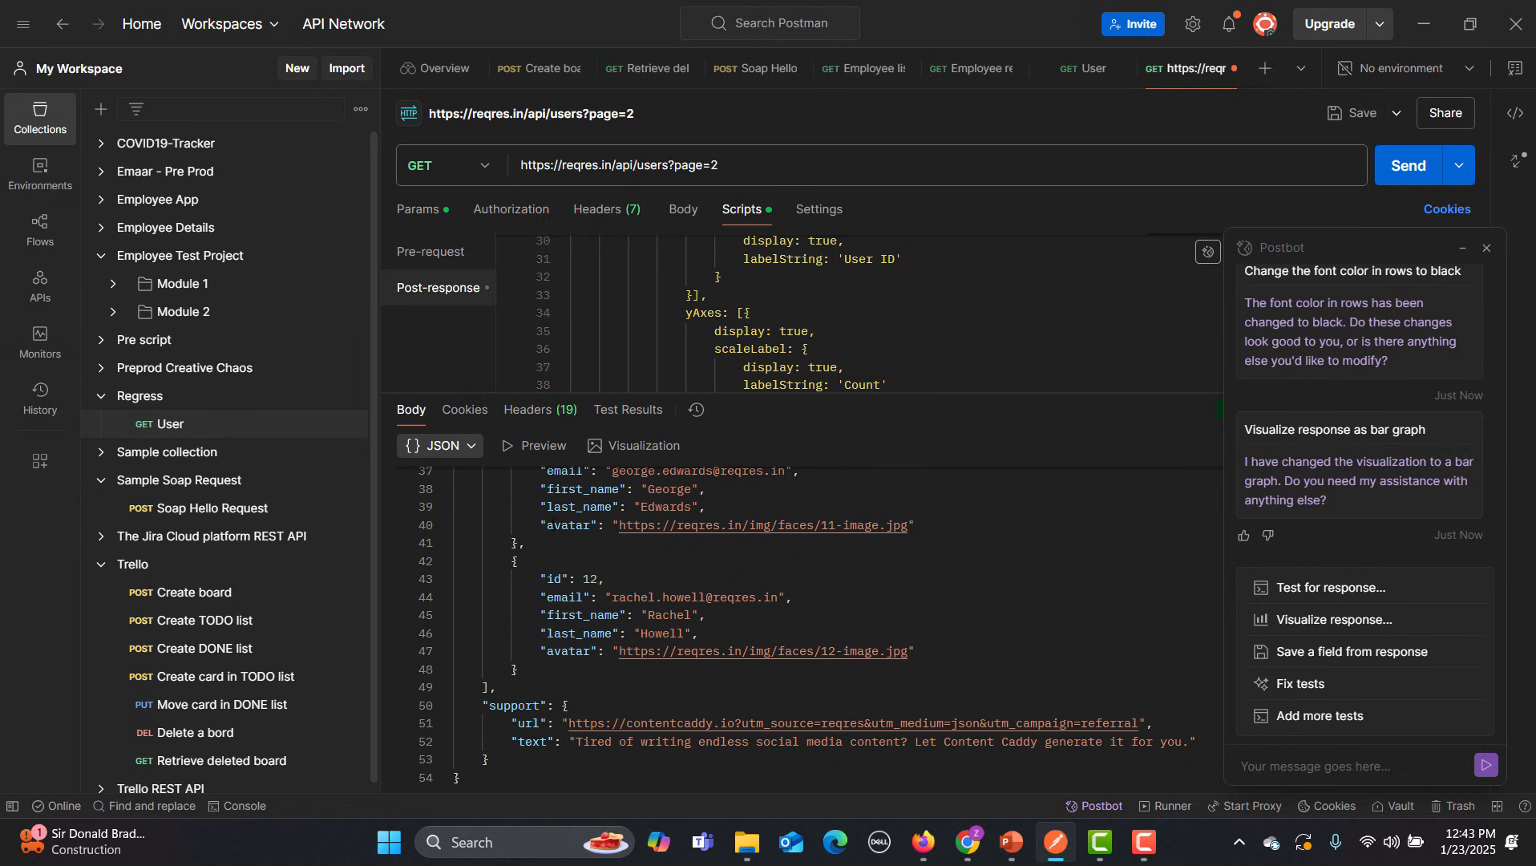
pyautogui.click(633, 446)
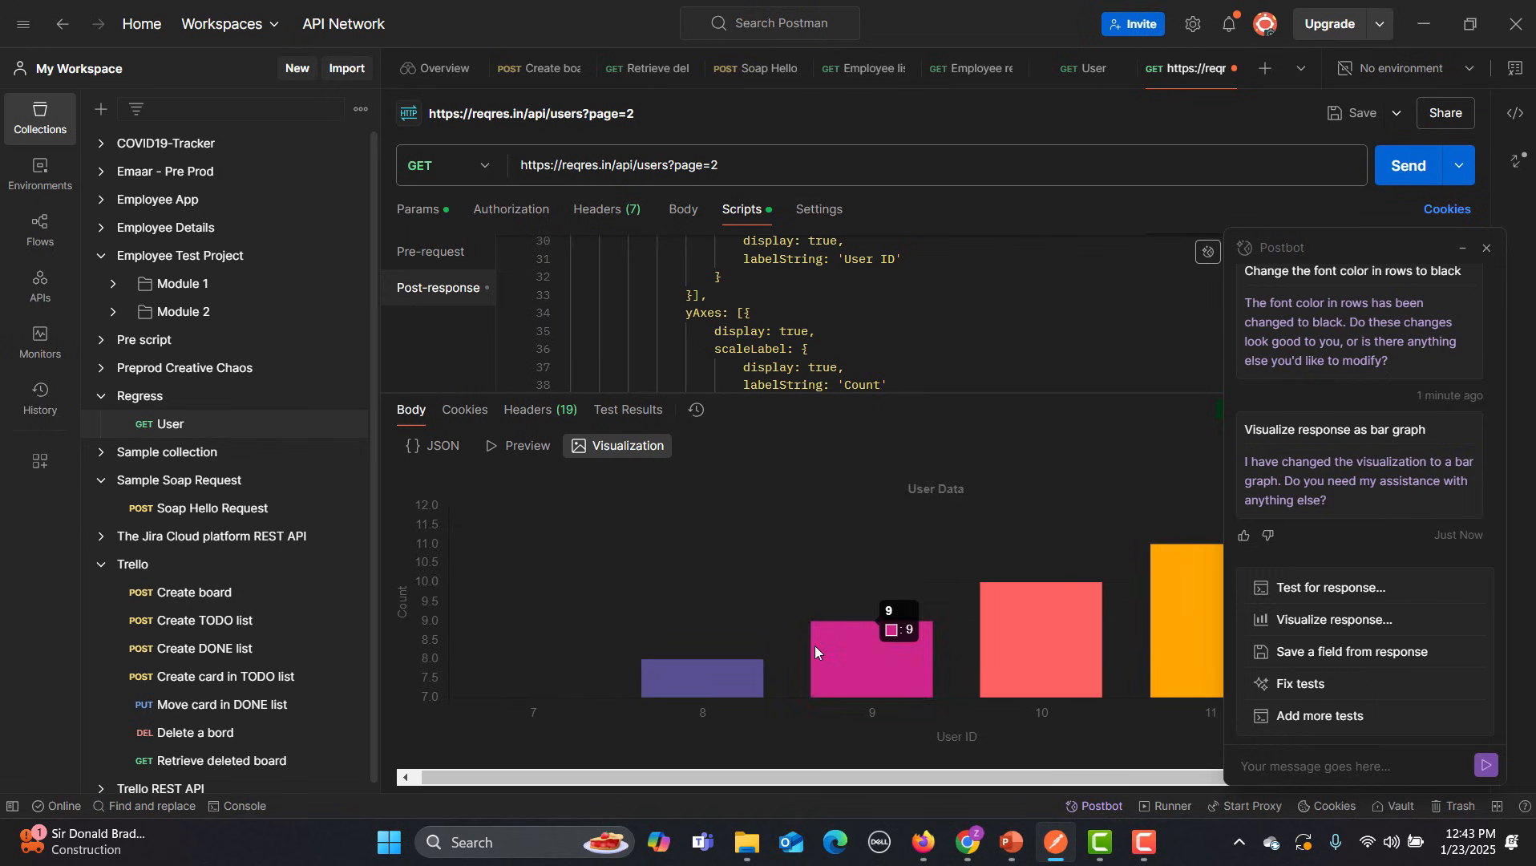
pyautogui.moveTo(685, 667)
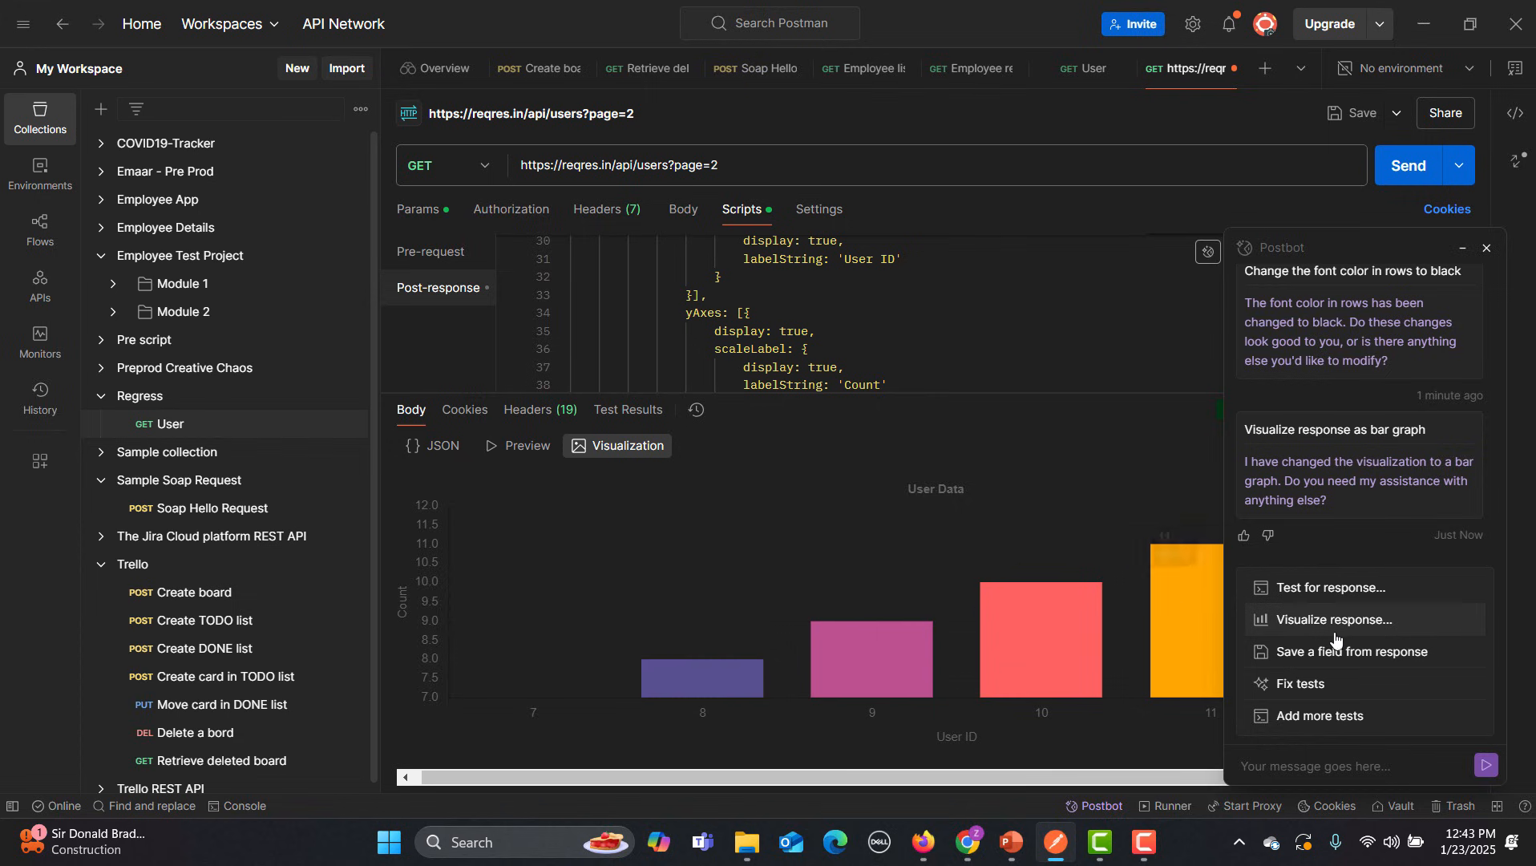
# Ask Postbot for a new 'Visualize response' table with user avatars
pyautogui.click(1333, 618)
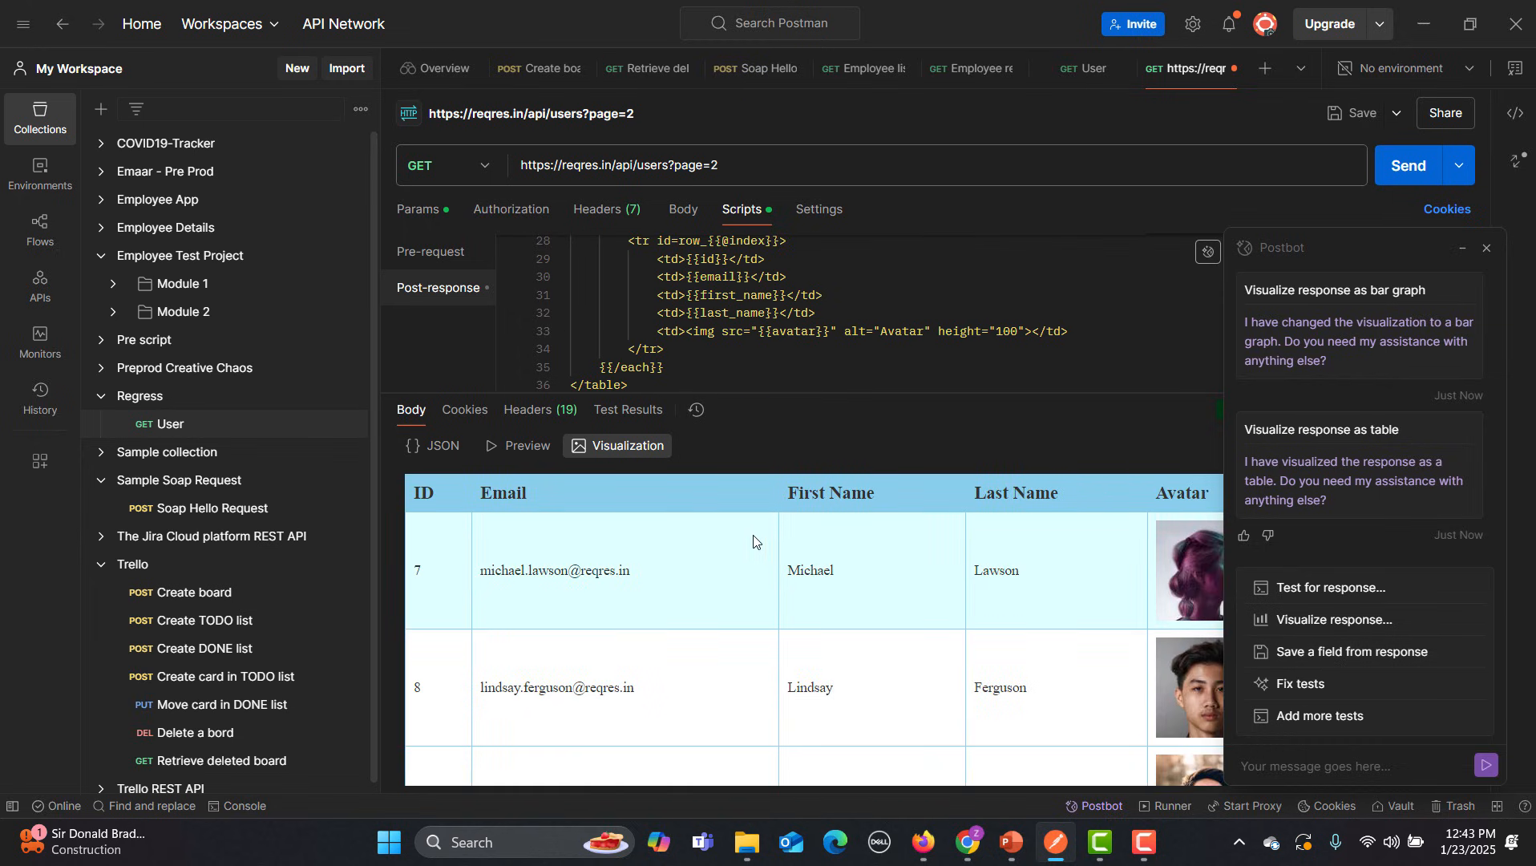
pyautogui.moveTo(600, 573)
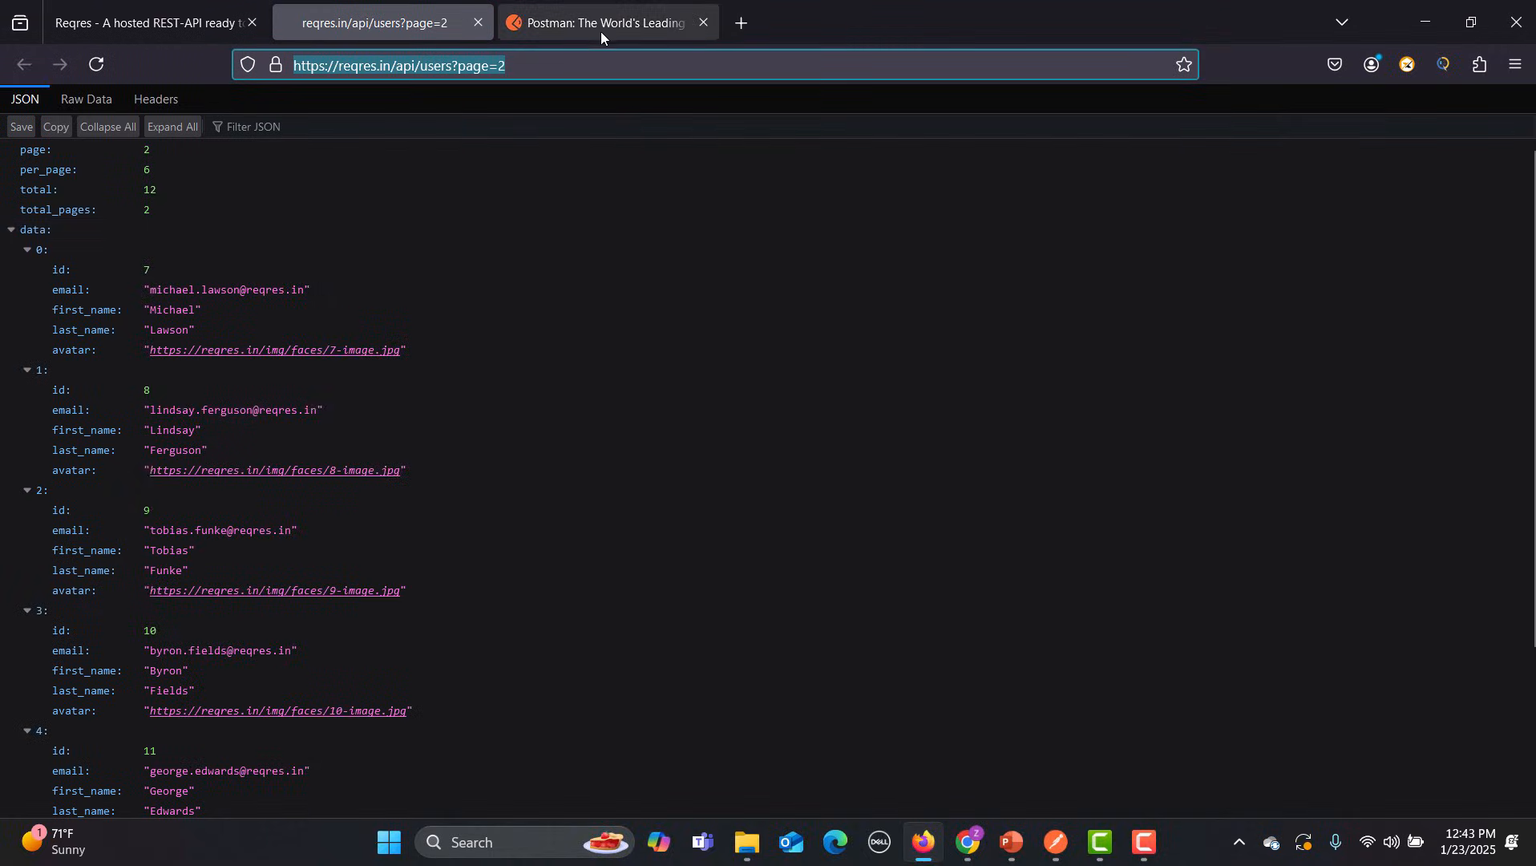
# Switch to the Postman website tab and follow its link to the downloads page
pyautogui.click(606, 22)
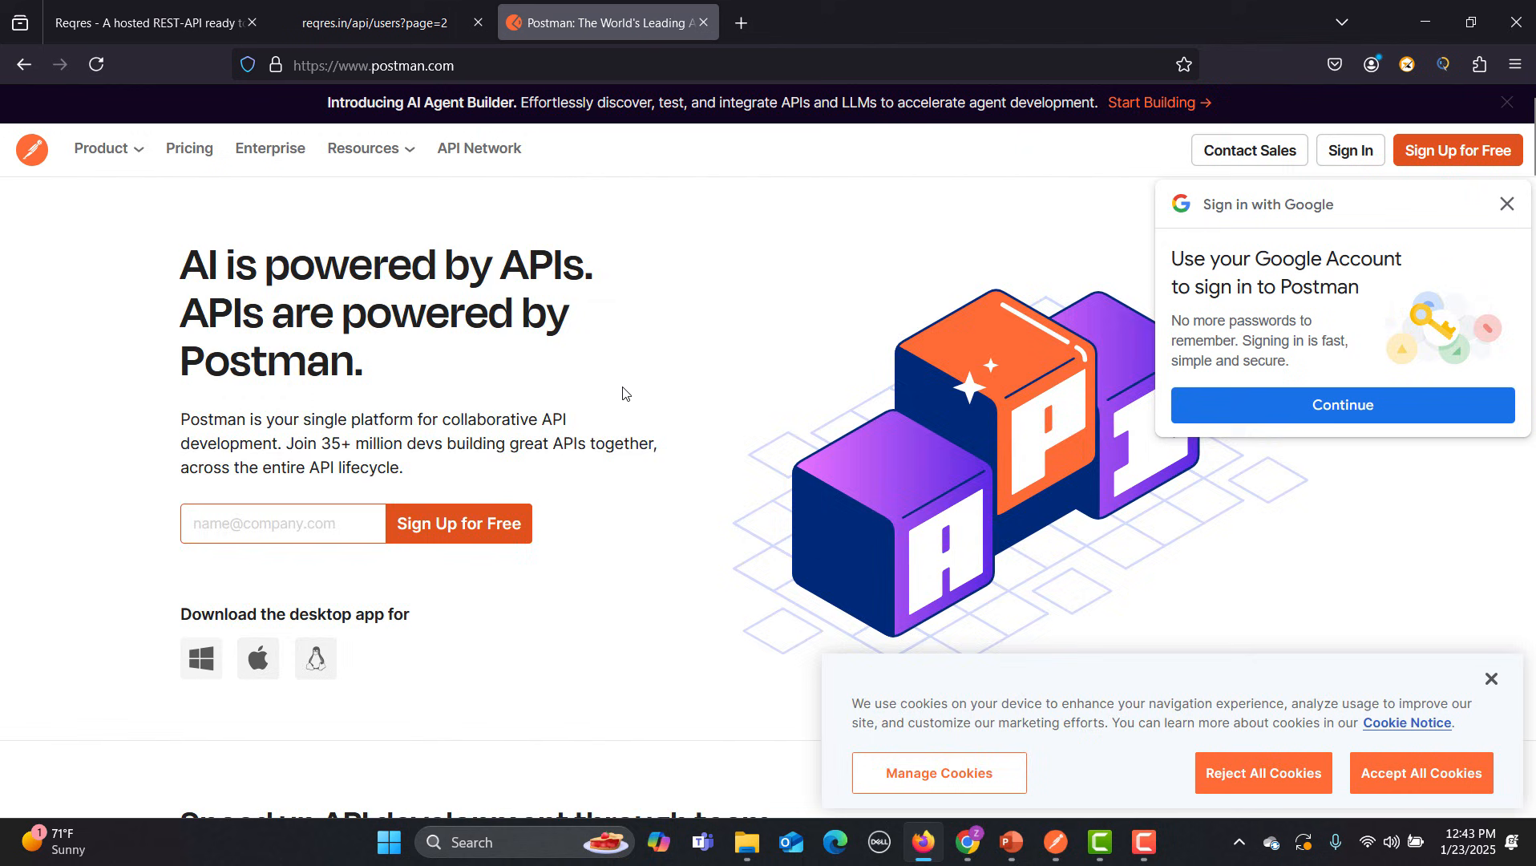
pyautogui.scroll(-3)
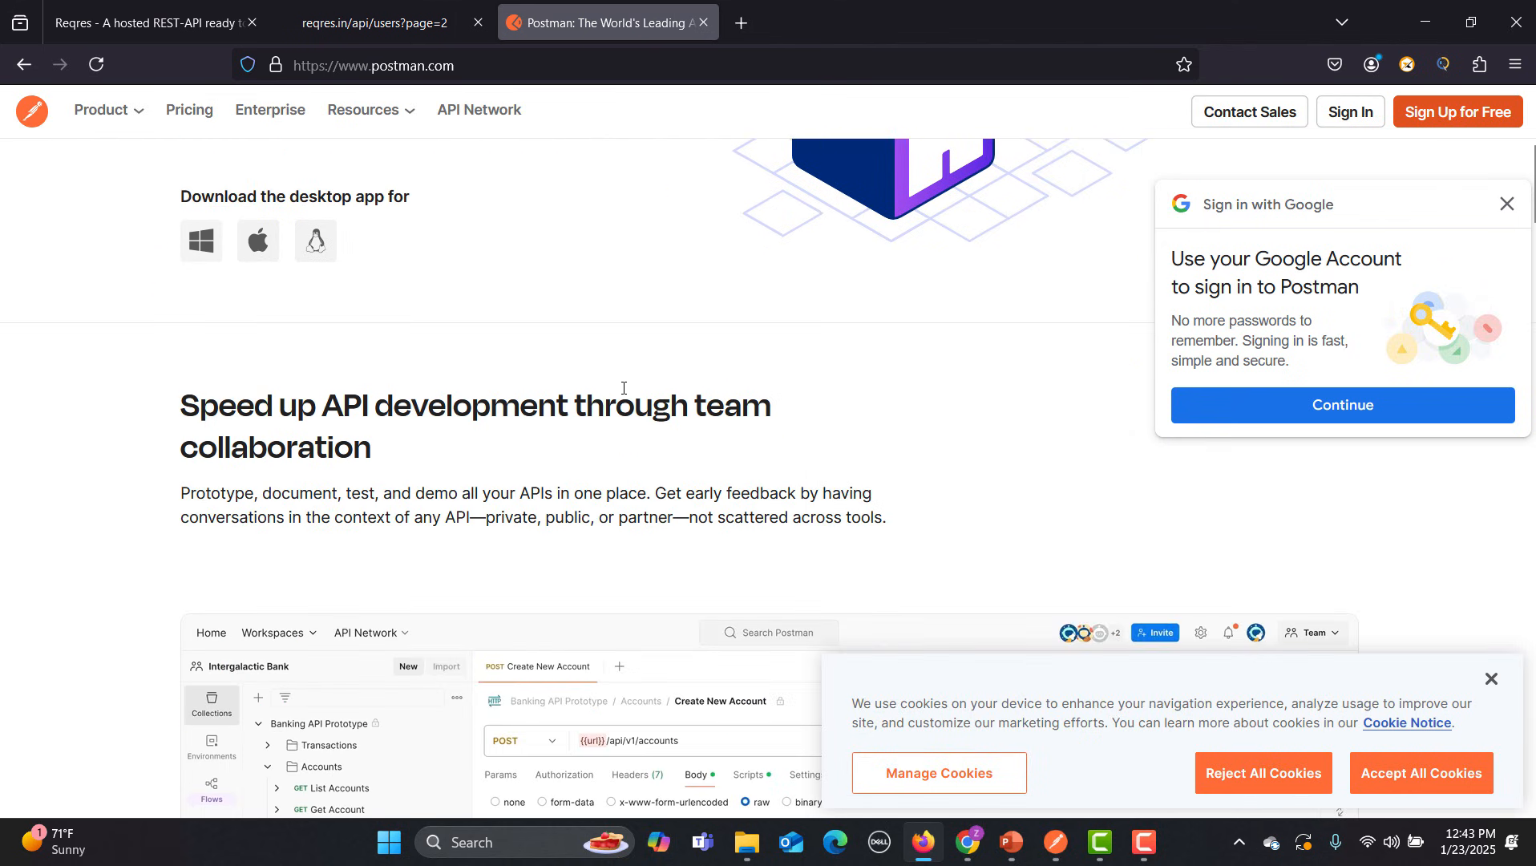
pyautogui.moveTo(952, 196)
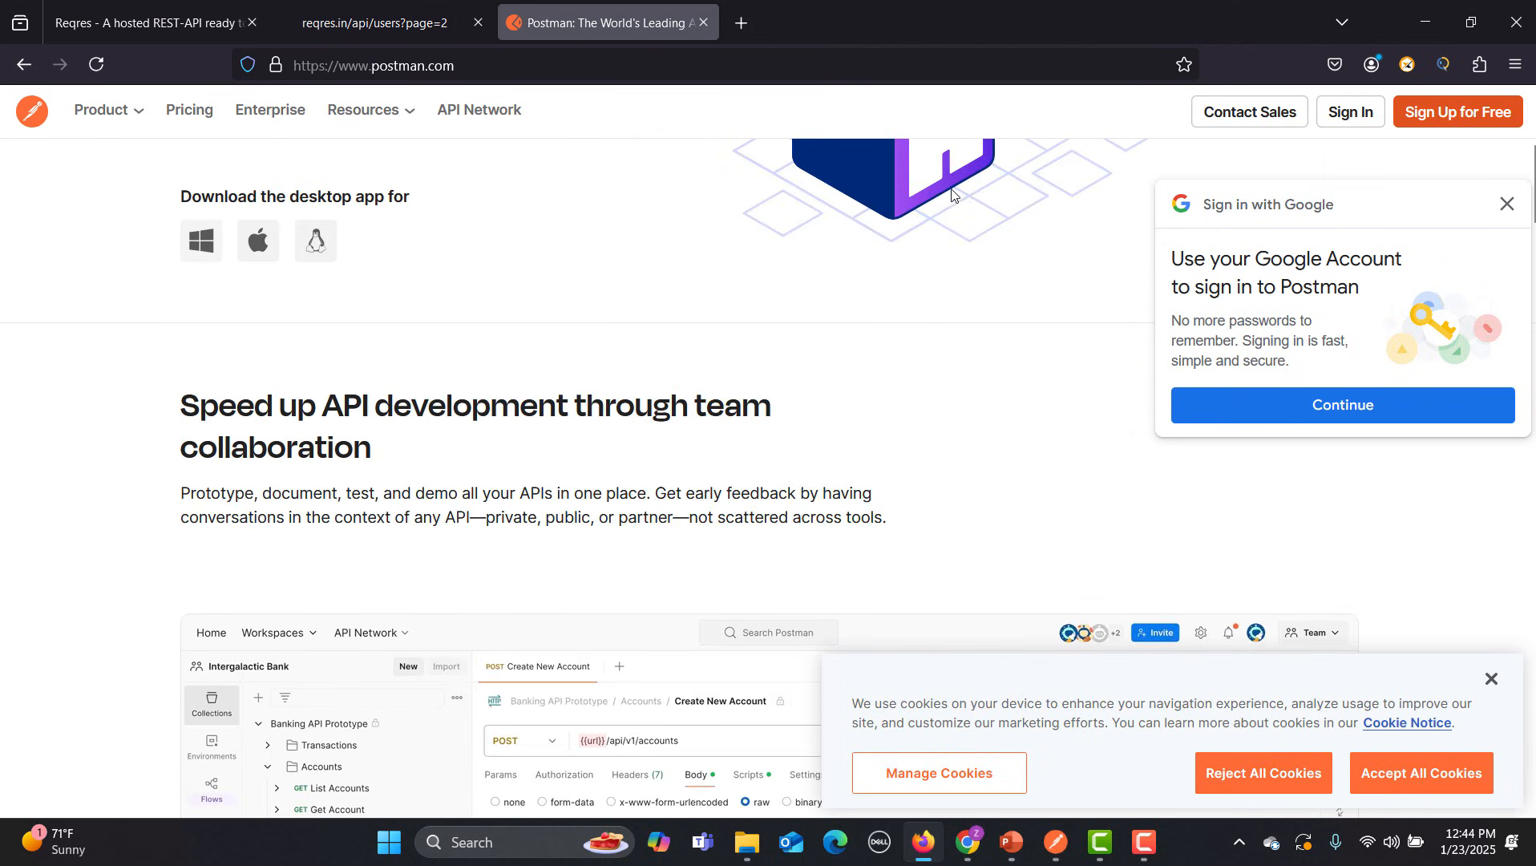
pyautogui.scroll(3)
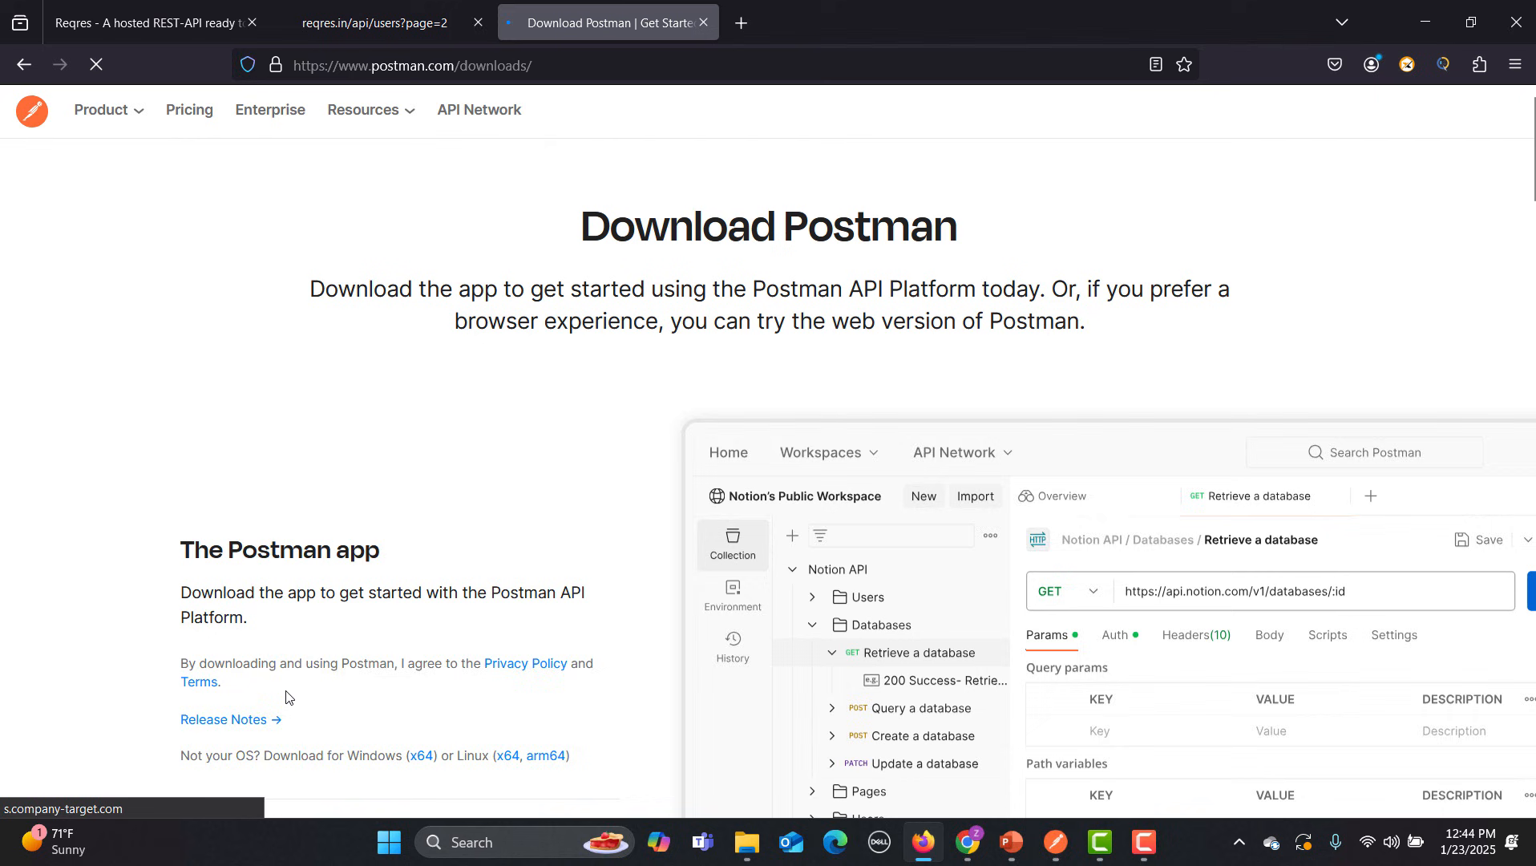
pyautogui.click(225, 719)
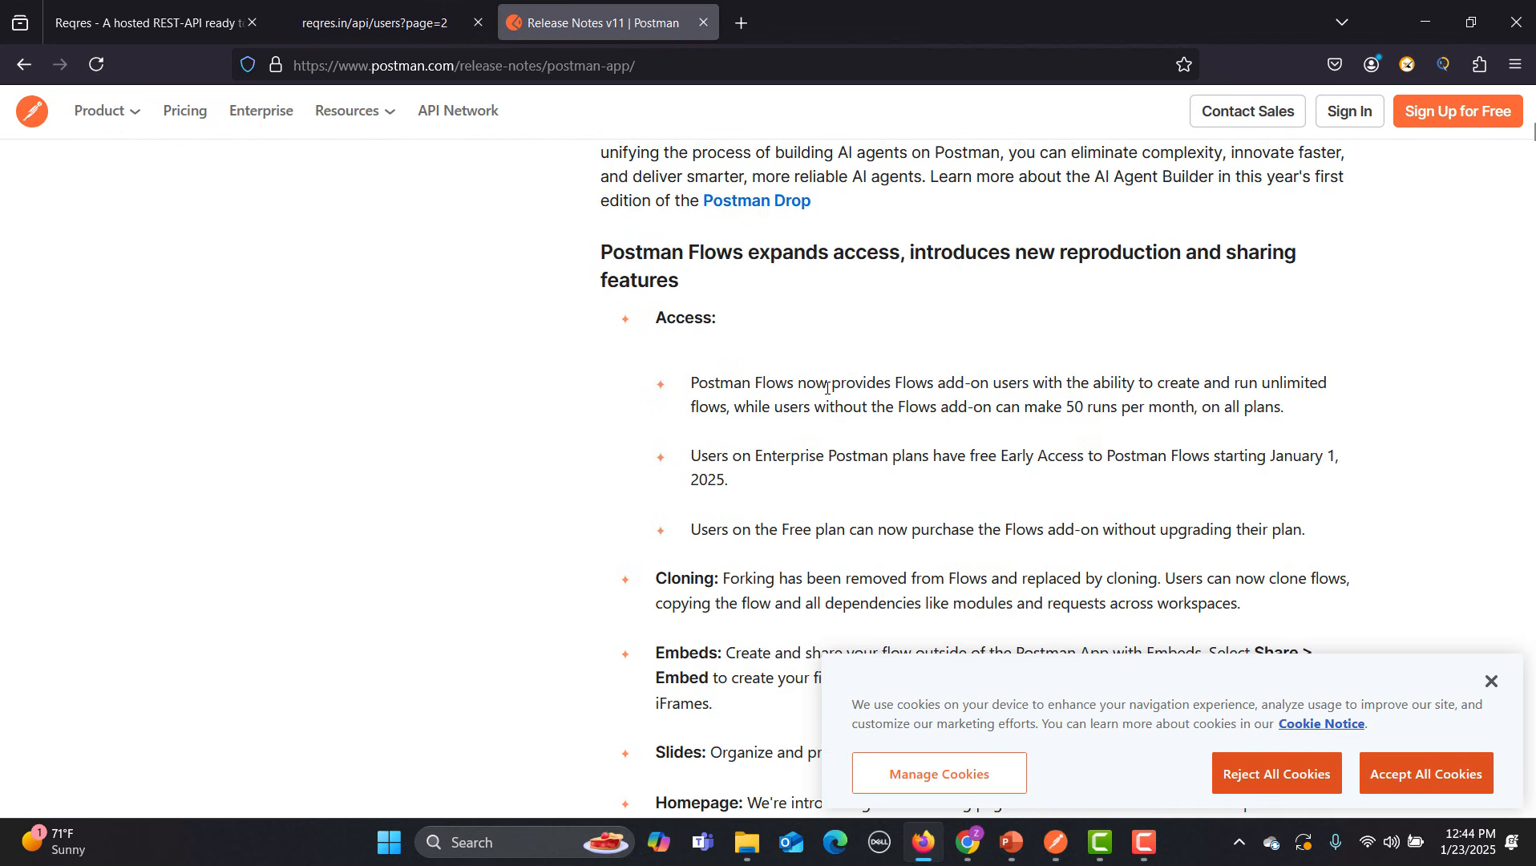
# Scroll the Postman app release notes from v11.29.3 down through the v11.28–v11.27 entries
pyautogui.scroll(-3)
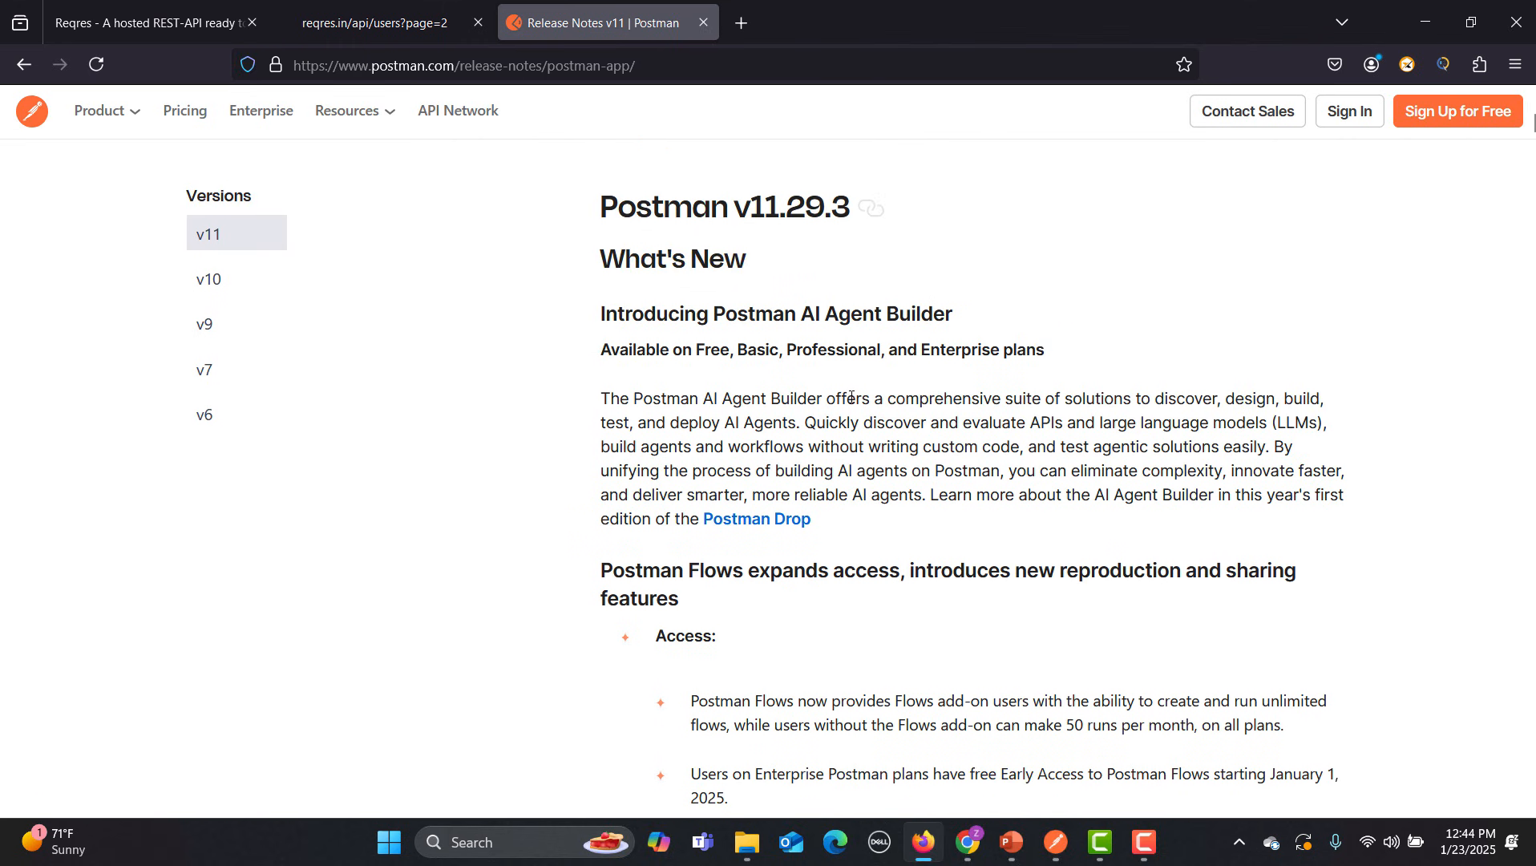
pyautogui.scroll(-3)
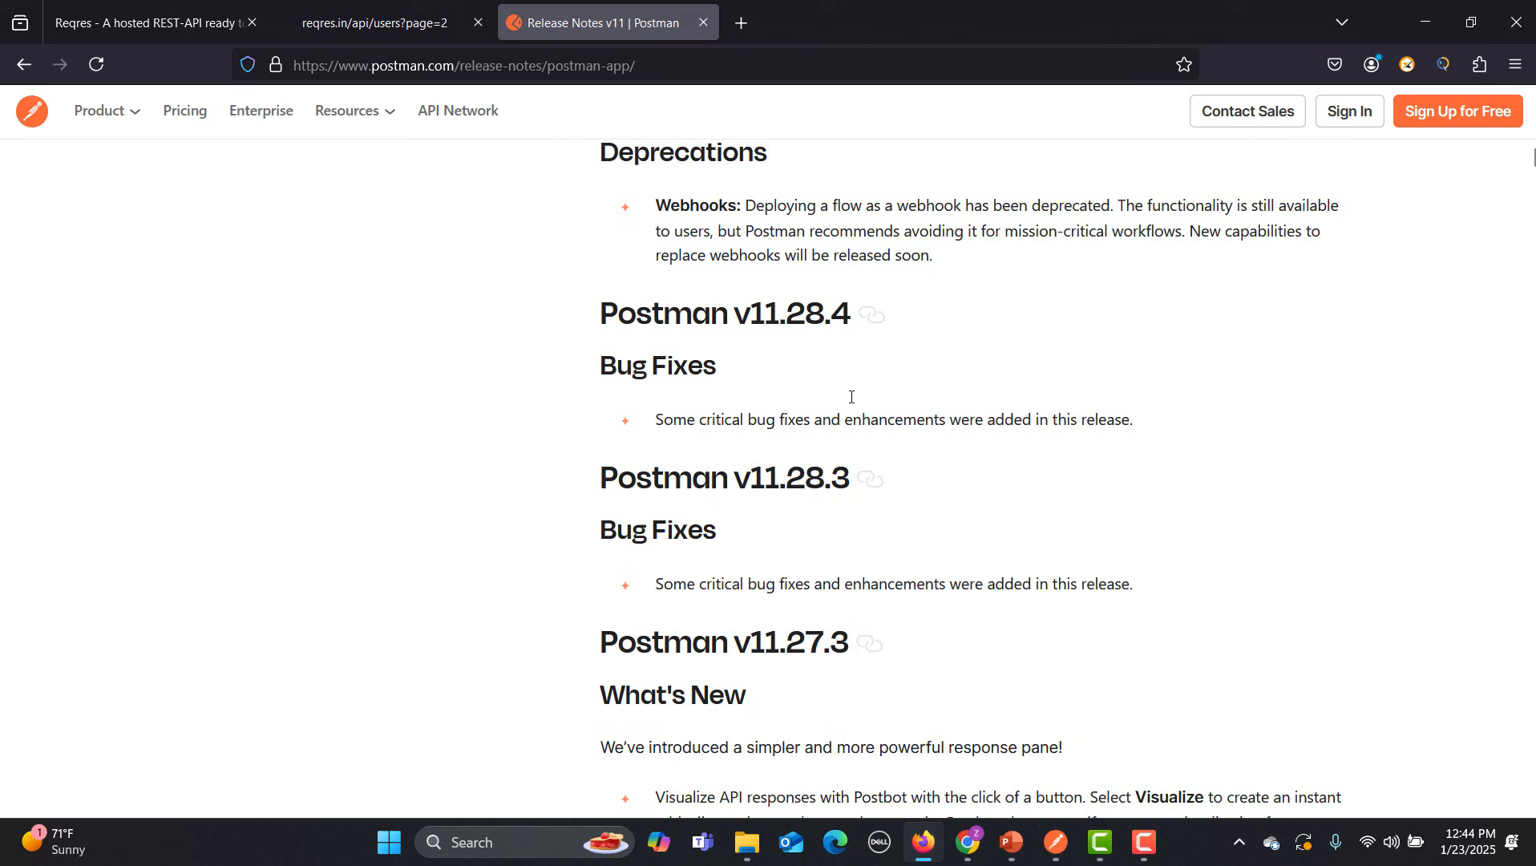
pyautogui.scroll(-3)
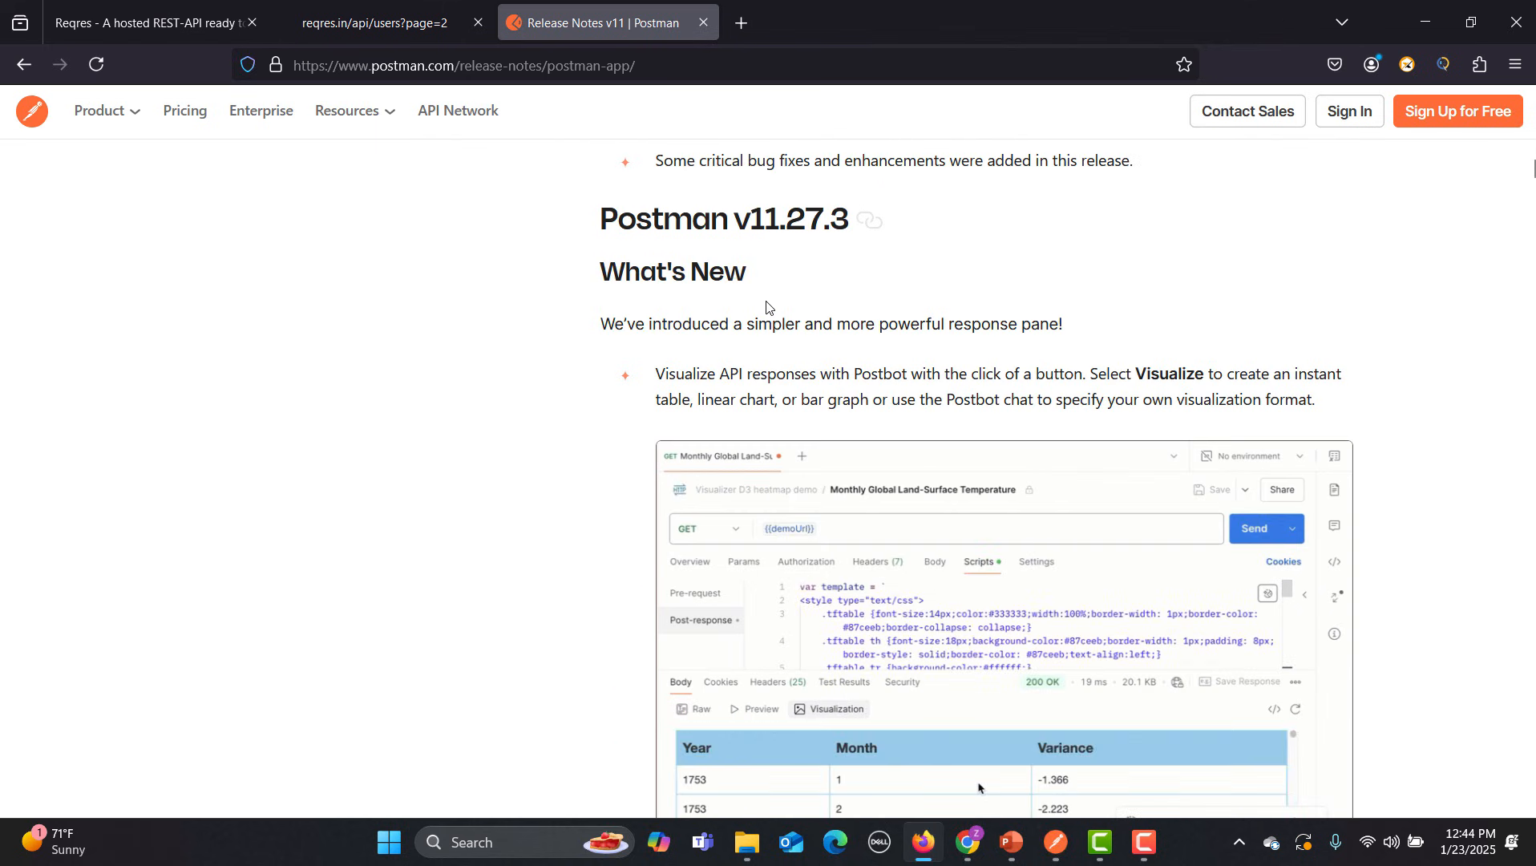
pyautogui.scroll(-3)
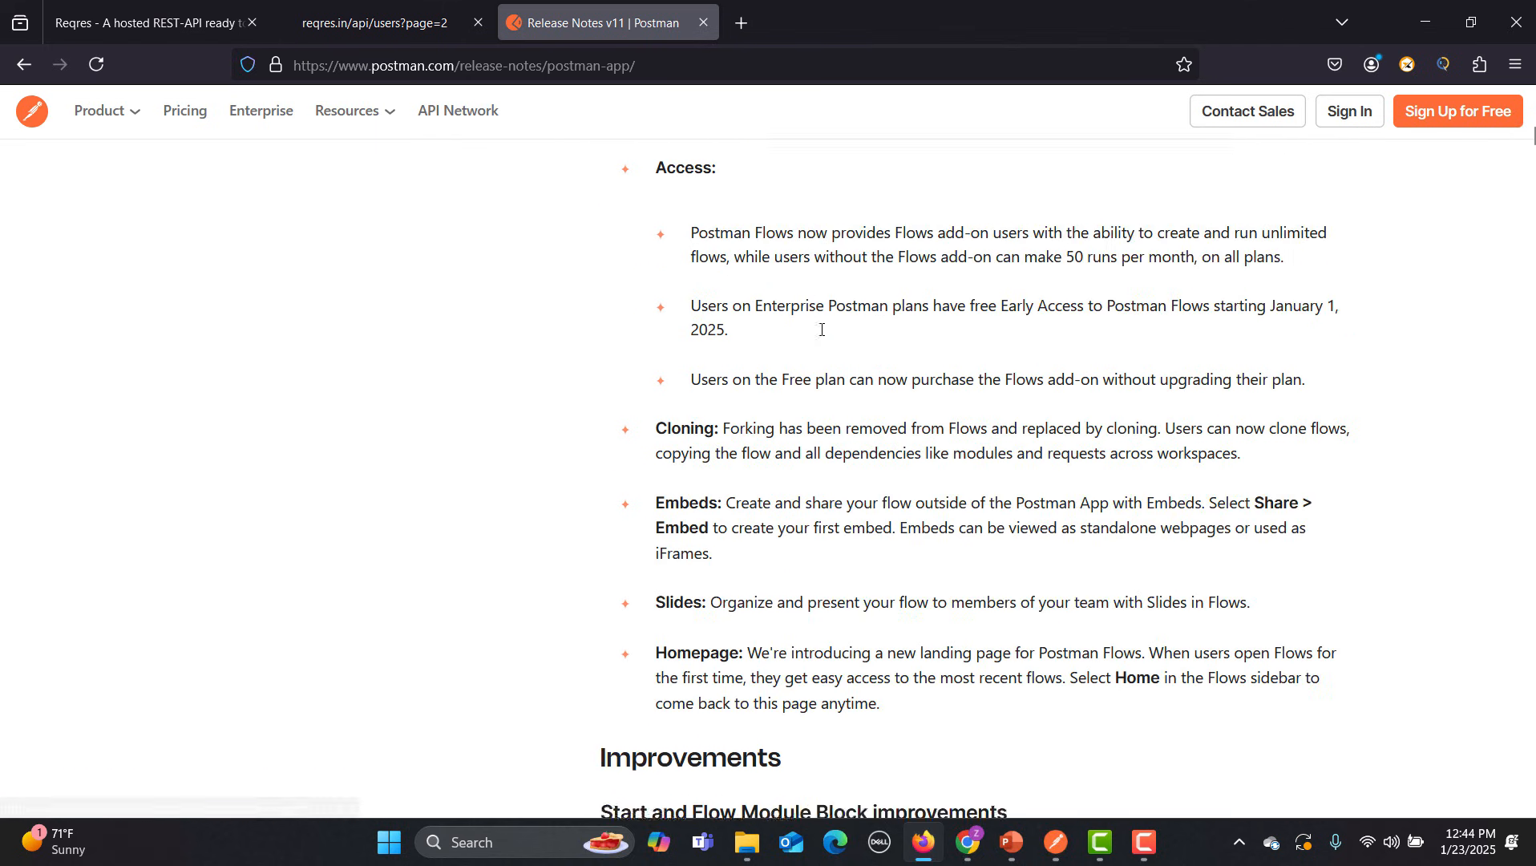
pyautogui.scroll(-3)
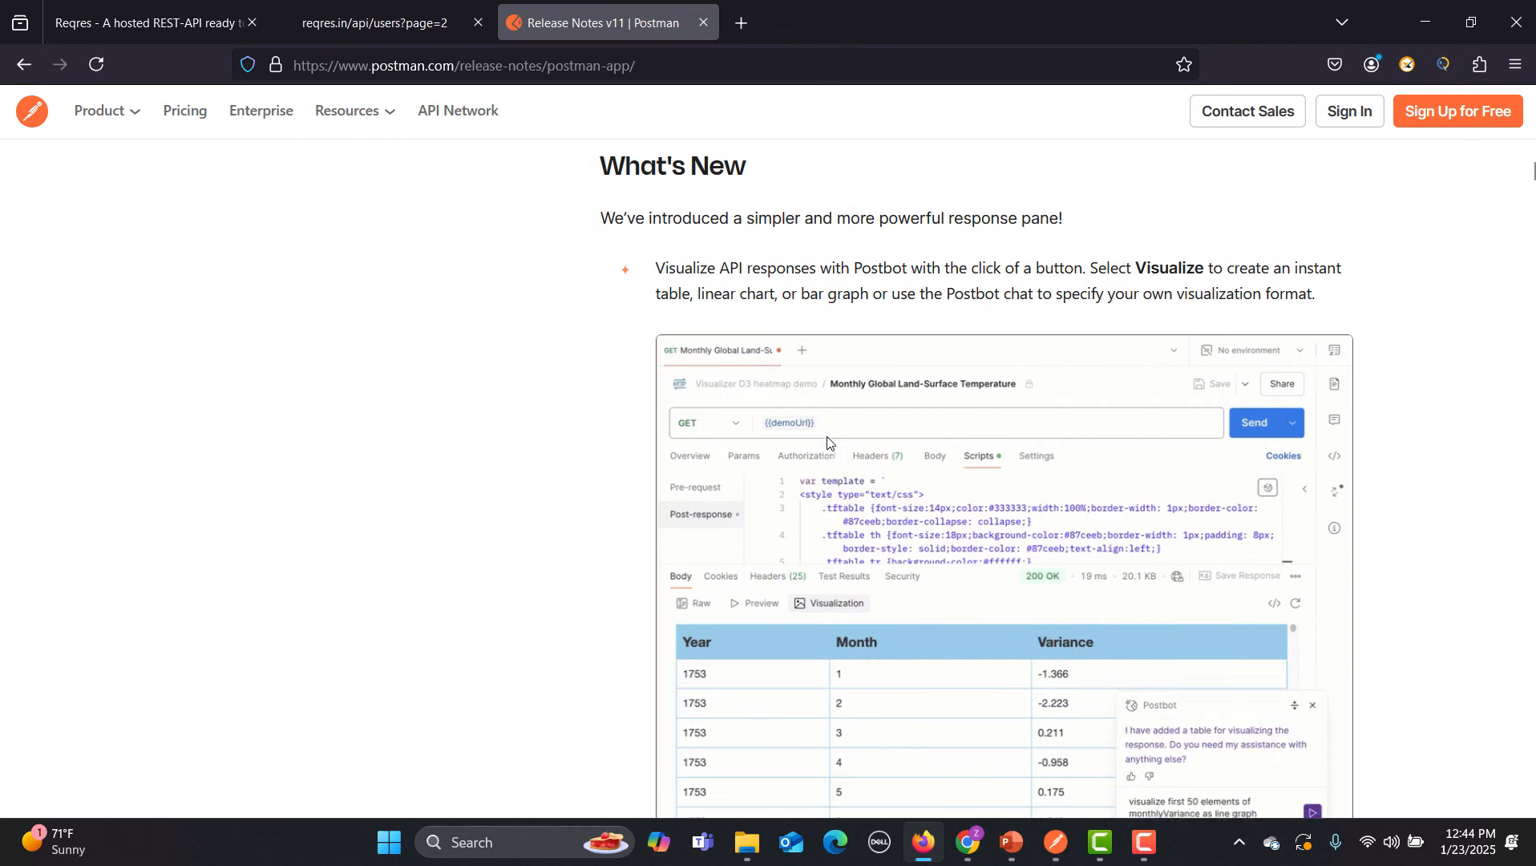
pyautogui.moveTo(657, 268); pyautogui.dragTo(965, 293)
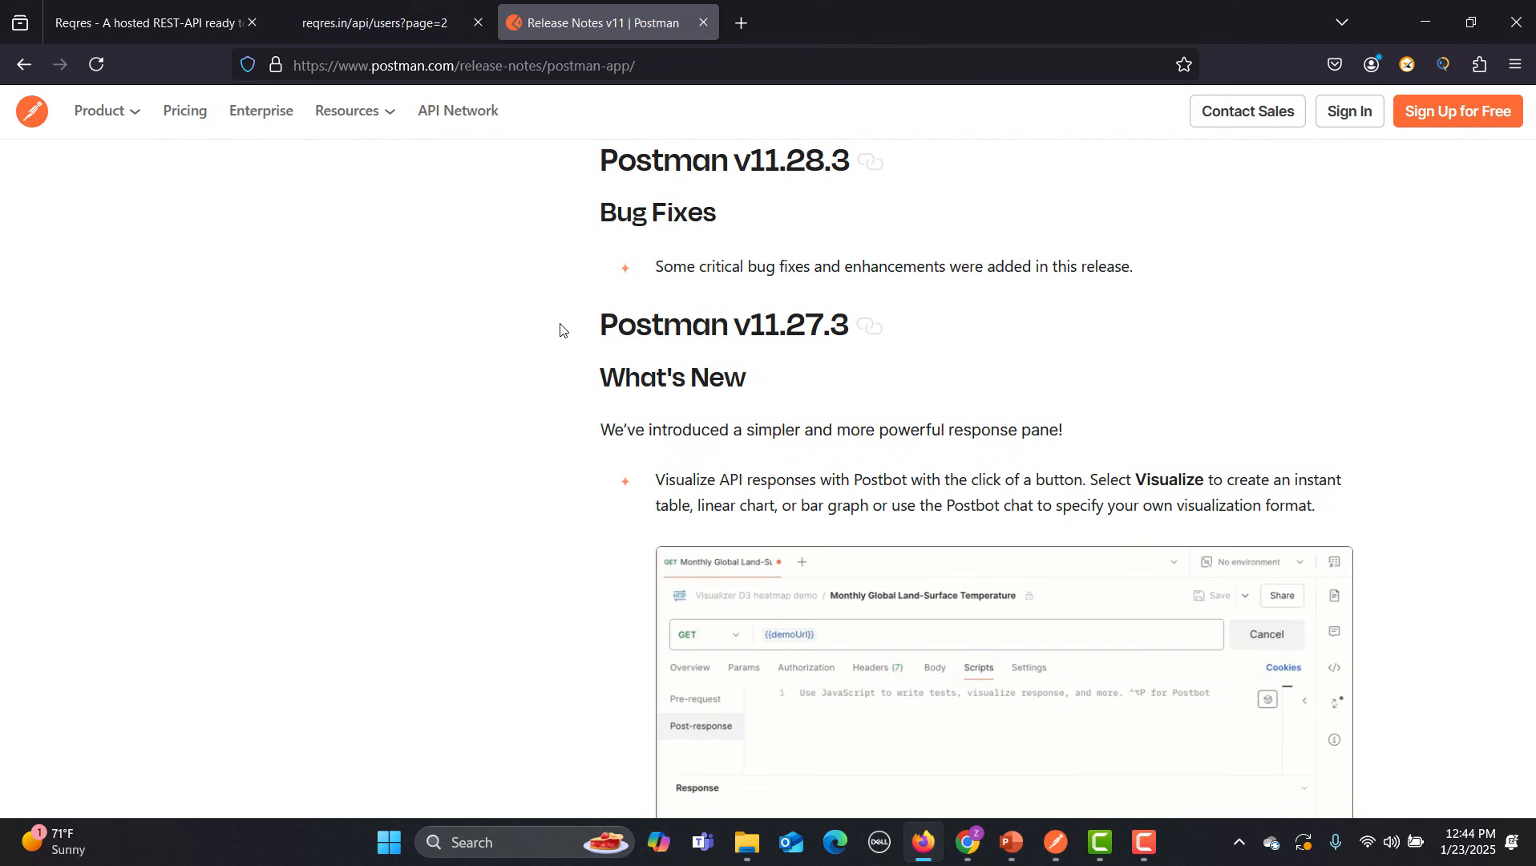
pyautogui.scroll(3)
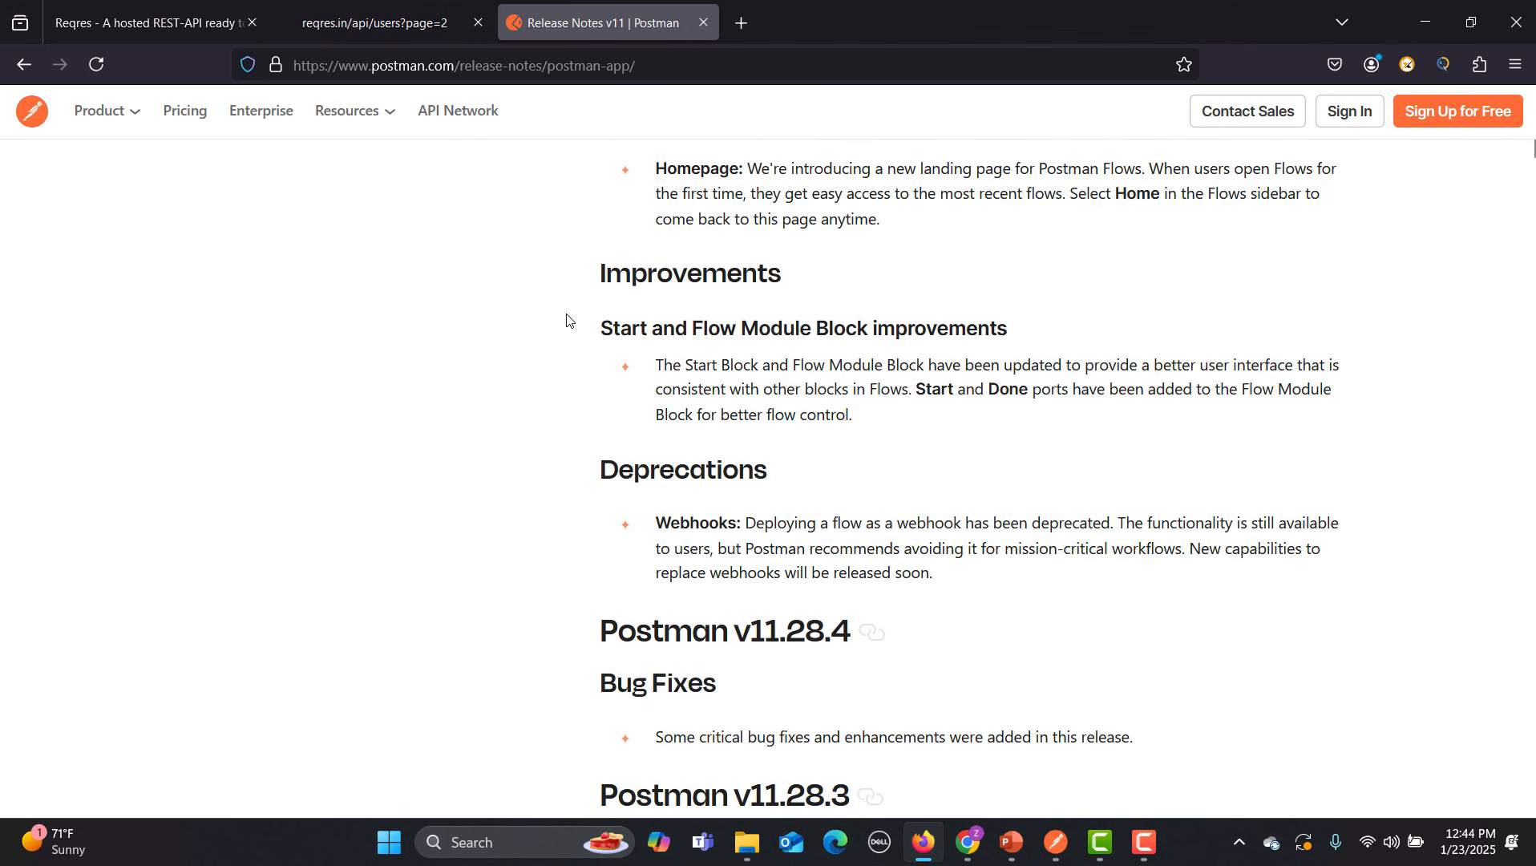